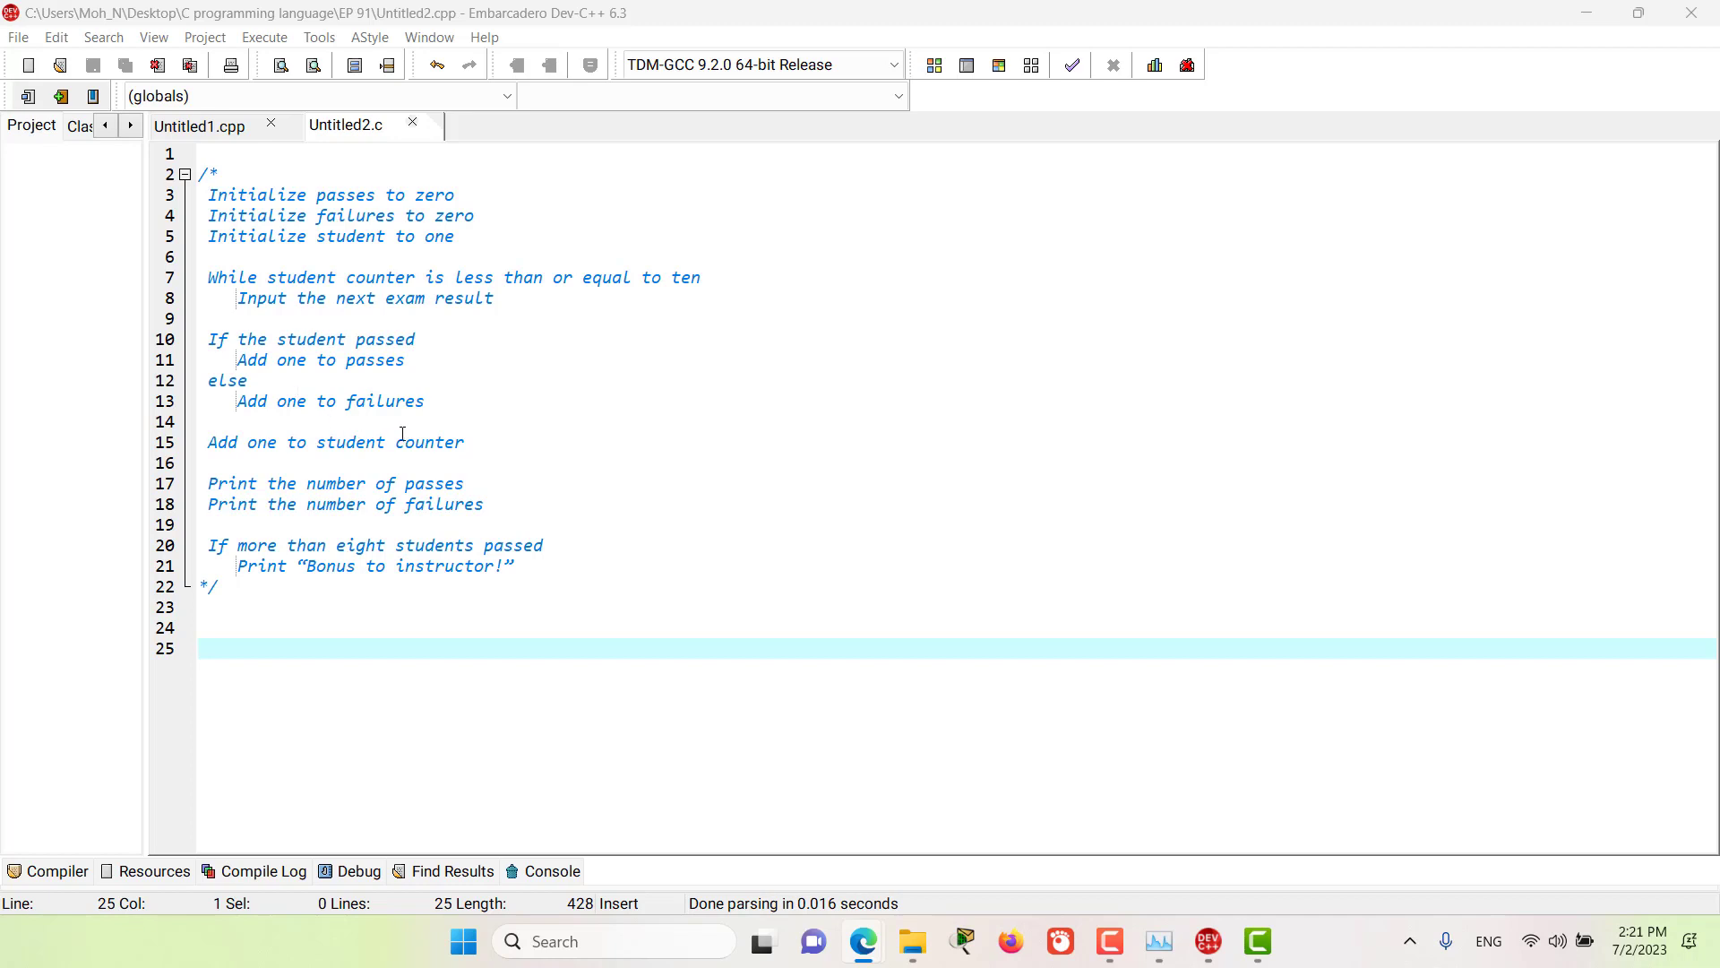
{"action": "mouse_move", "coordinate": [402, 292]}
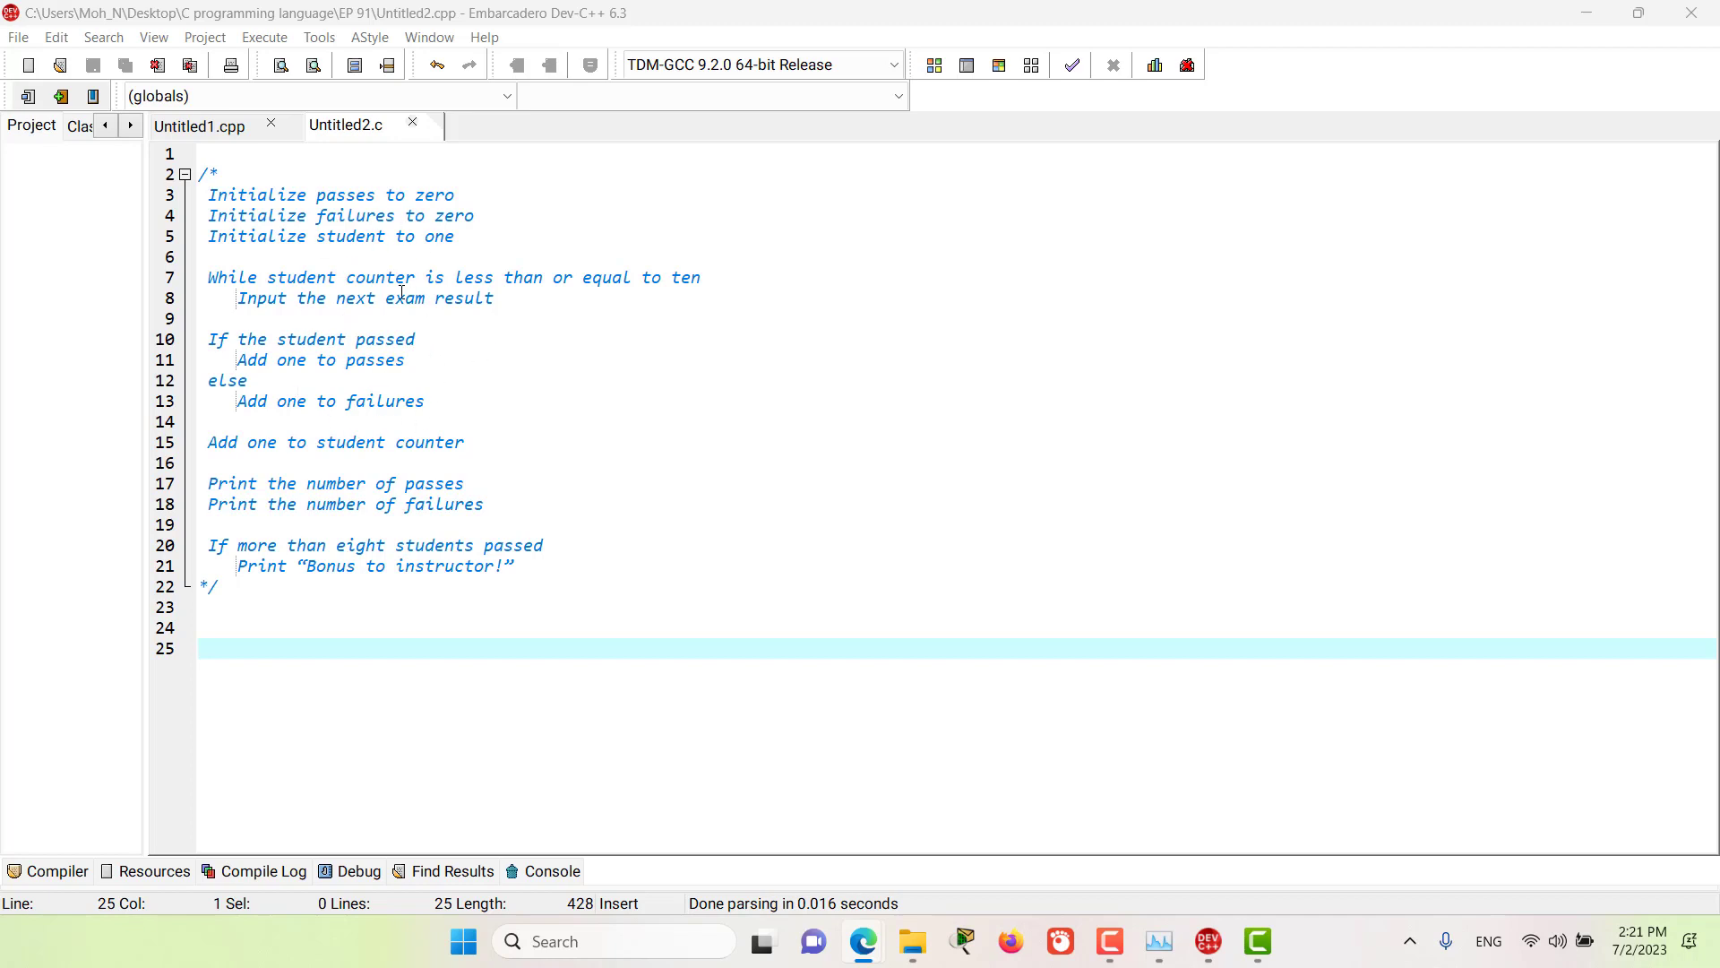
{"action": "mouse_move", "coordinate": [311, 349]}
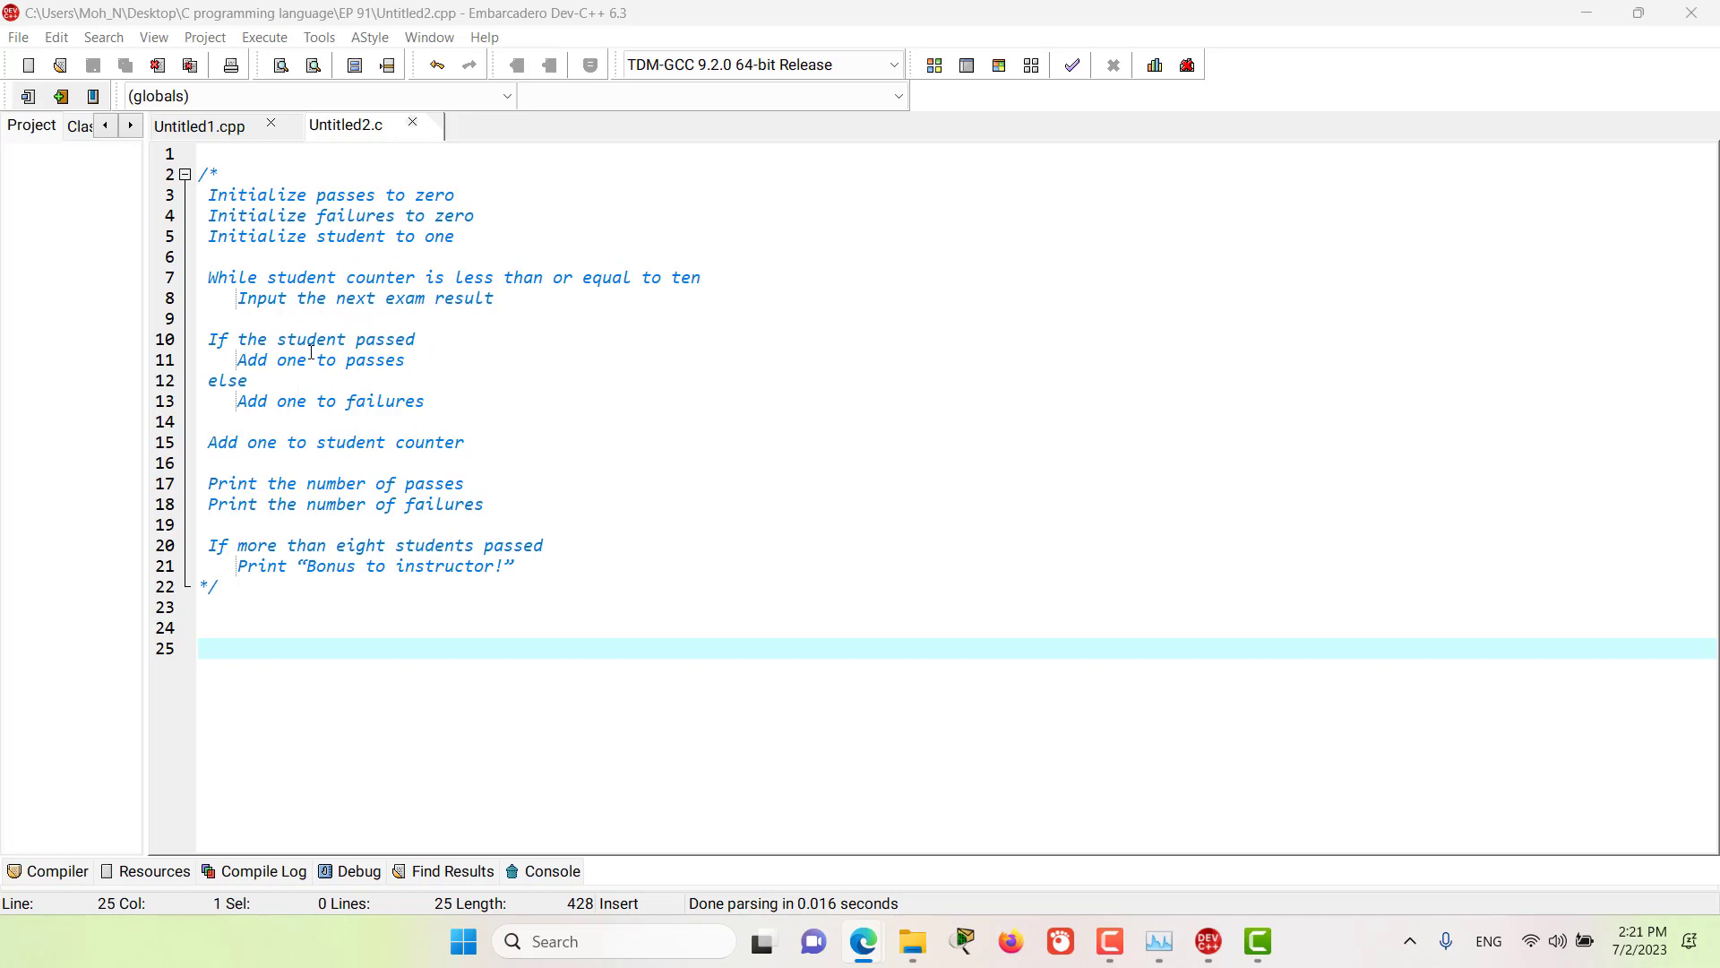
{"action": "mouse_move", "coordinate": [446, 323]}
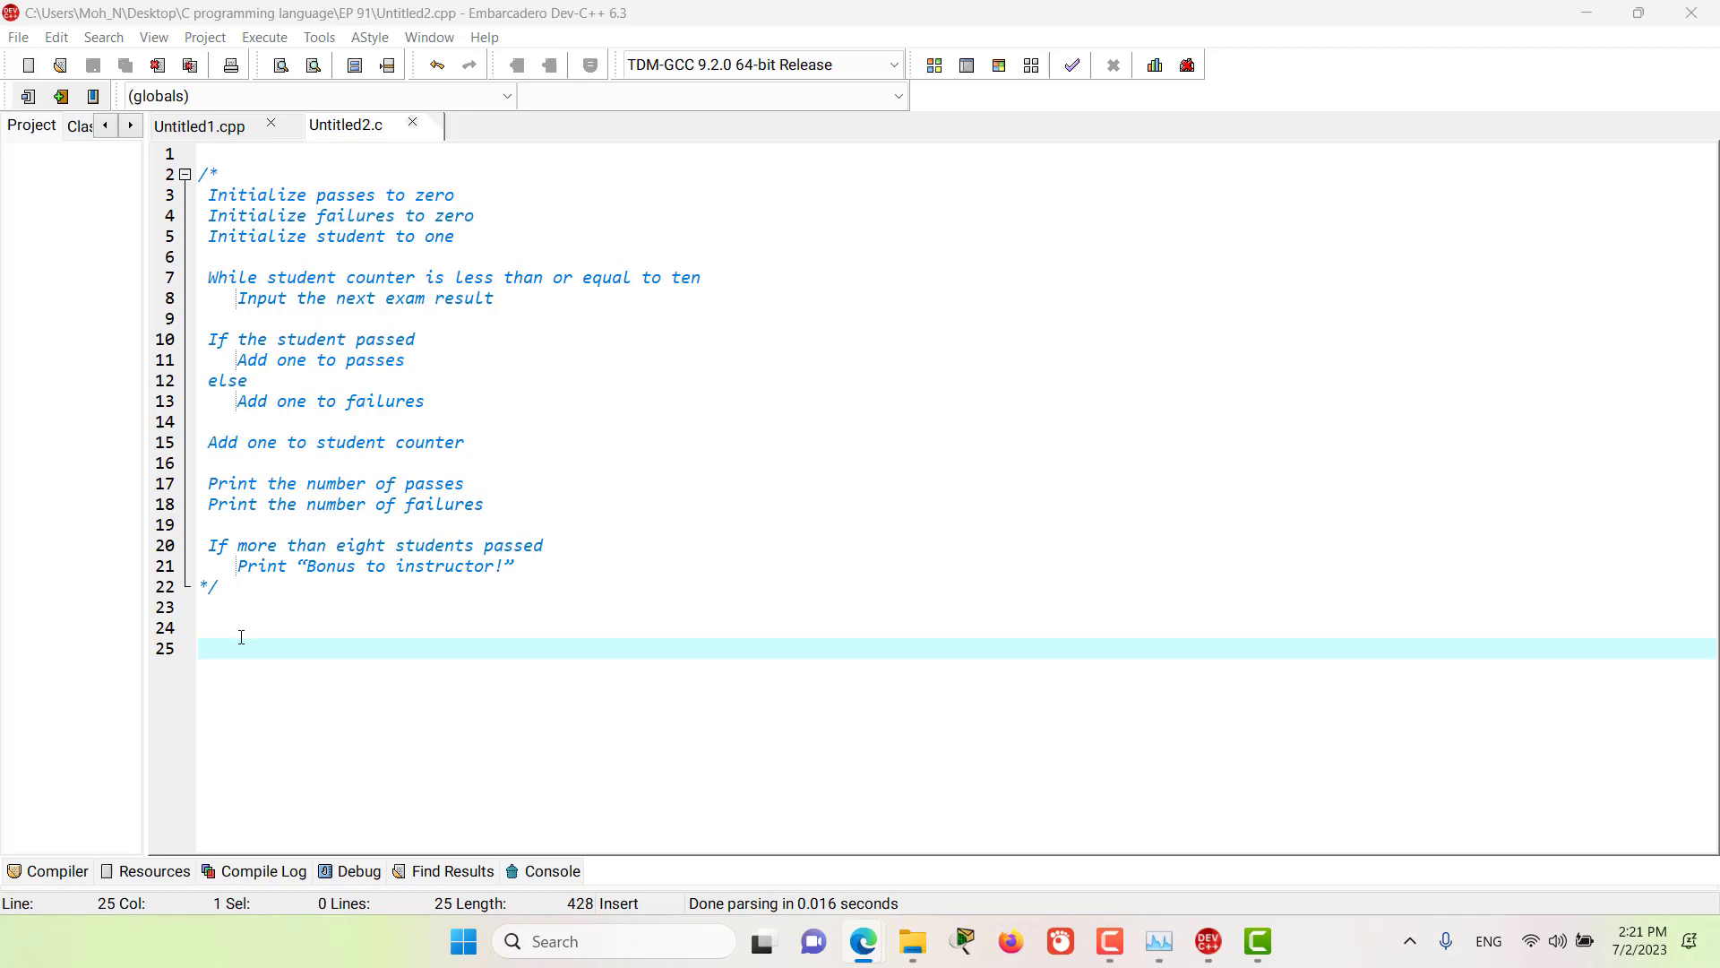
Step: Write #include <stdio.h> and int main(void) declaring passes = 0, failures = 0, student = 1
{"action": "type", "text": "#i"}
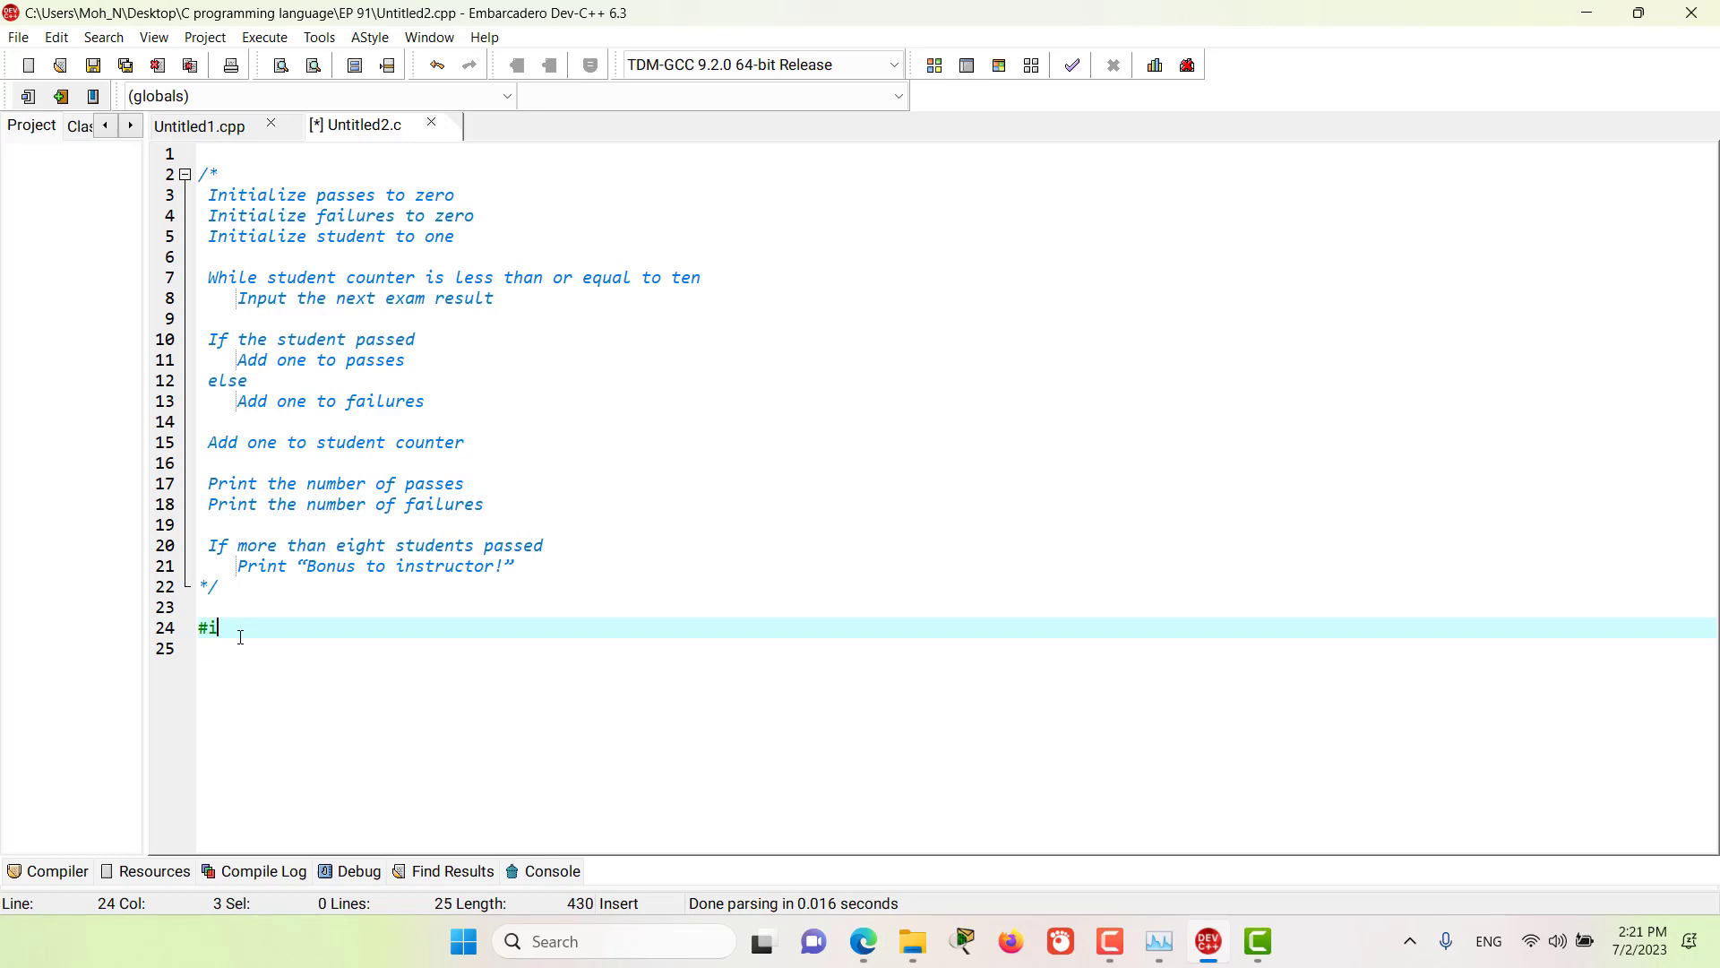
{"action": "type", "text": "nclude <stdio.h>"}
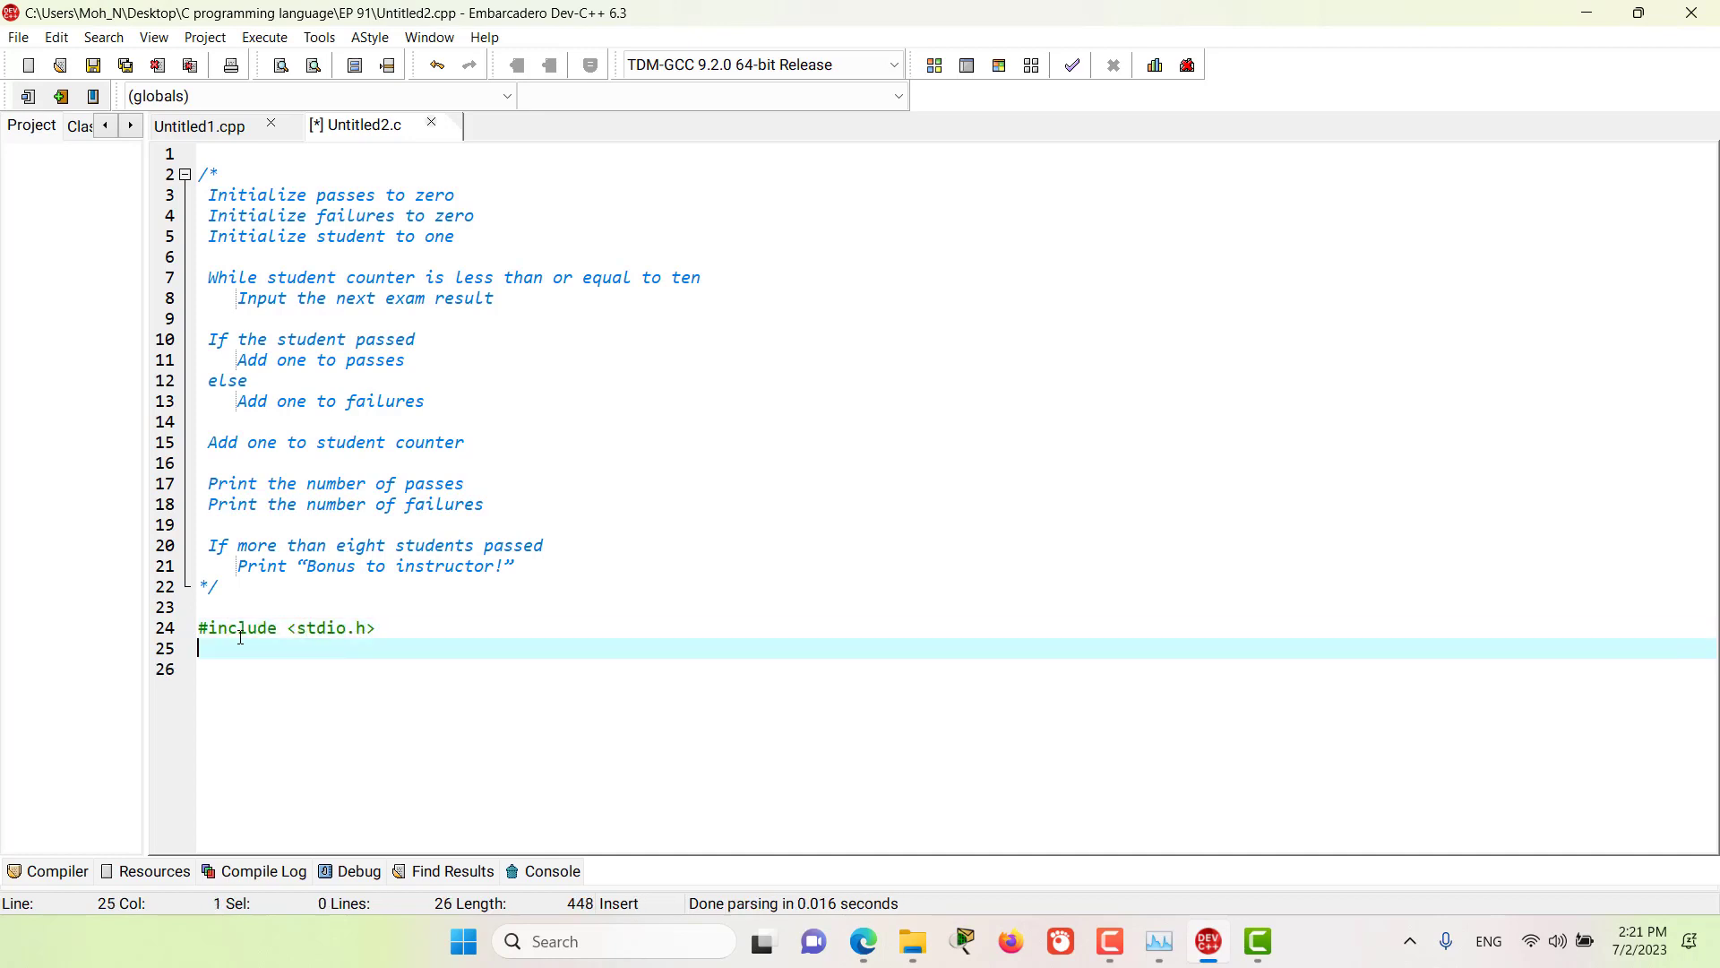
{"action": "type", "text": "int main(void){"}
{"action": "type", "text": "int student"}
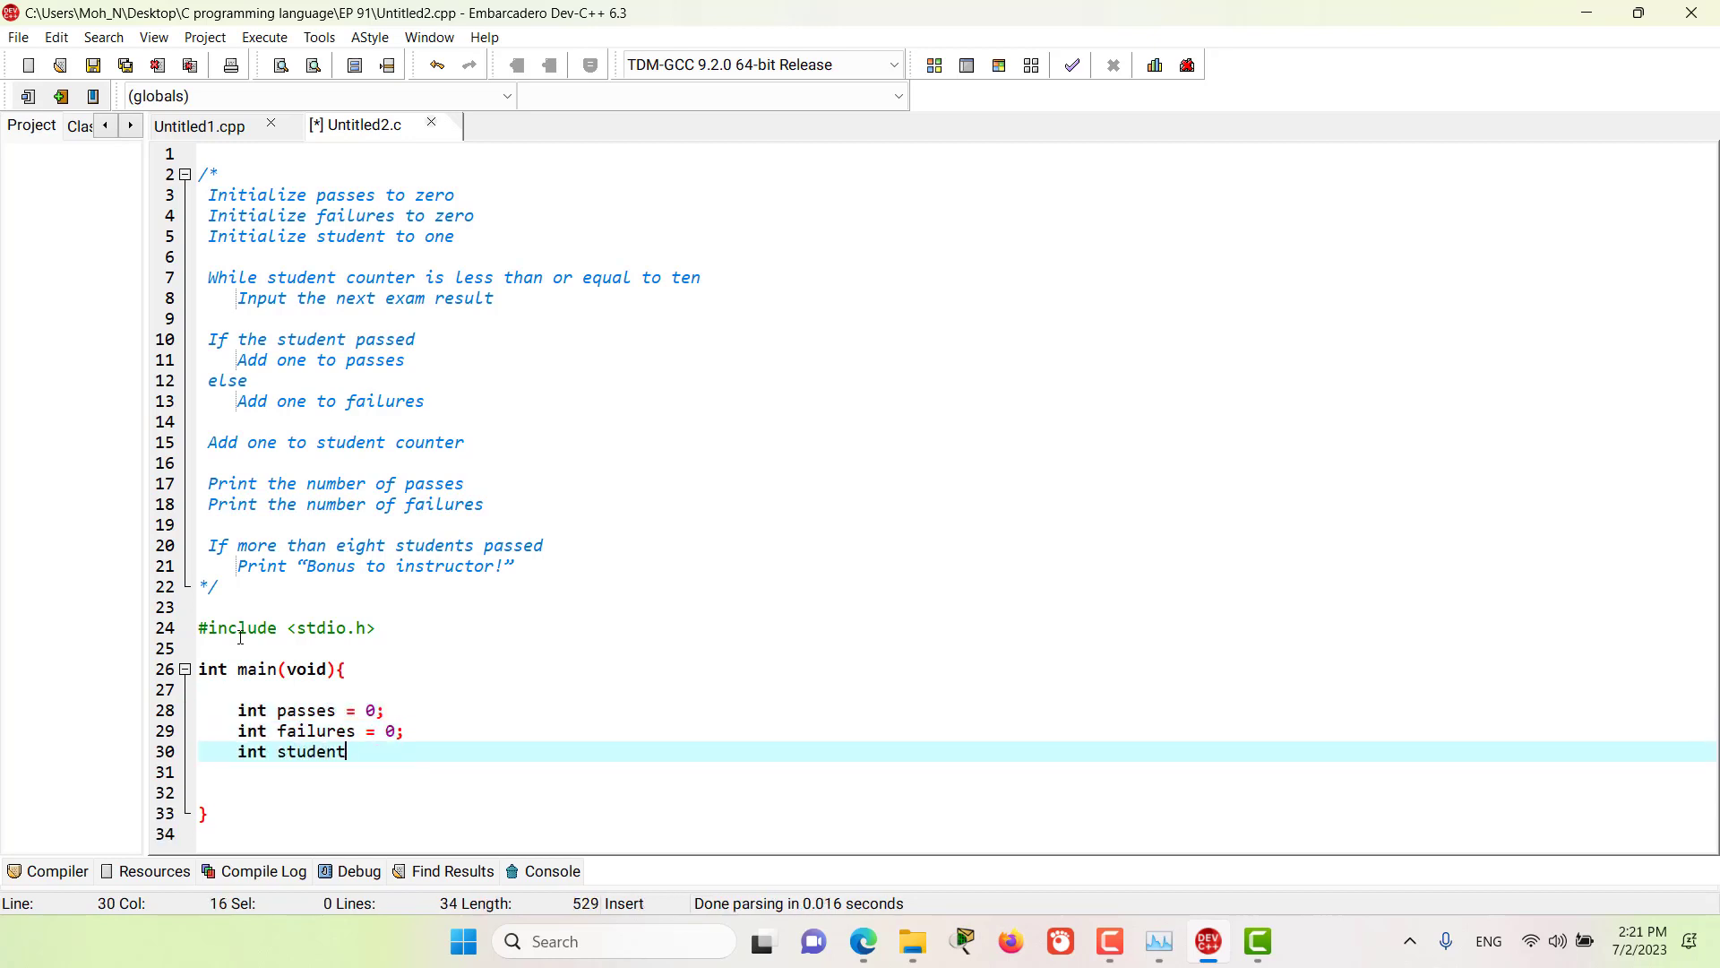
{"action": "type", "text": "= 1;"}
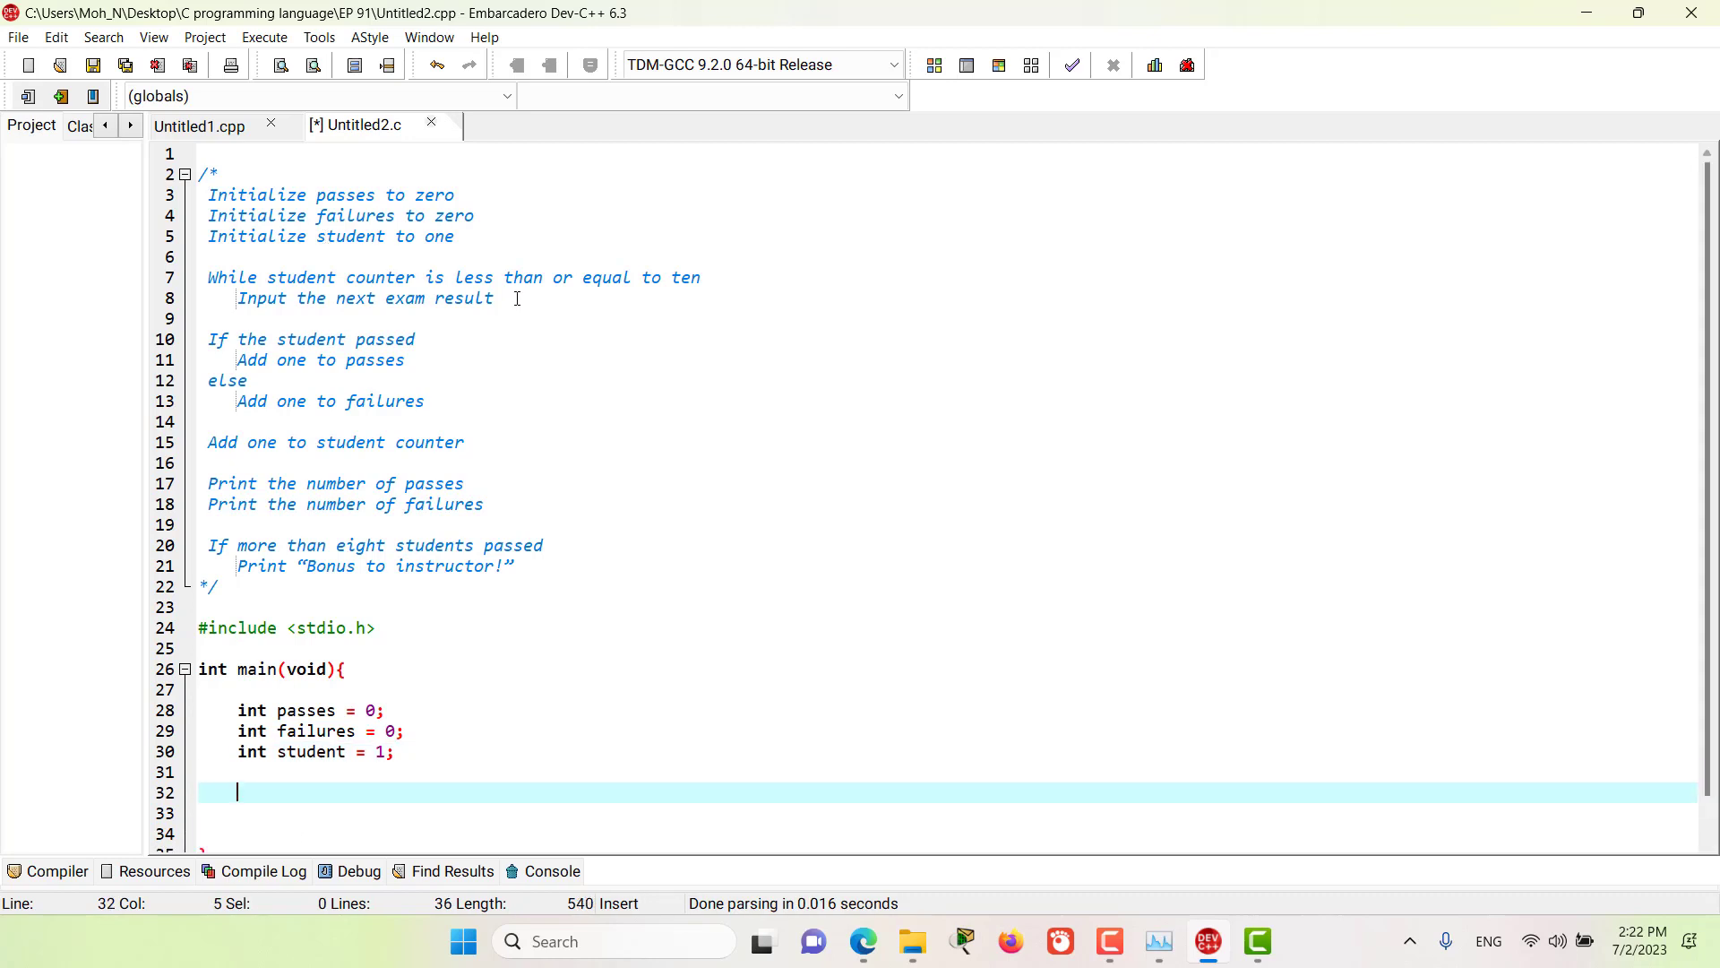
{"action": "mouse_move", "coordinate": [353, 228]}
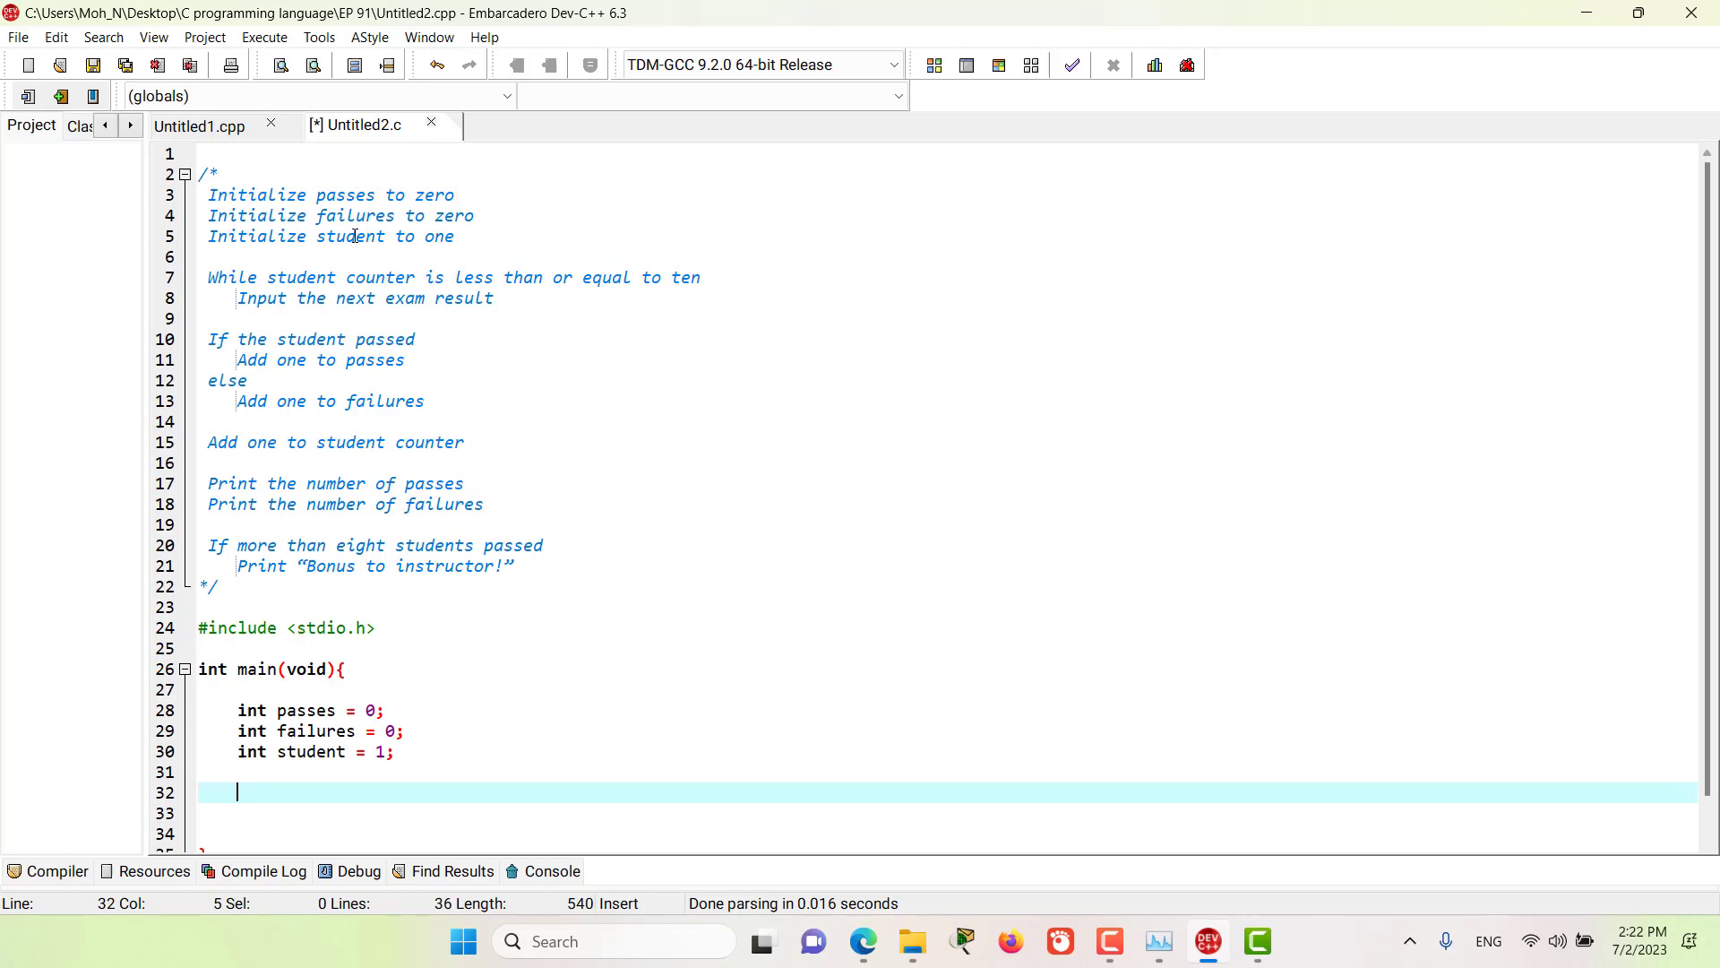
{"action": "mouse_move", "coordinate": [260, 797]}
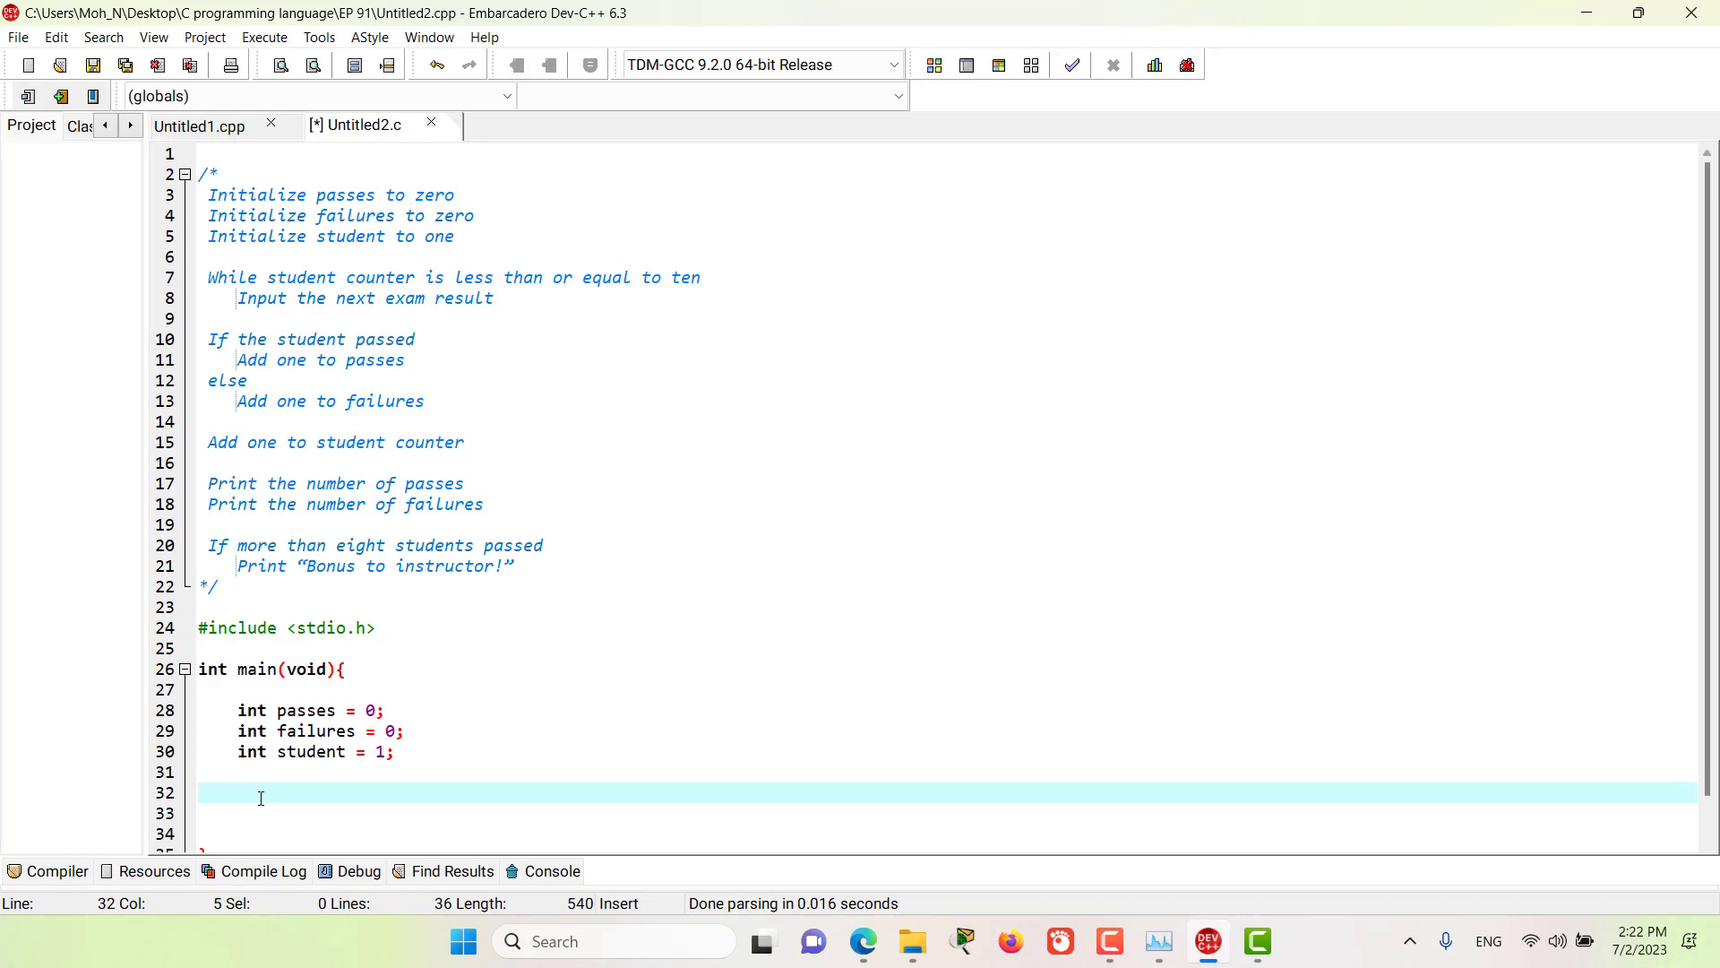
Step: Add while (student <= 10) prompting "Enter result (1=pass, 2=fail): " and reading it with scanf("%d")
{"action": "type", "text": "while (student <"}
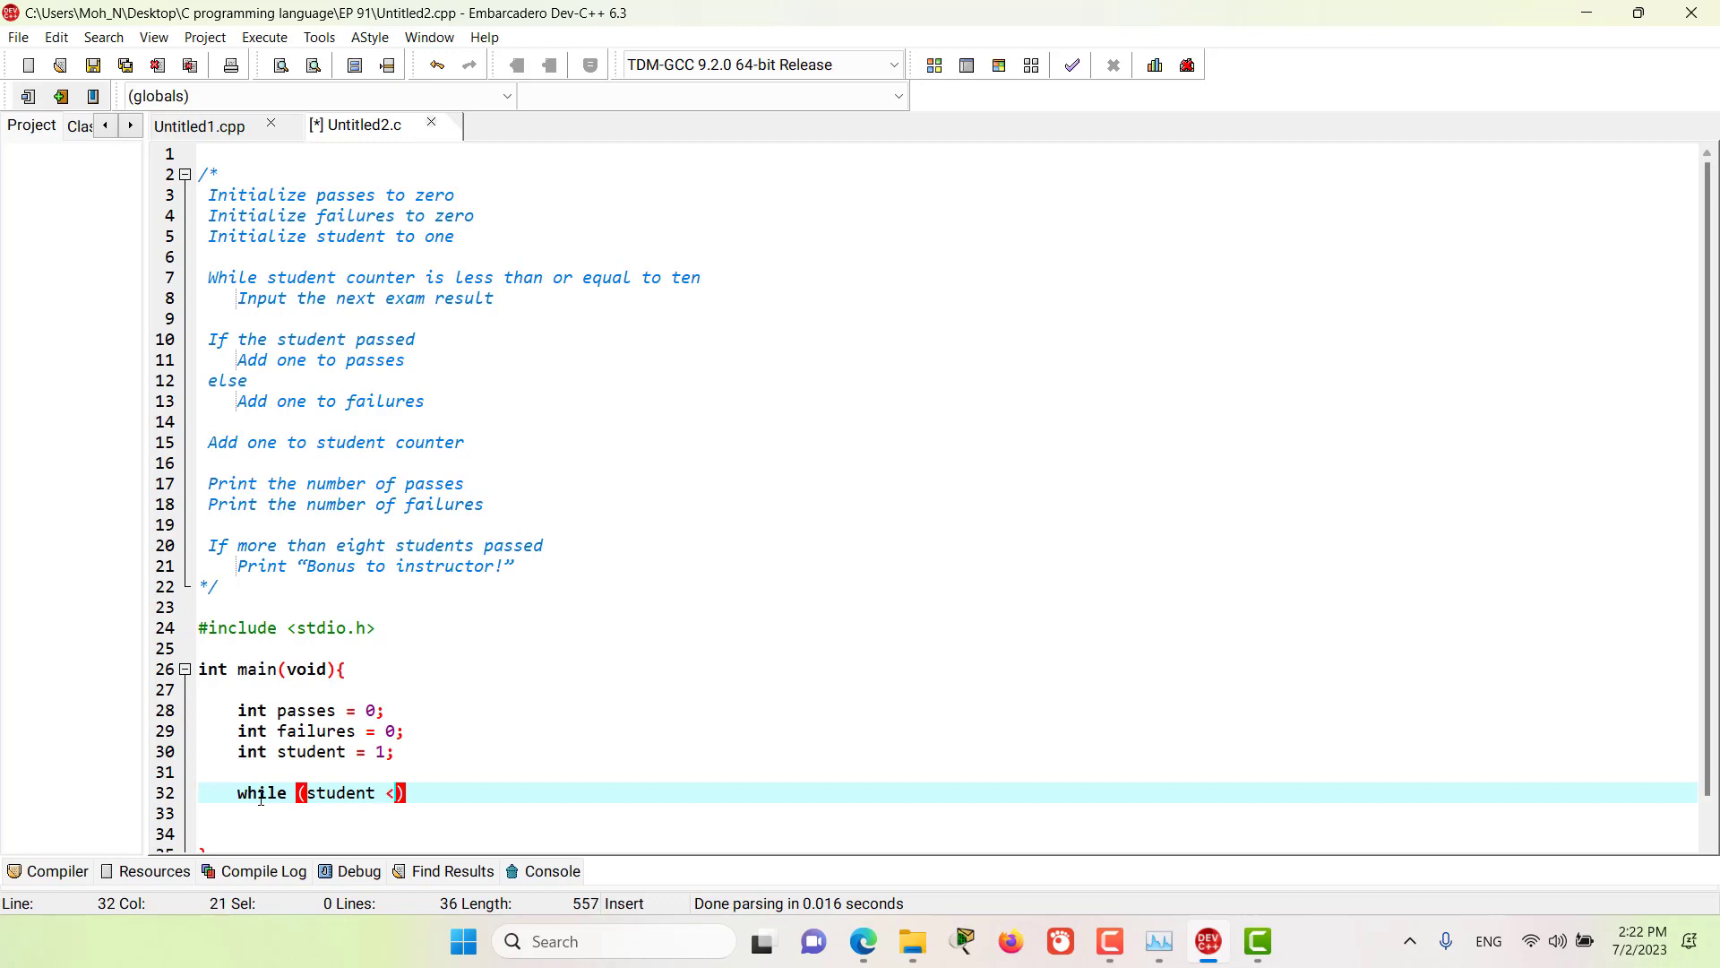
{"action": "type", "text": "= 10){"}
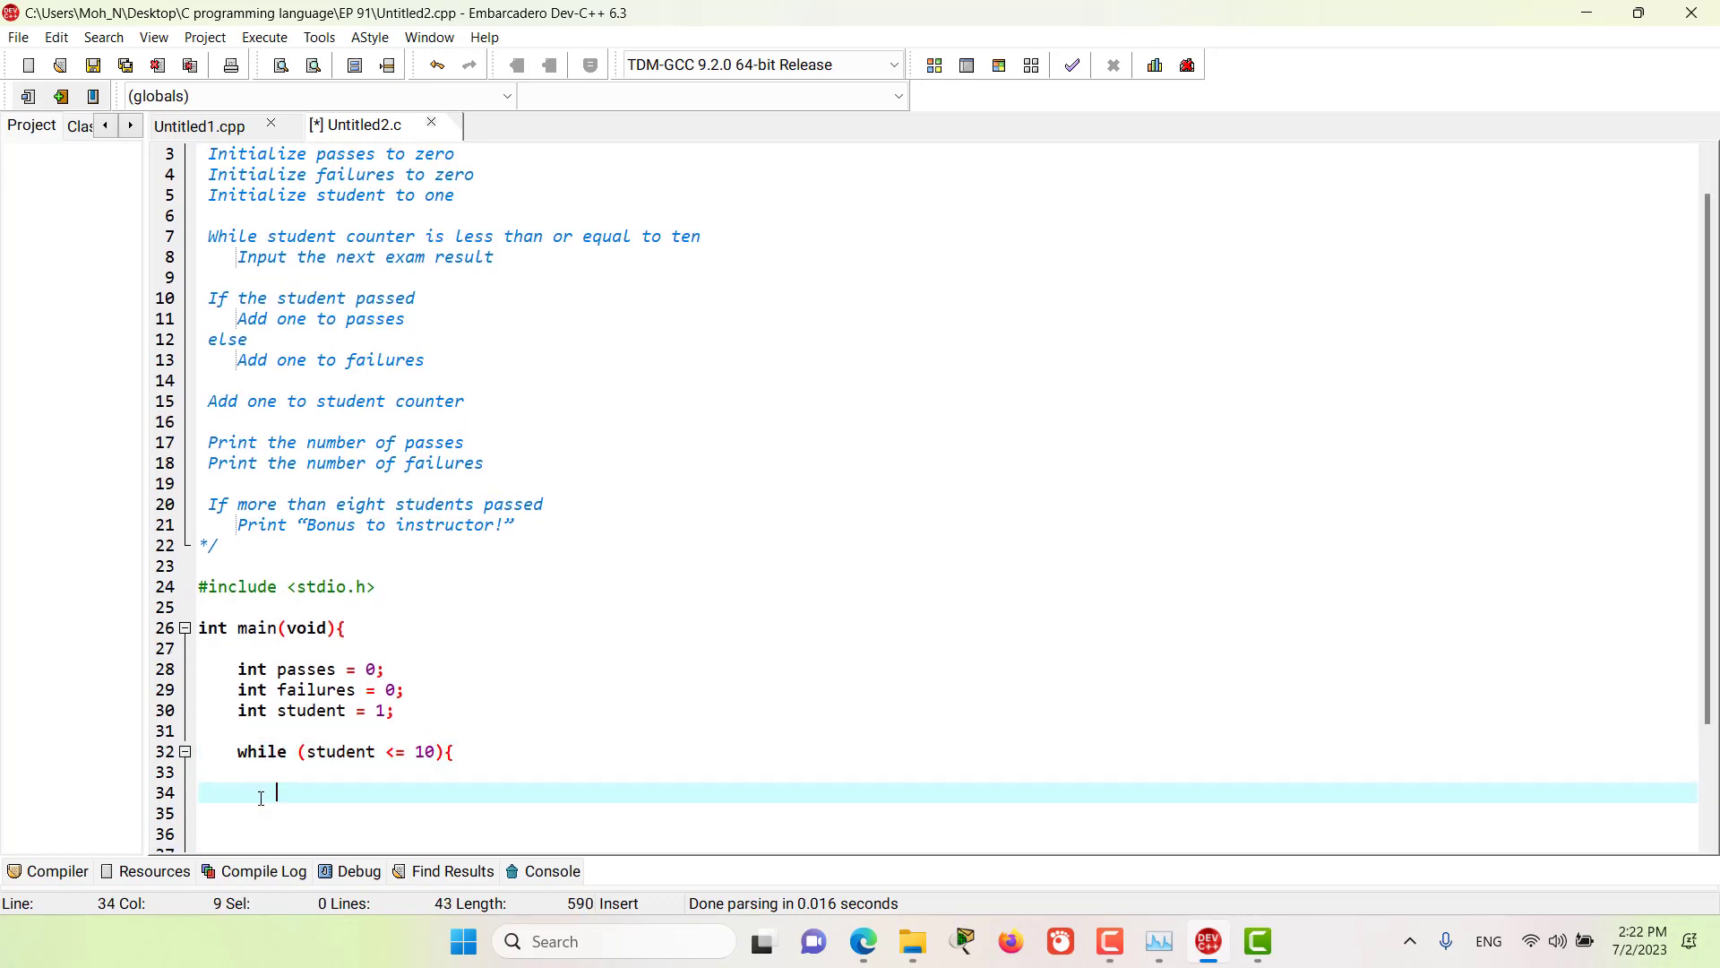
{"action": "type", "text": "printf(\"%e"}
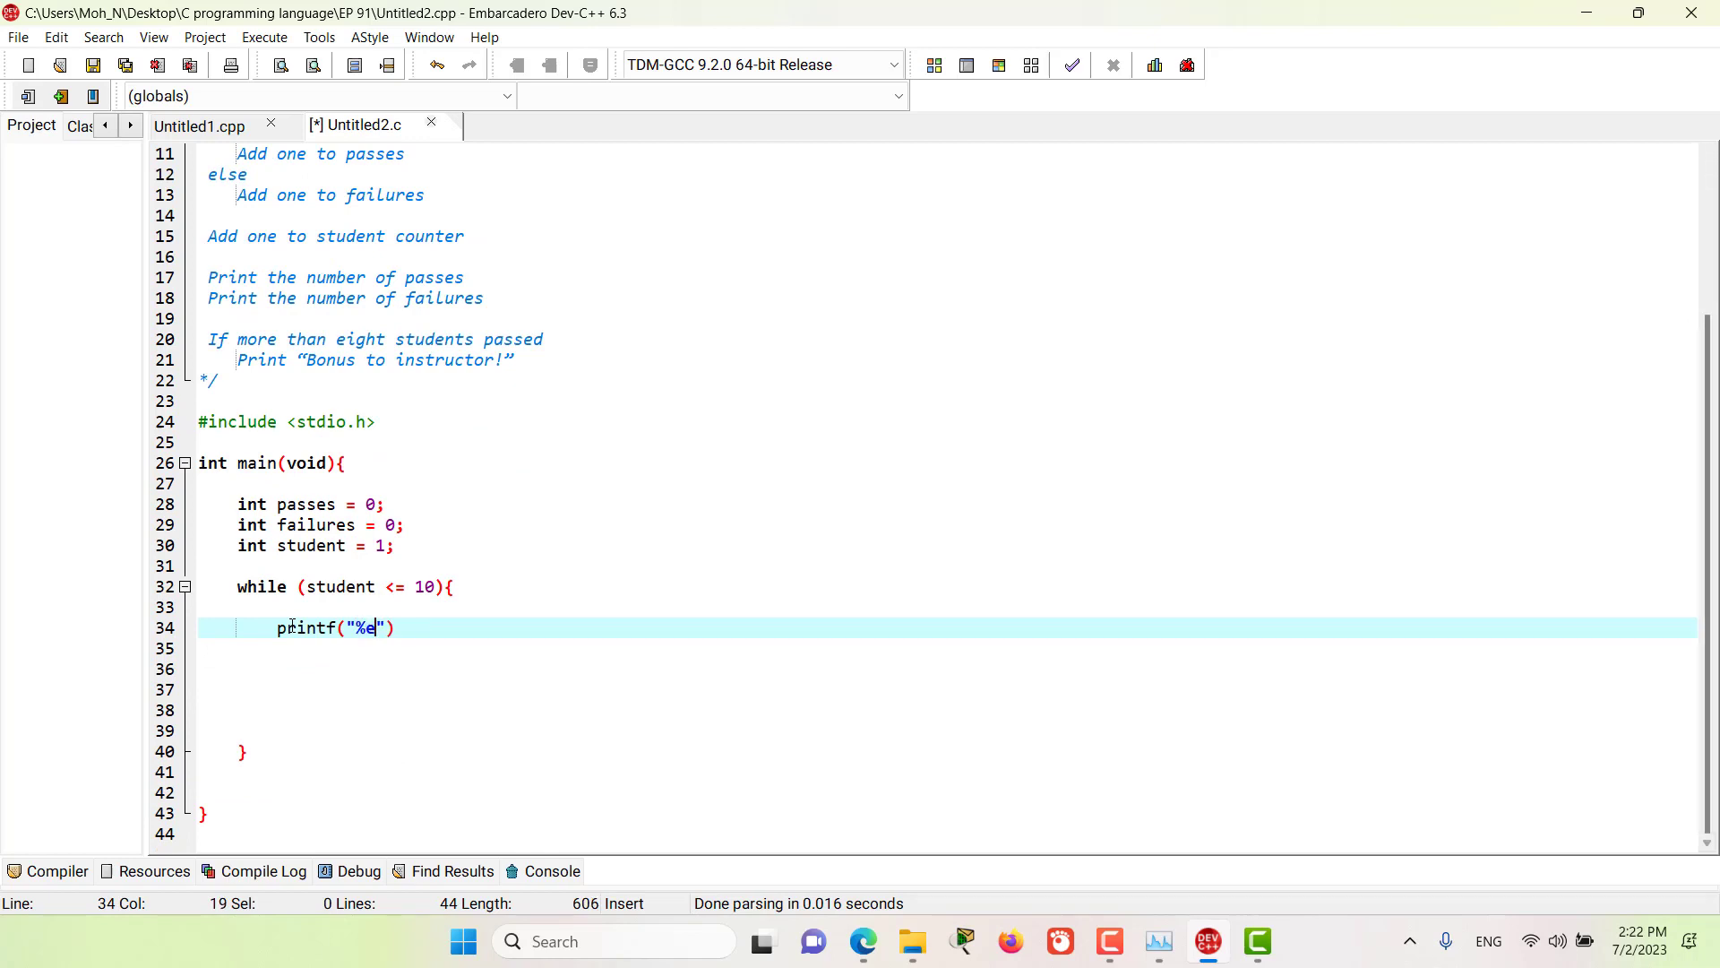
{"action": "type", "text": "s\",\"Enter result"}
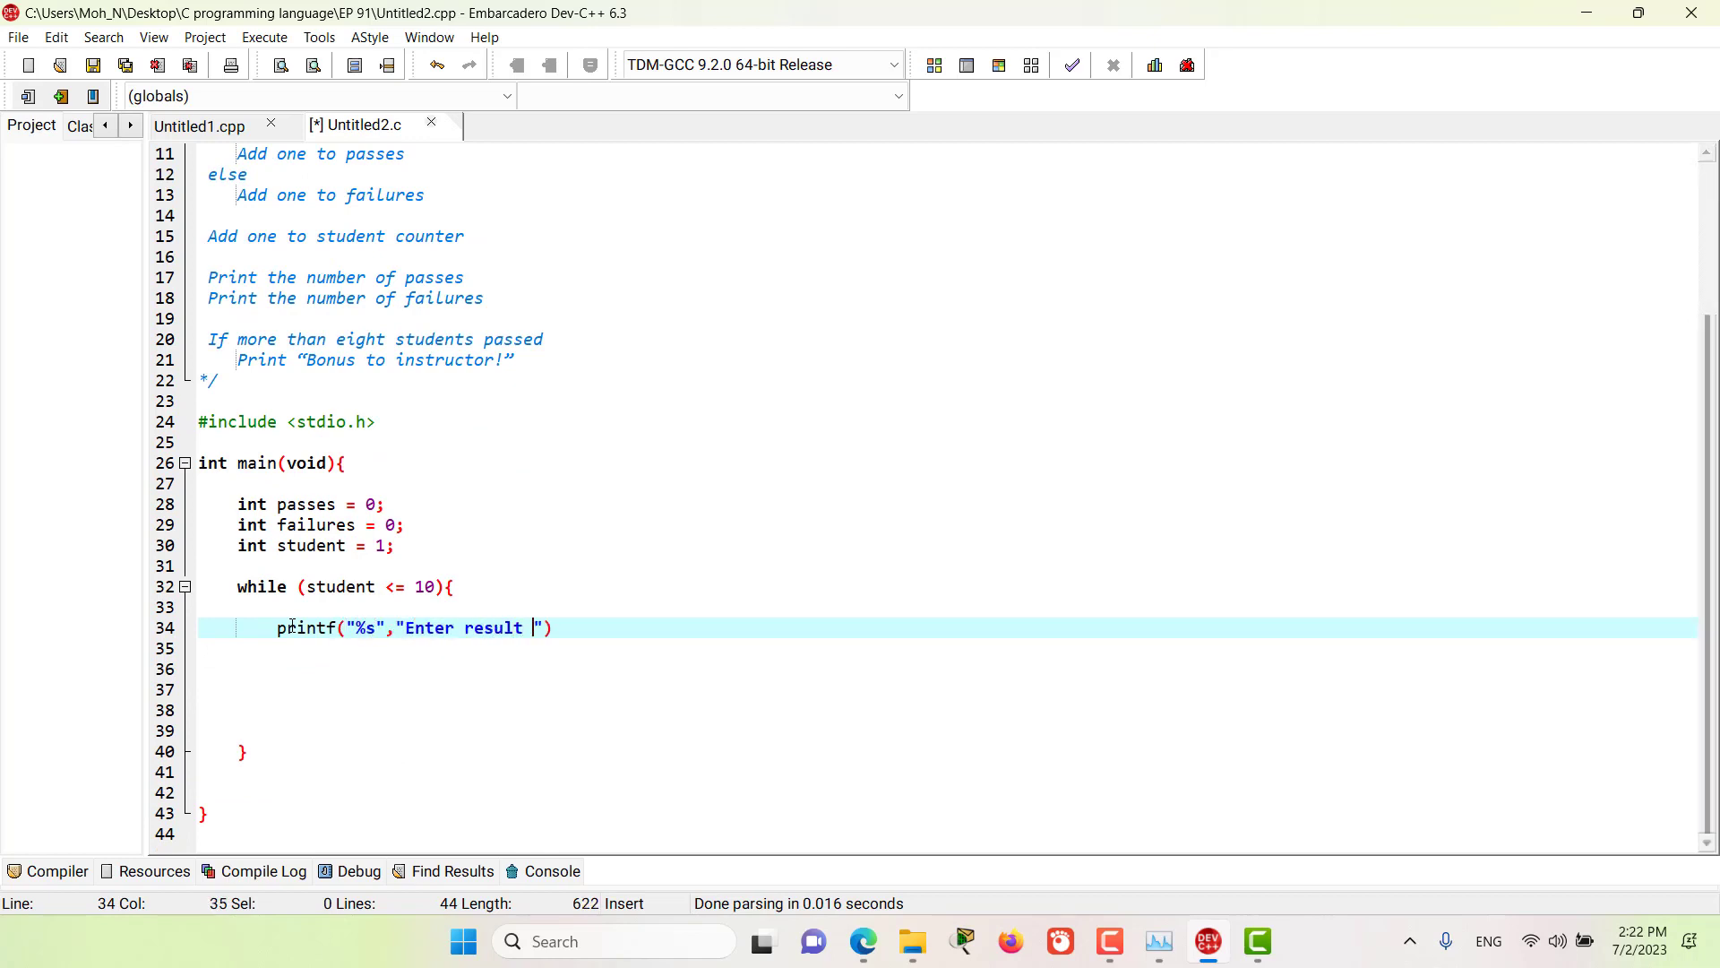
{"action": "type", "text": "(1=pass, 2)"}
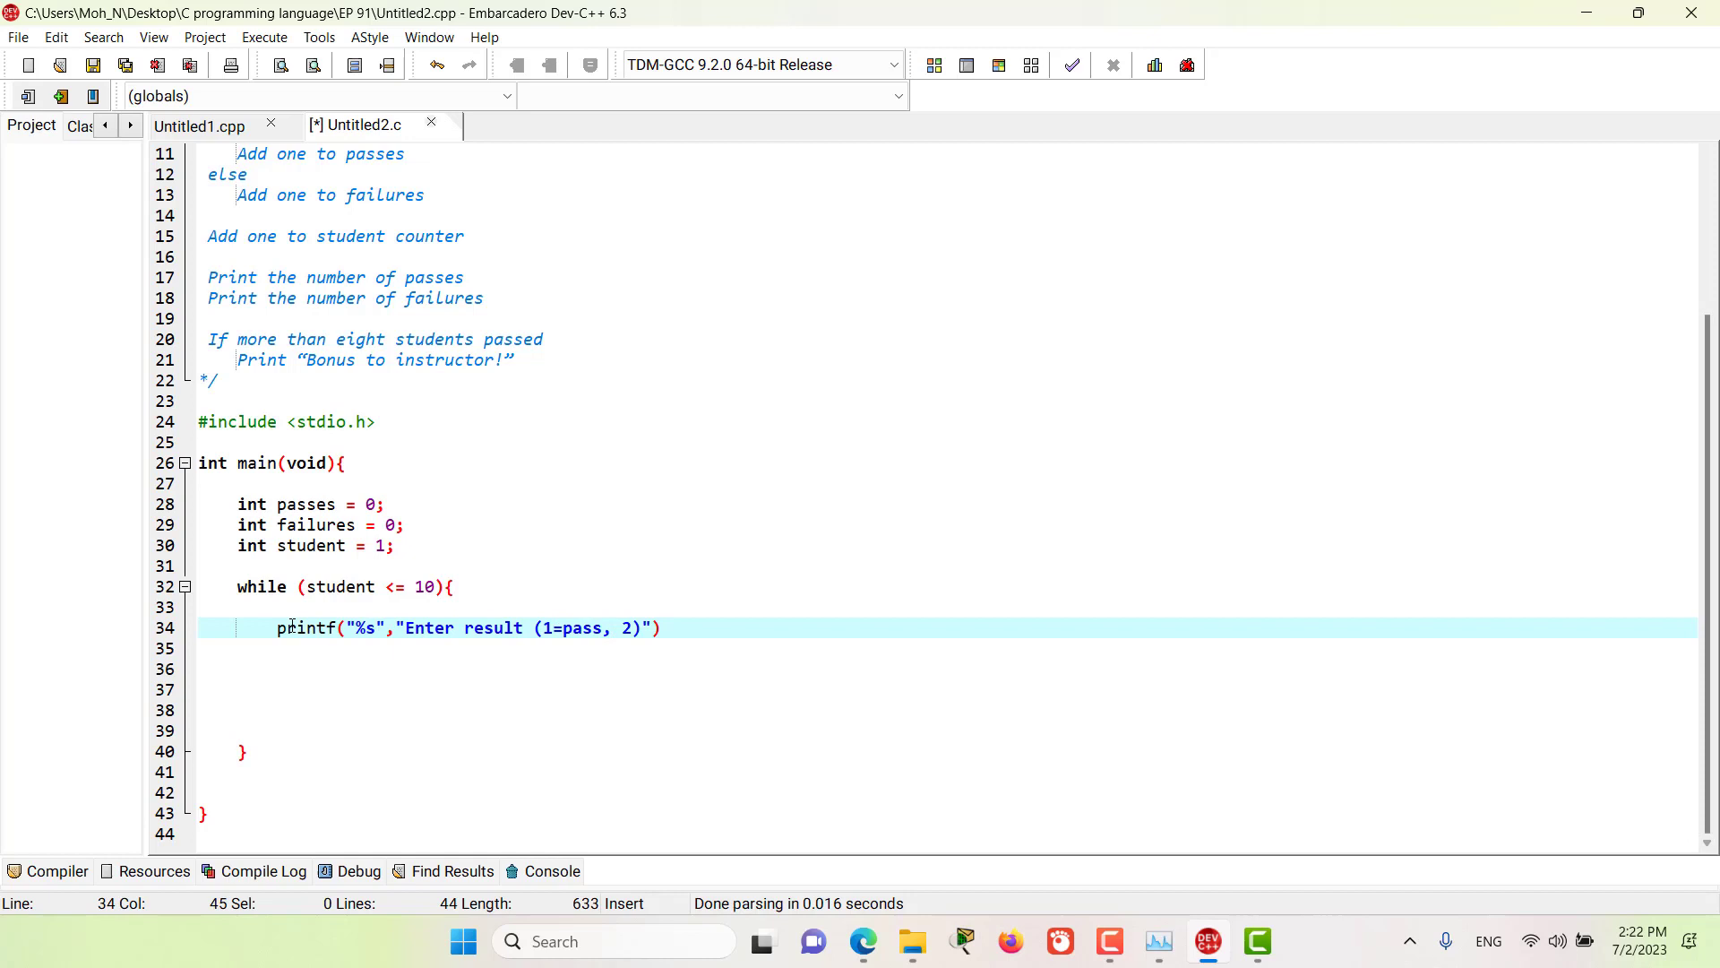
{"action": "type", "text": "=fail): \");"}
{"action": "left_click", "coordinate": [947, 669]}
{"action": "type", "text": "scanf"}
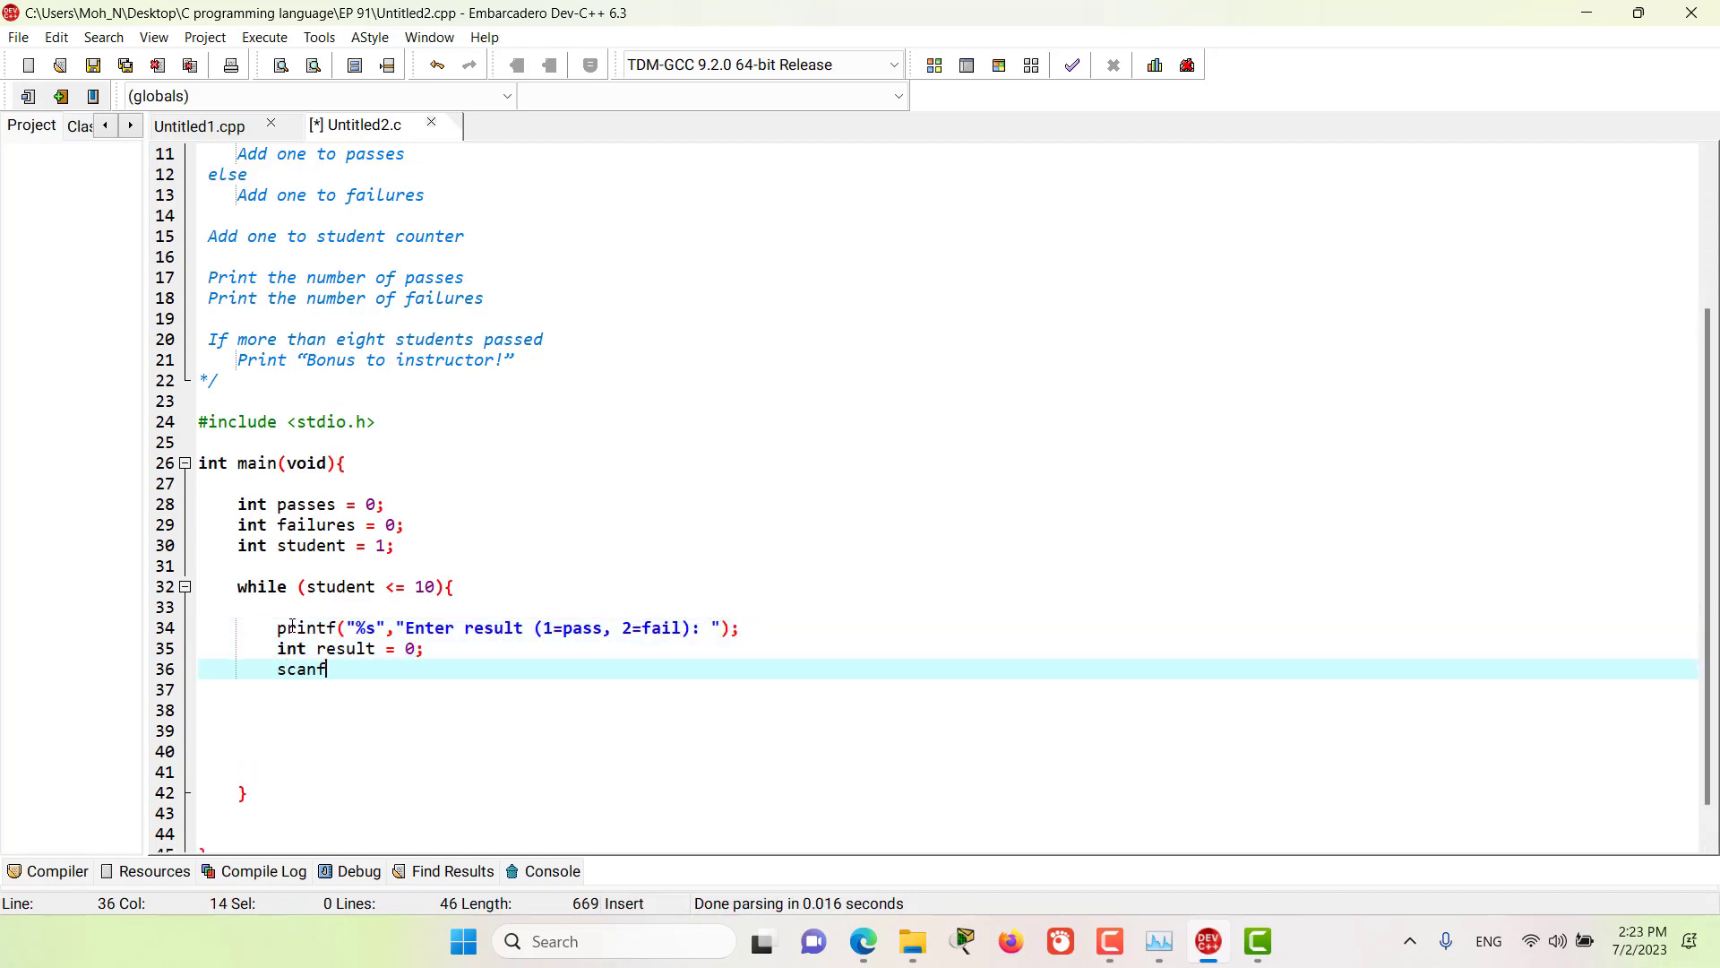
{"action": "type", "text": "(\"%d\",&e)"}
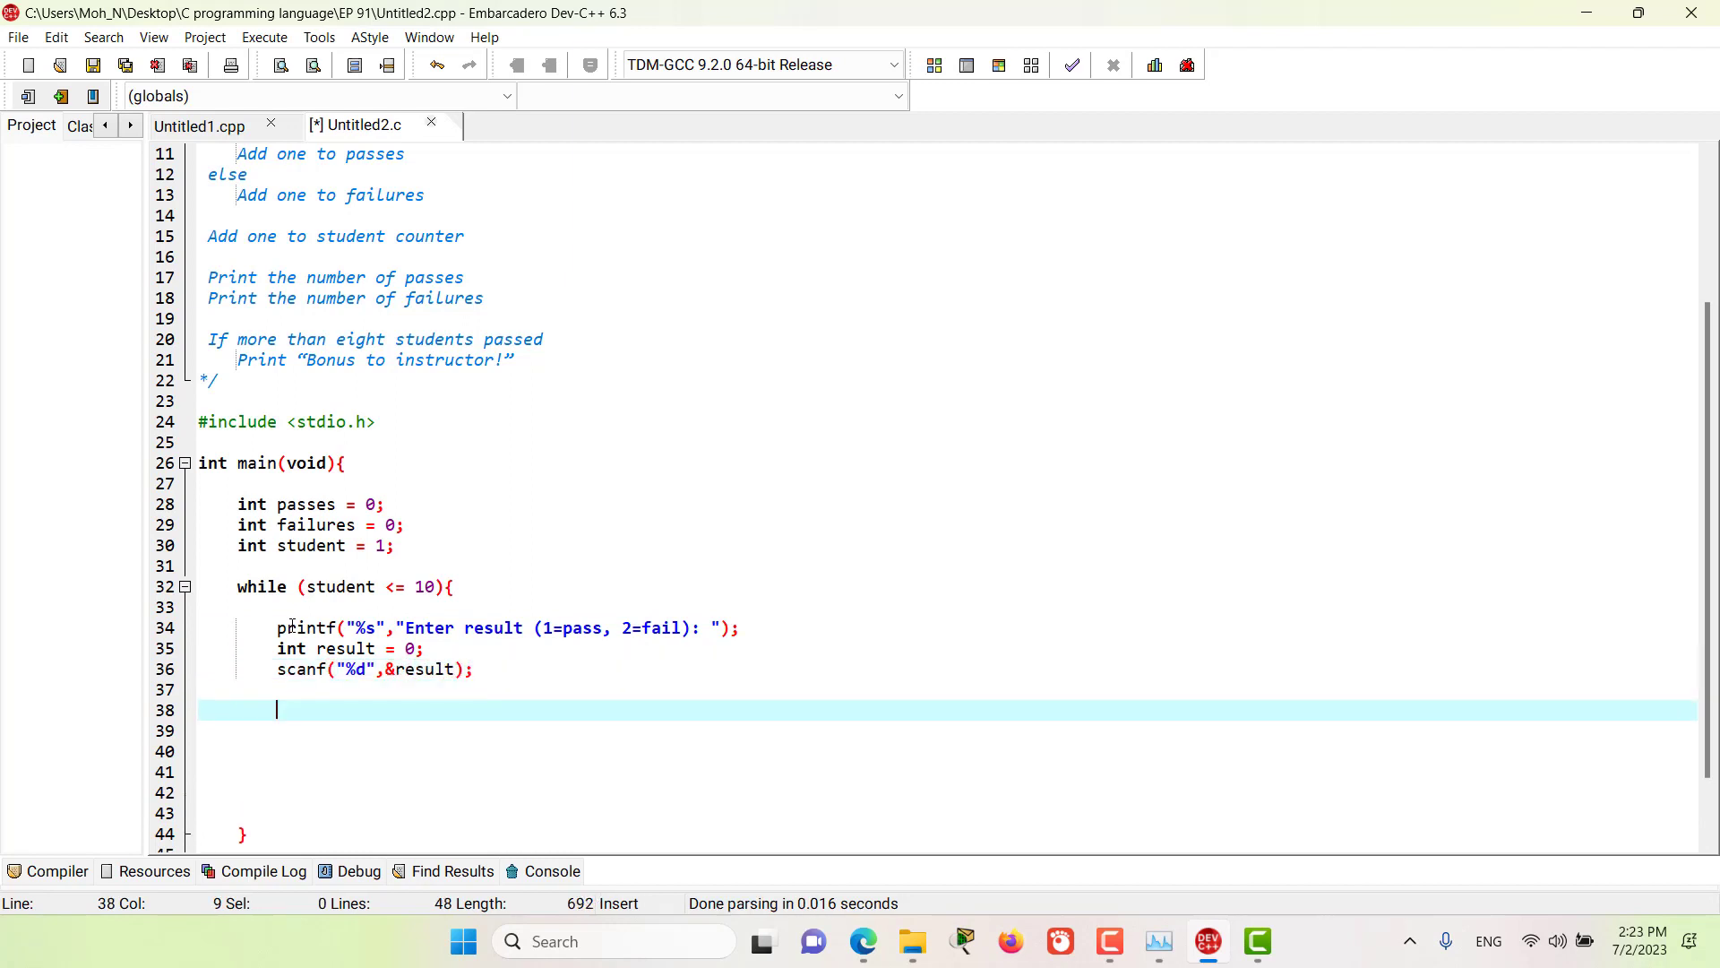
Step: Add if (result == 1) incrementing passes, else incrementing failures
{"action": "type", "text": "if"}
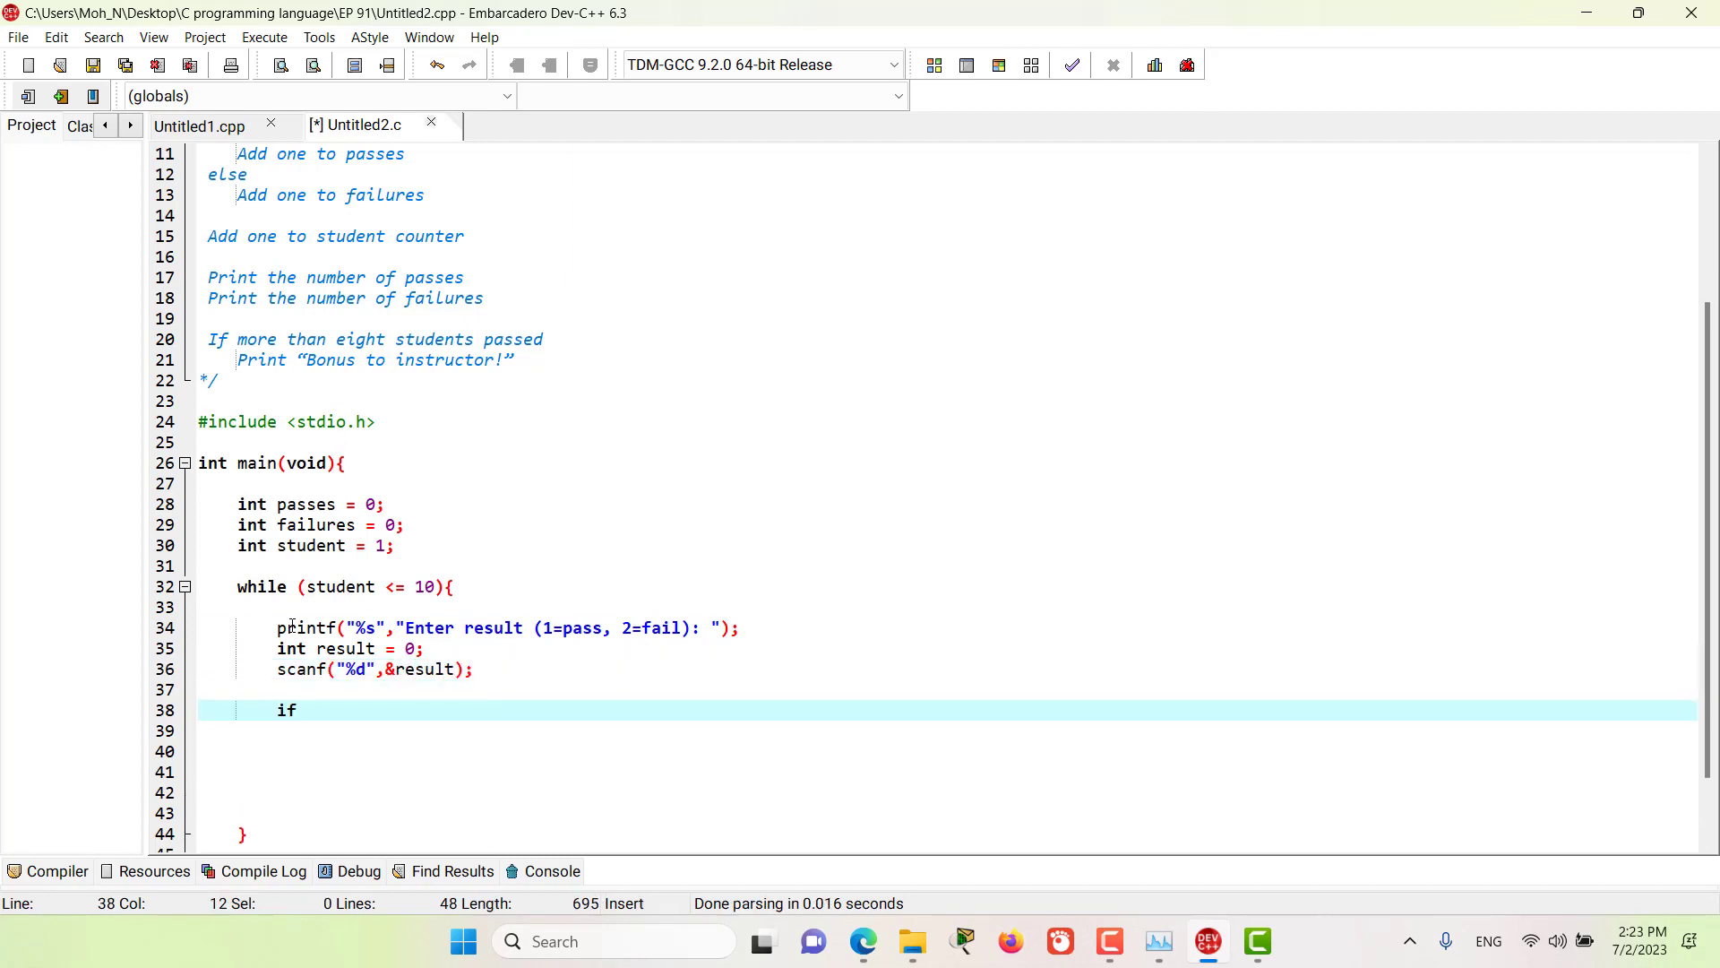
{"action": "type", "text": "(result == 1){"}
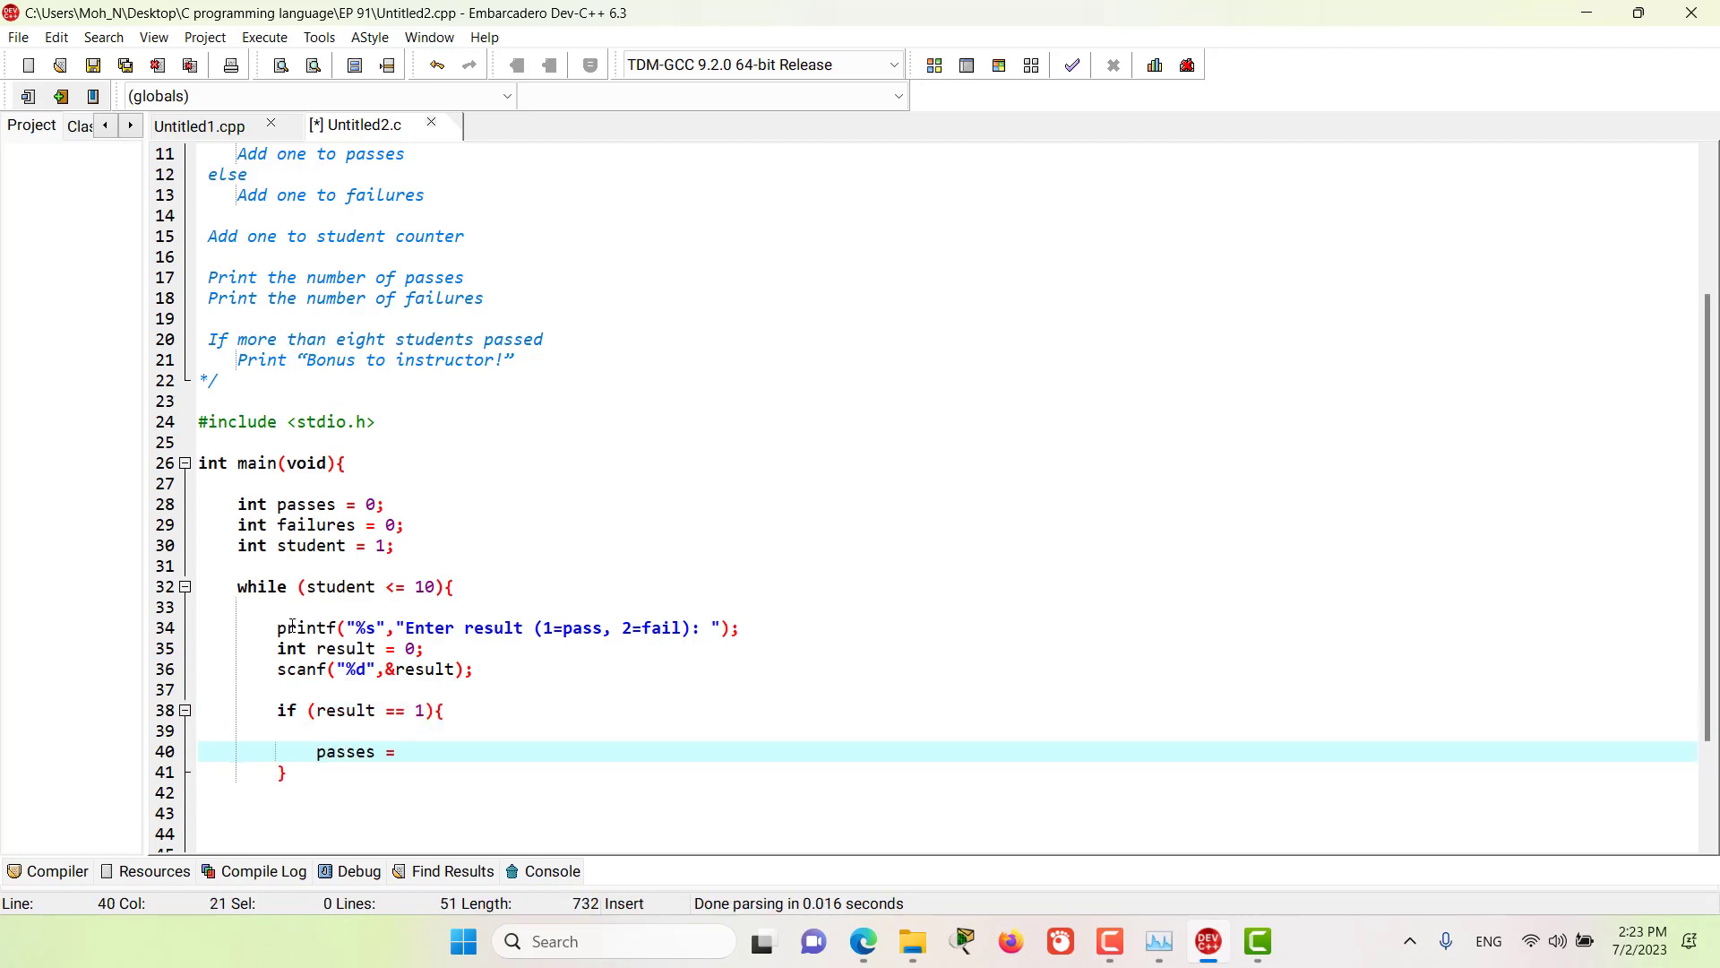
{"action": "type", "text": "passes + 1;"}
{"action": "left_click", "coordinate": [947, 813]}
{"action": "type", "text": "else{"}
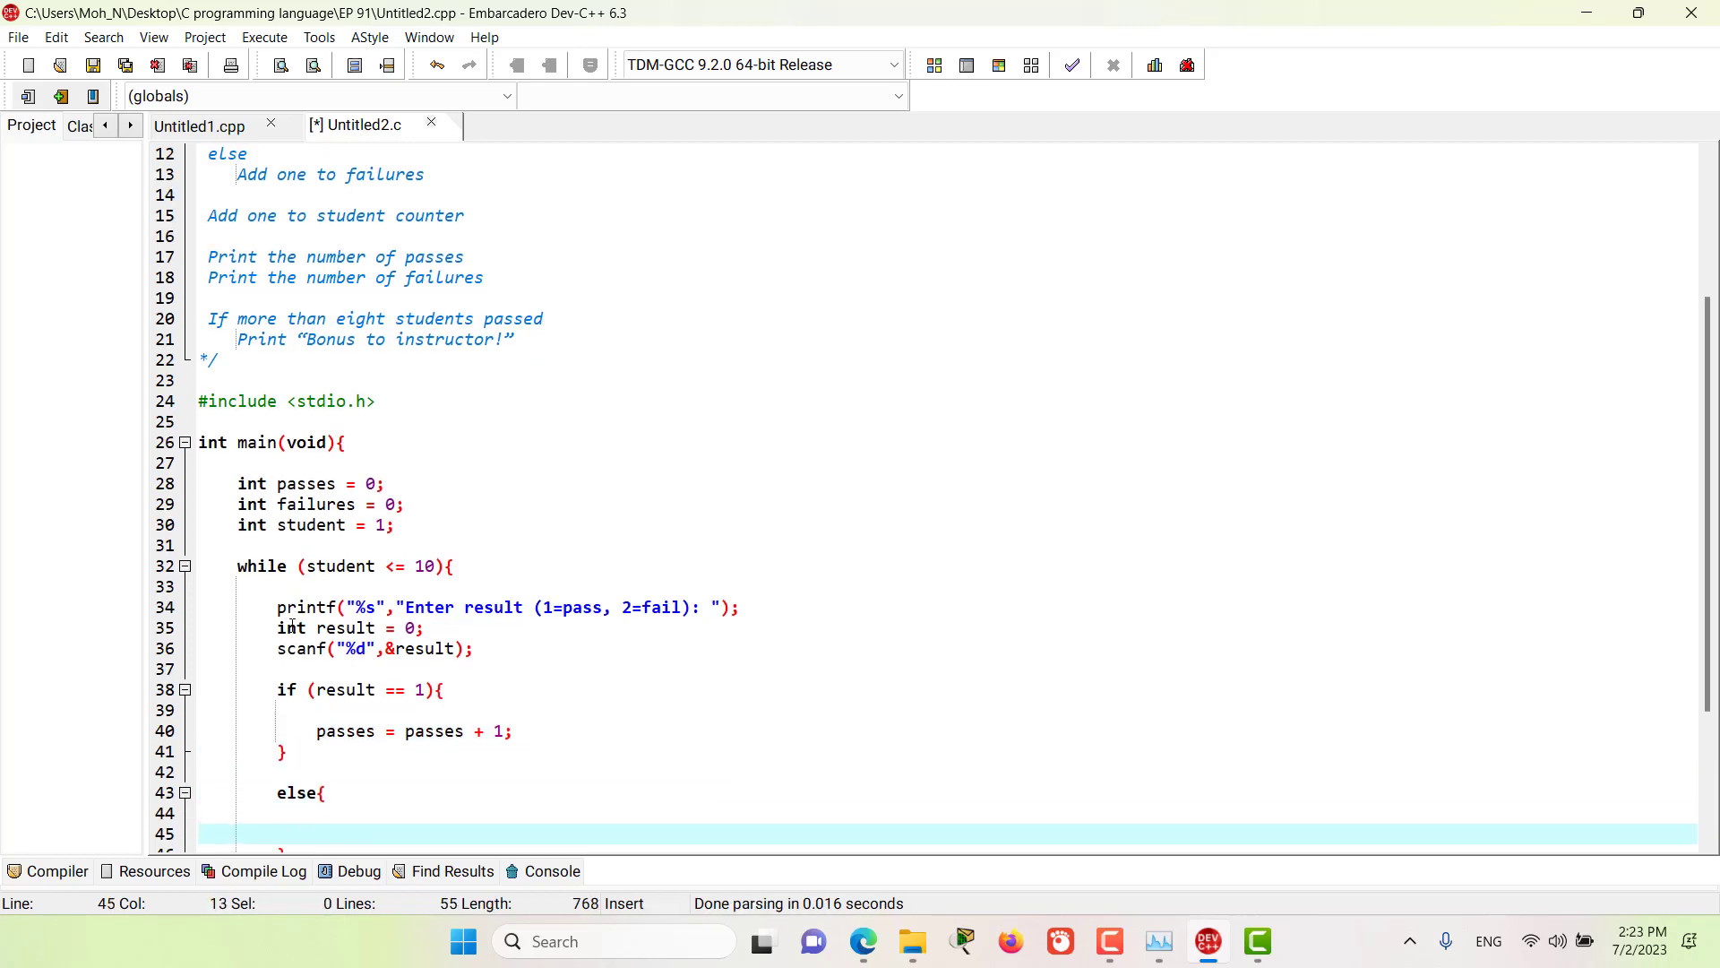
{"action": "type", "text": "failures = failures + 1;"}
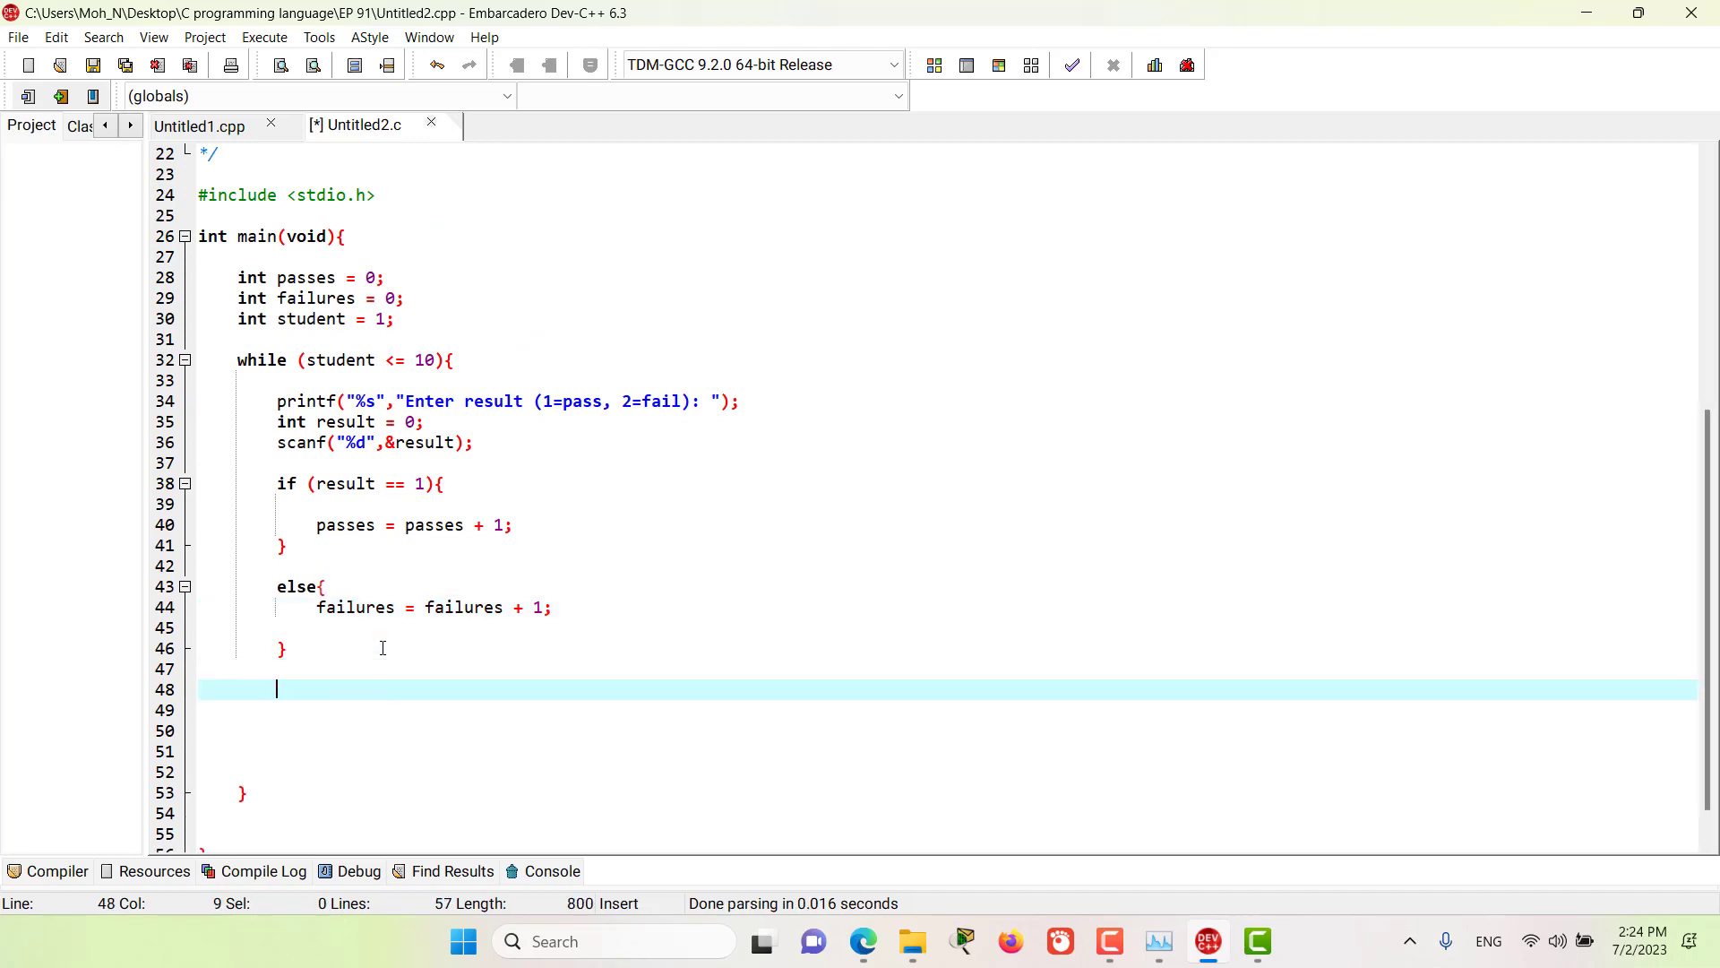
Step: Add student = student + 1; at the end of the loop body
{"action": "type", "text": "s"}
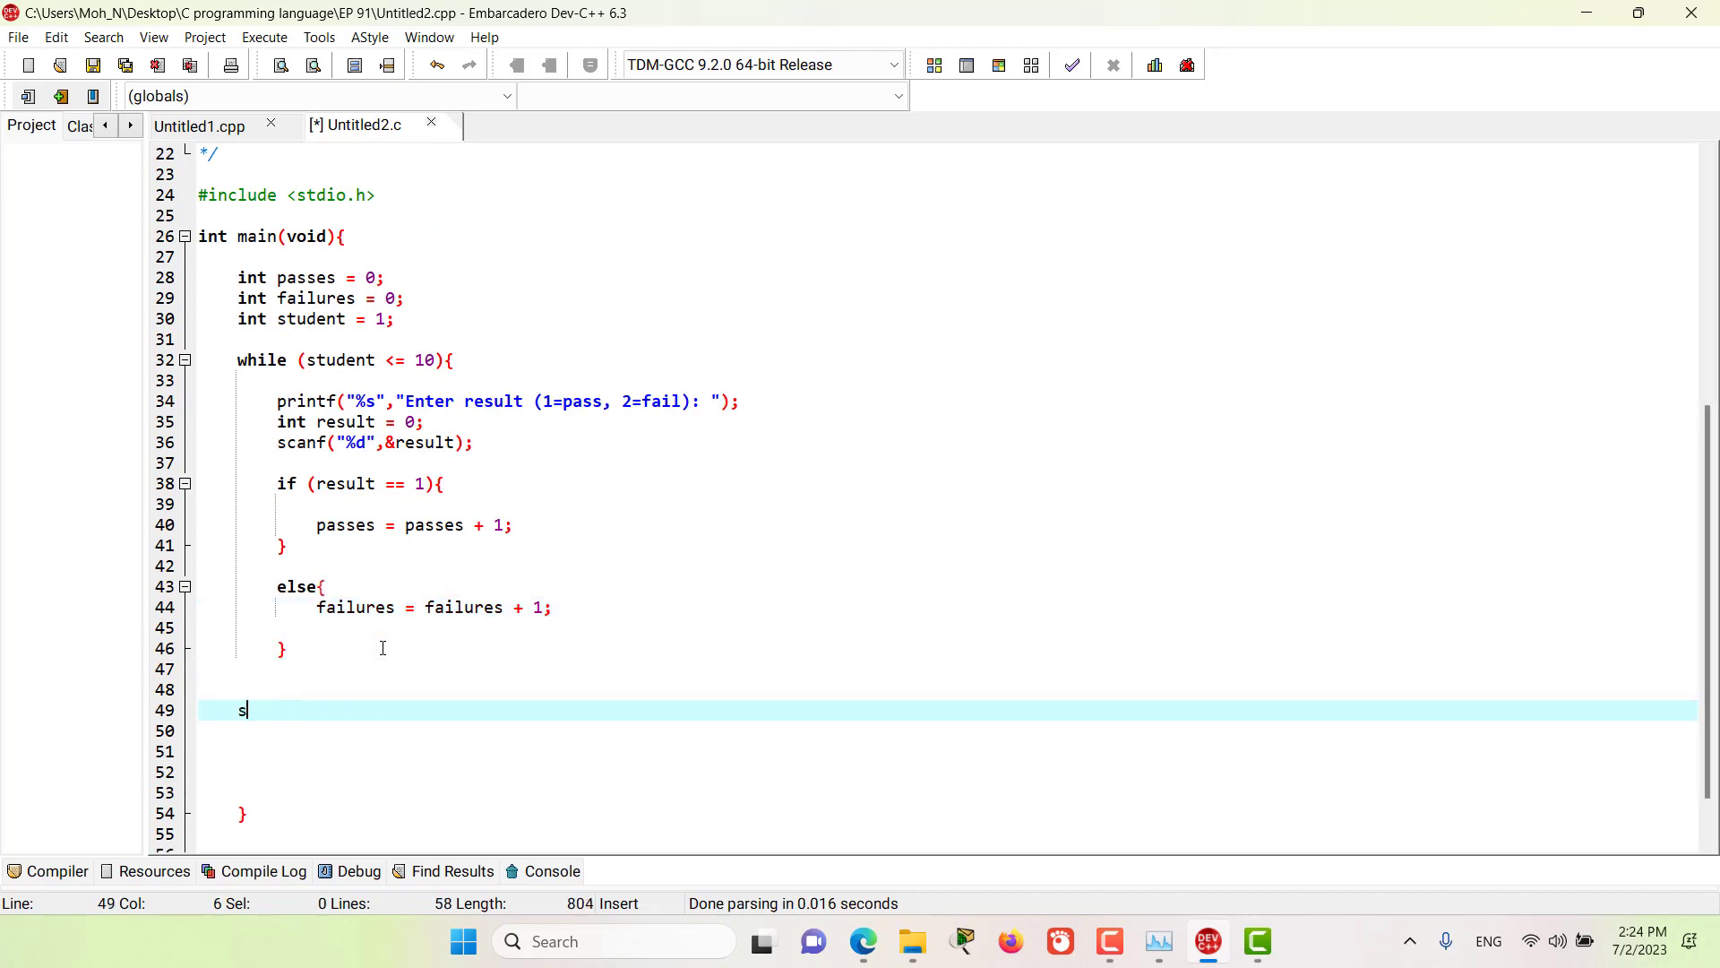
{"action": "type", "text": "tudent = student"}
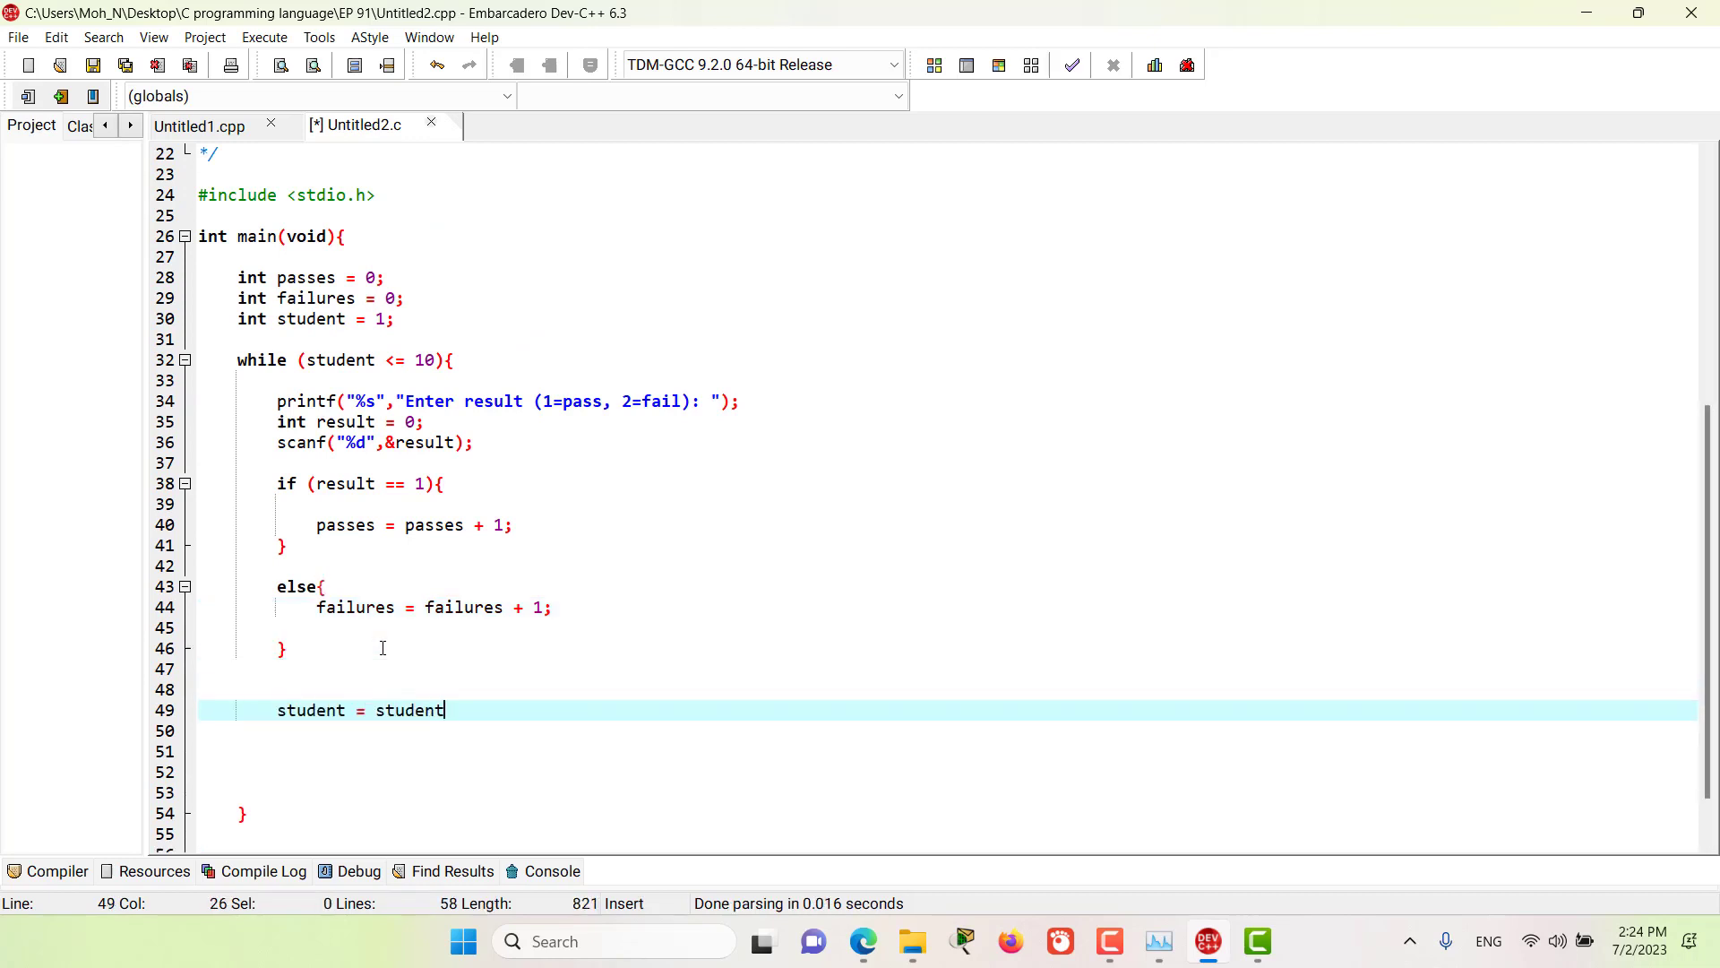
{"action": "type", "text": "+ 1;"}
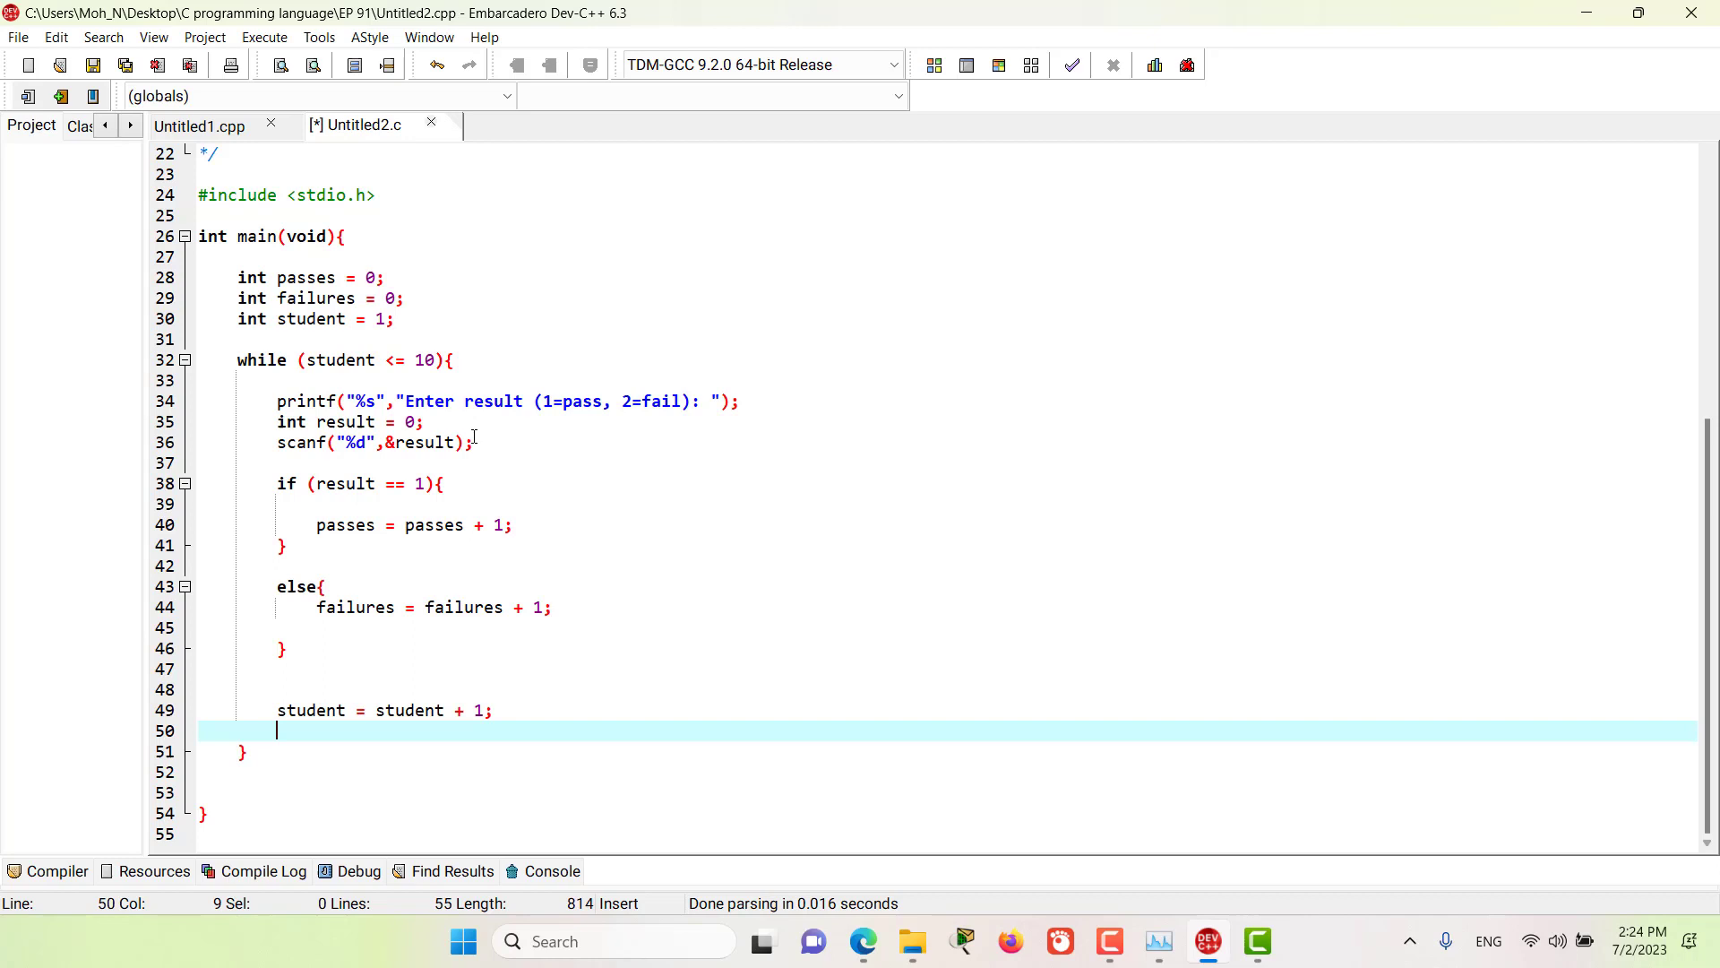
{"action": "mouse_move", "coordinate": [453, 327]}
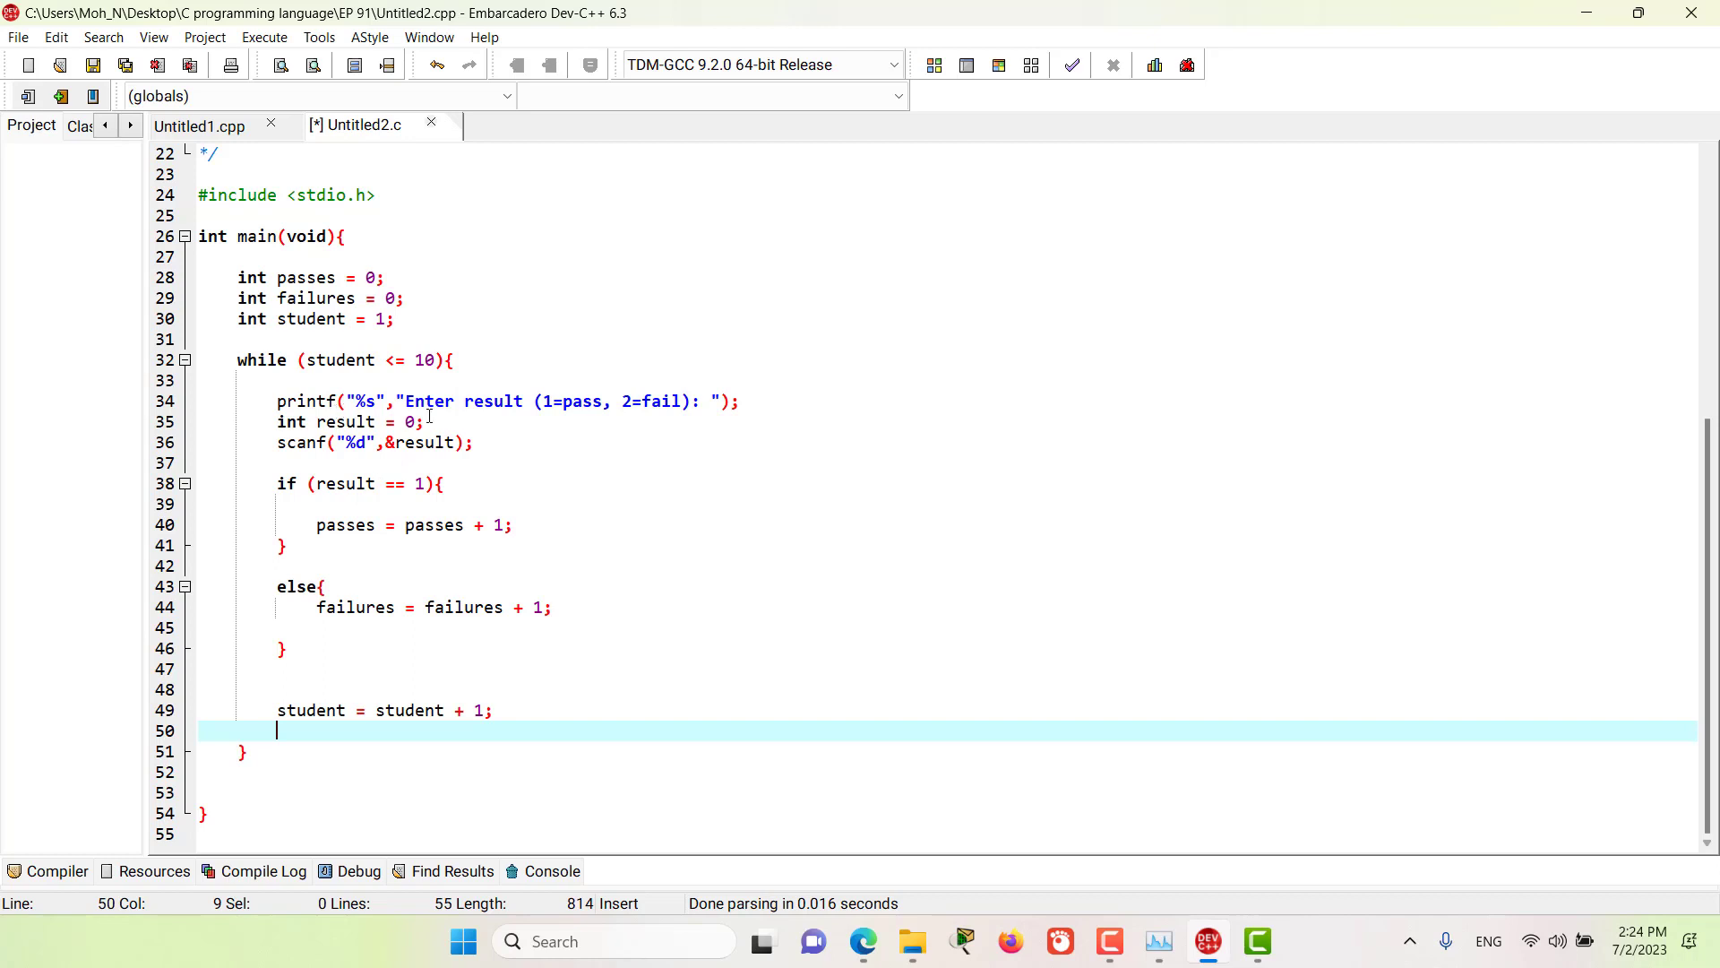
{"action": "mouse_move", "coordinate": [559, 415]}
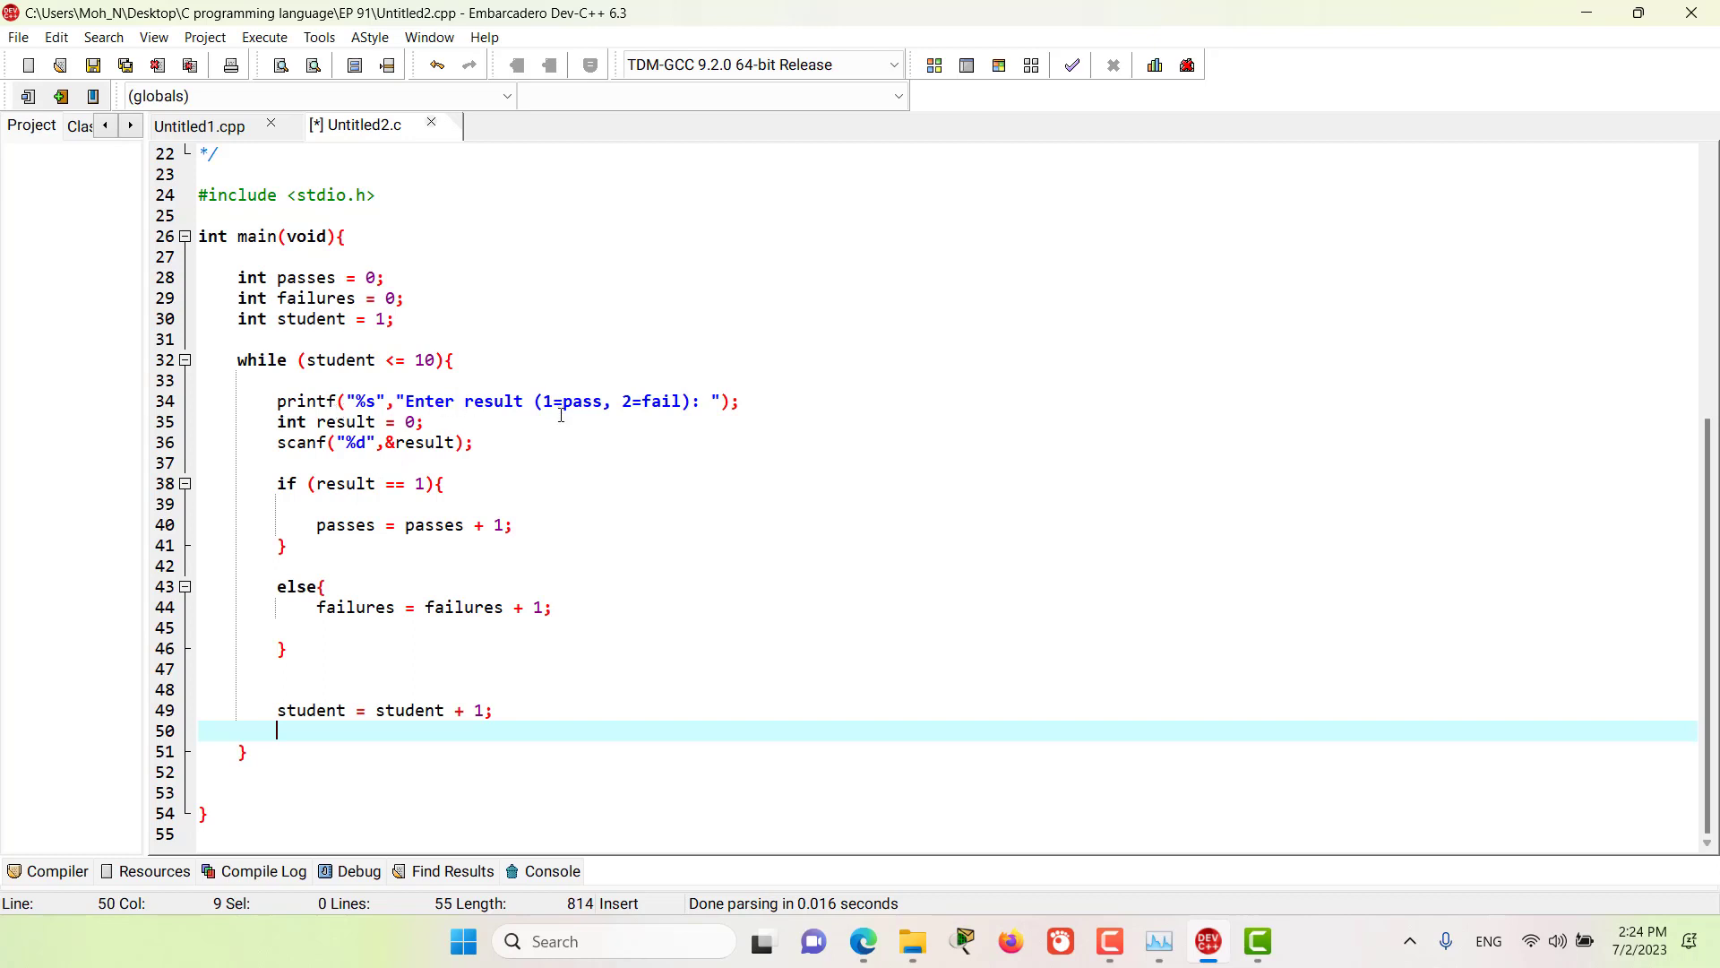
{"action": "mouse_move", "coordinate": [626, 414]}
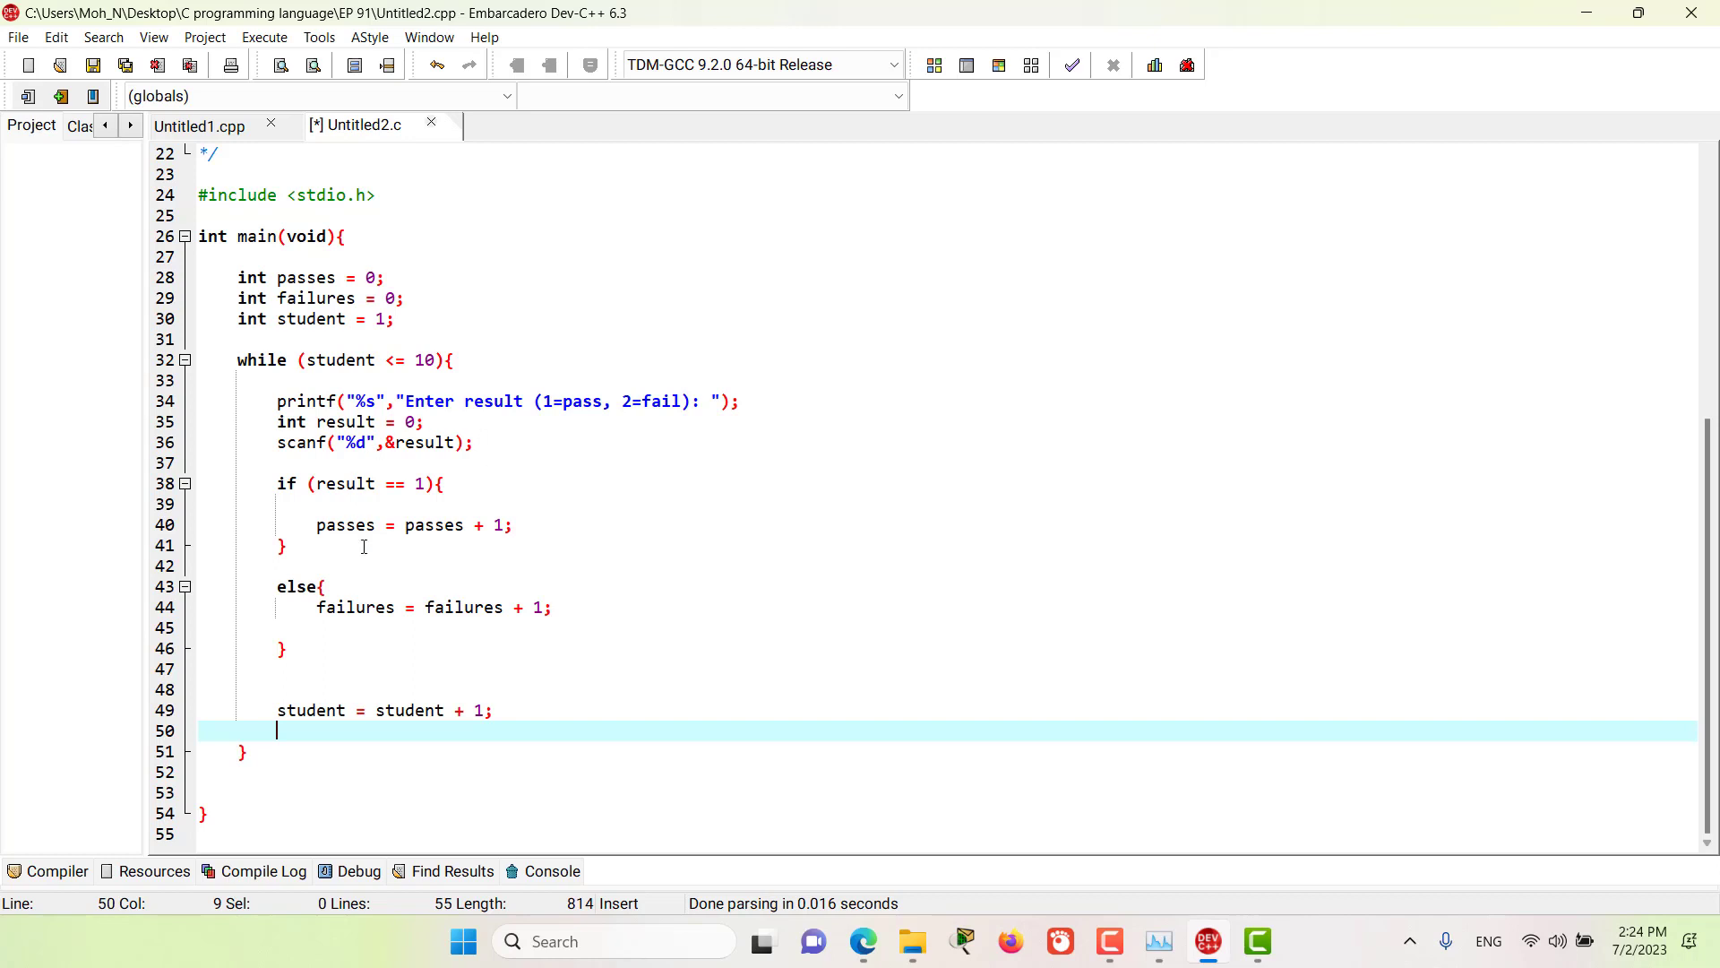
{"action": "mouse_move", "coordinate": [368, 503]}
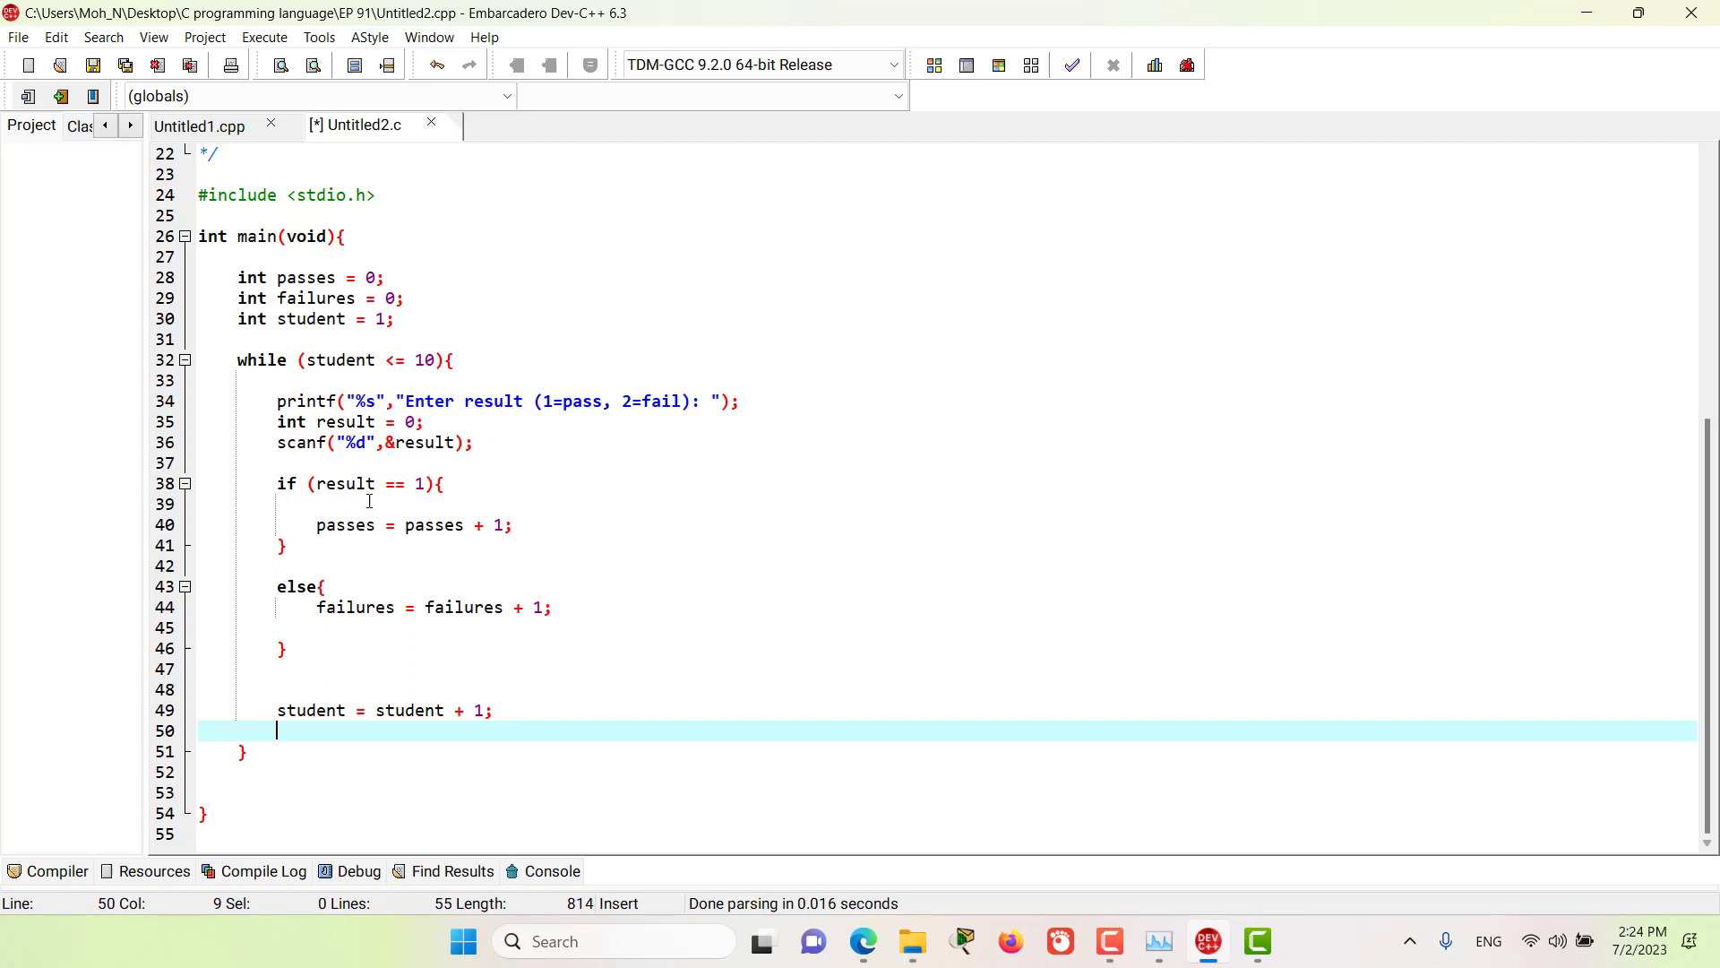
{"action": "mouse_move", "coordinate": [365, 532]}
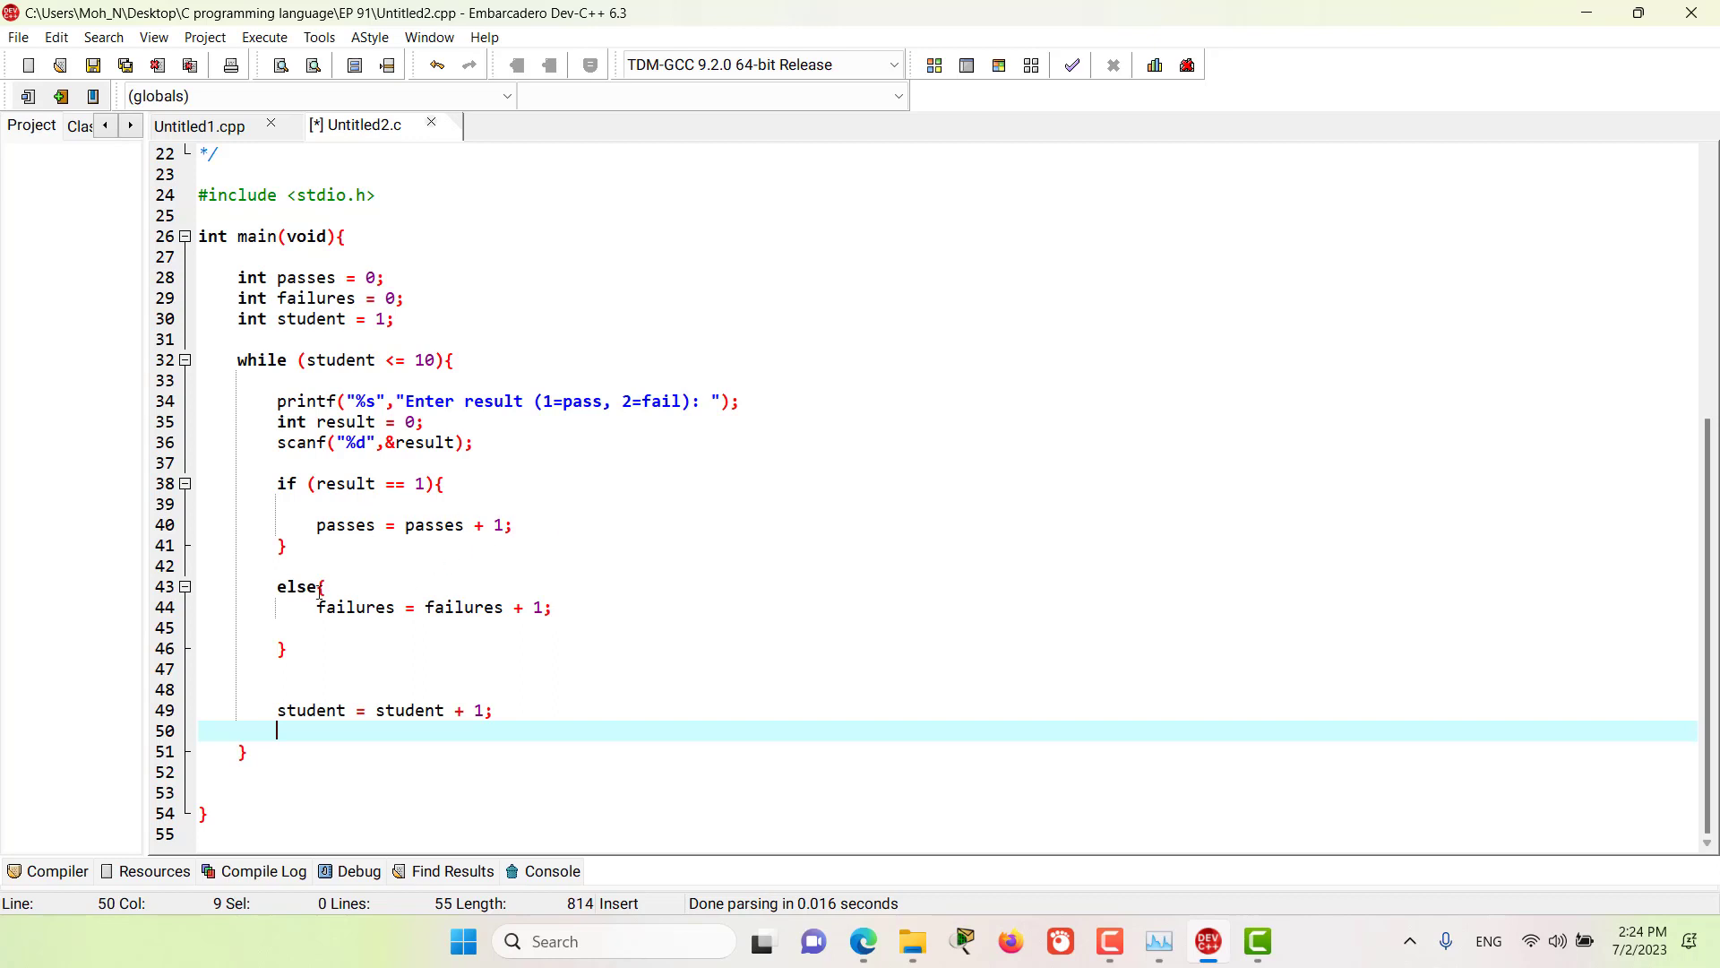
{"action": "mouse_move", "coordinate": [465, 611]}
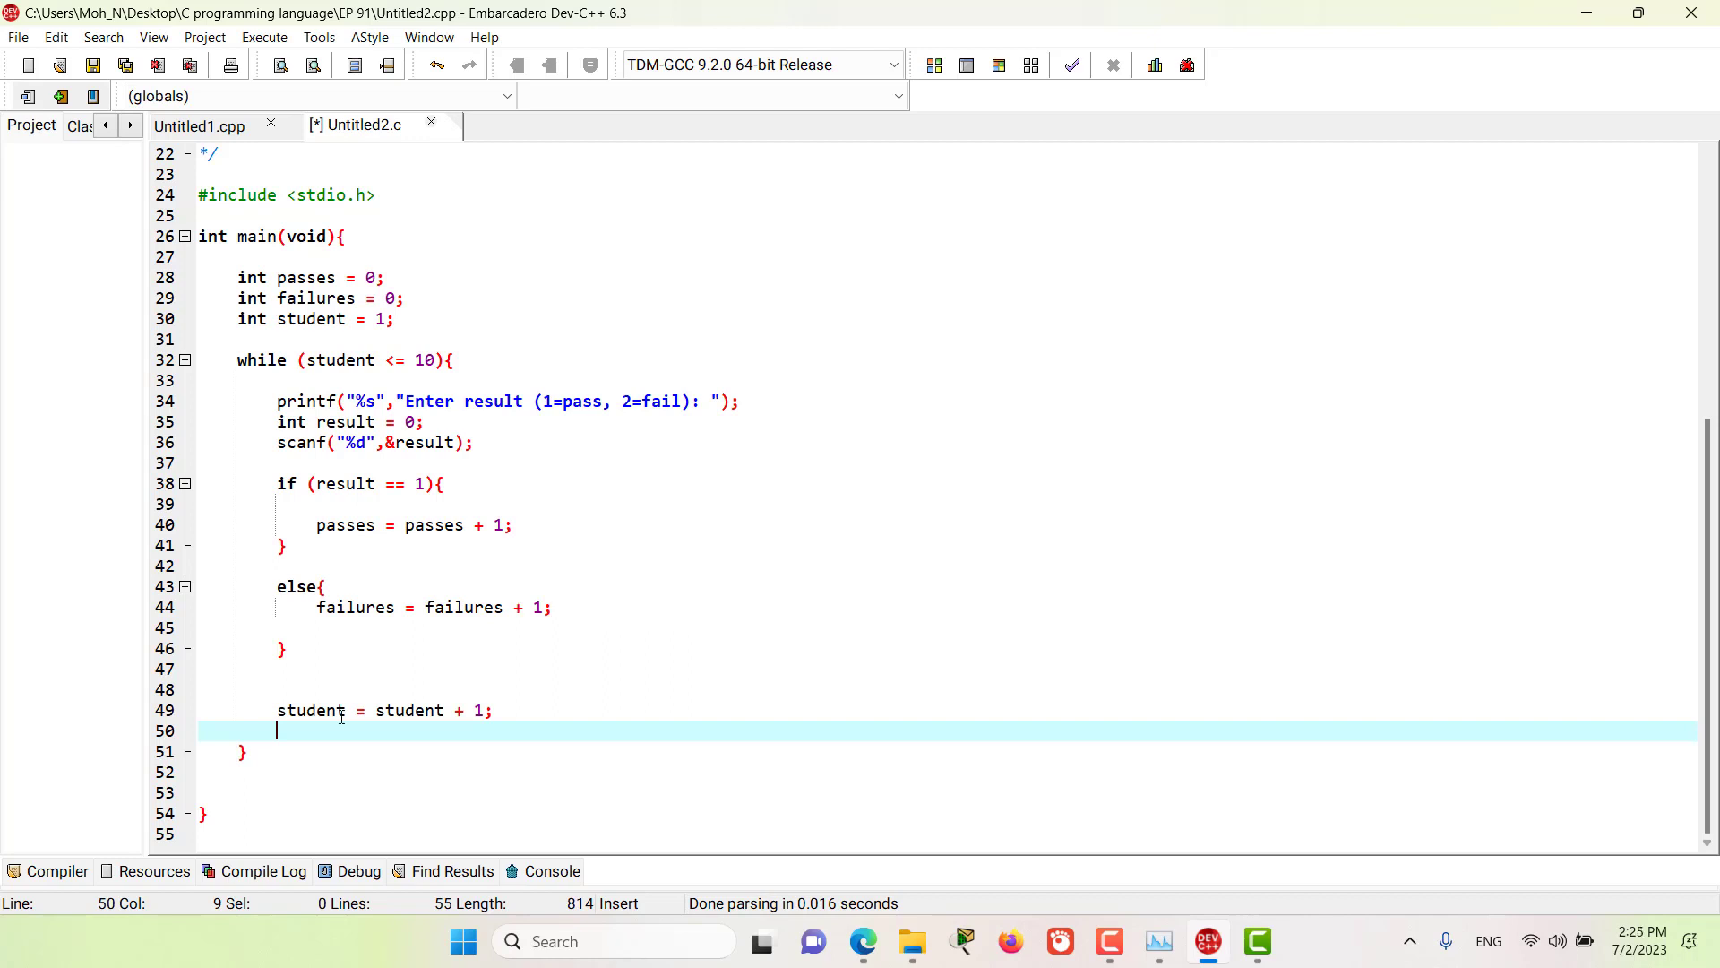
{"action": "mouse_move", "coordinate": [335, 494]}
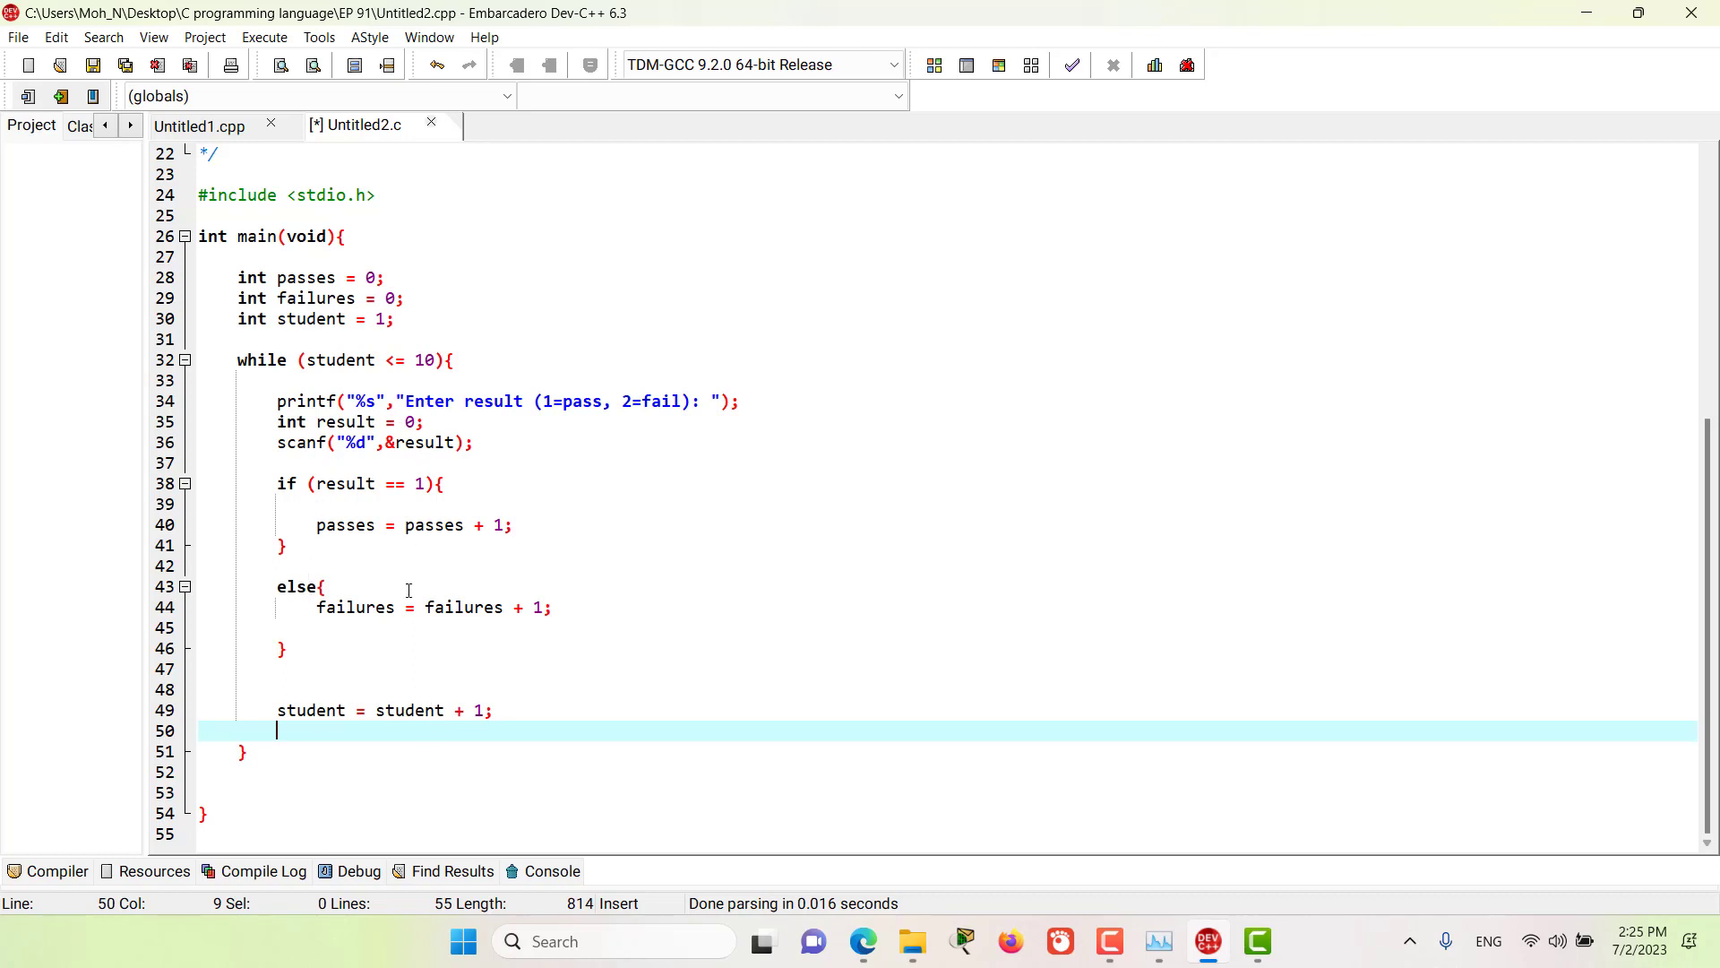
{"action": "mouse_move", "coordinate": [311, 360]}
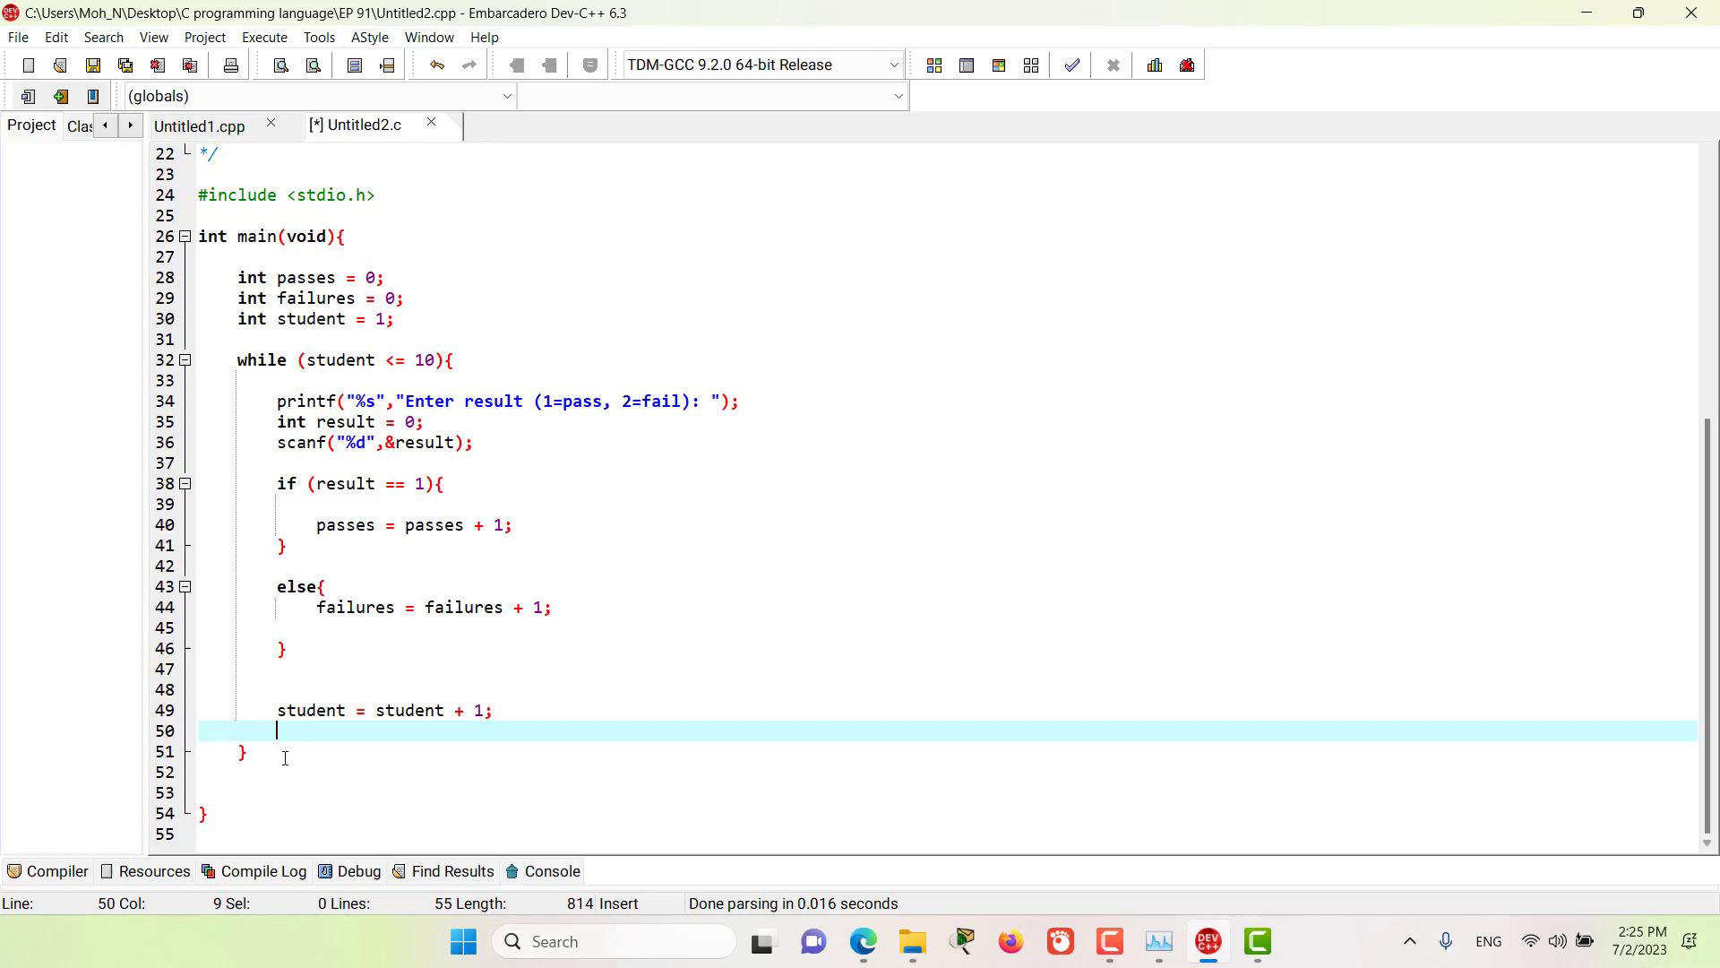
Step: After the loop, add printf statements printing the Passed and Failed totals
{"action": "left_click", "coordinate": [243, 752]}
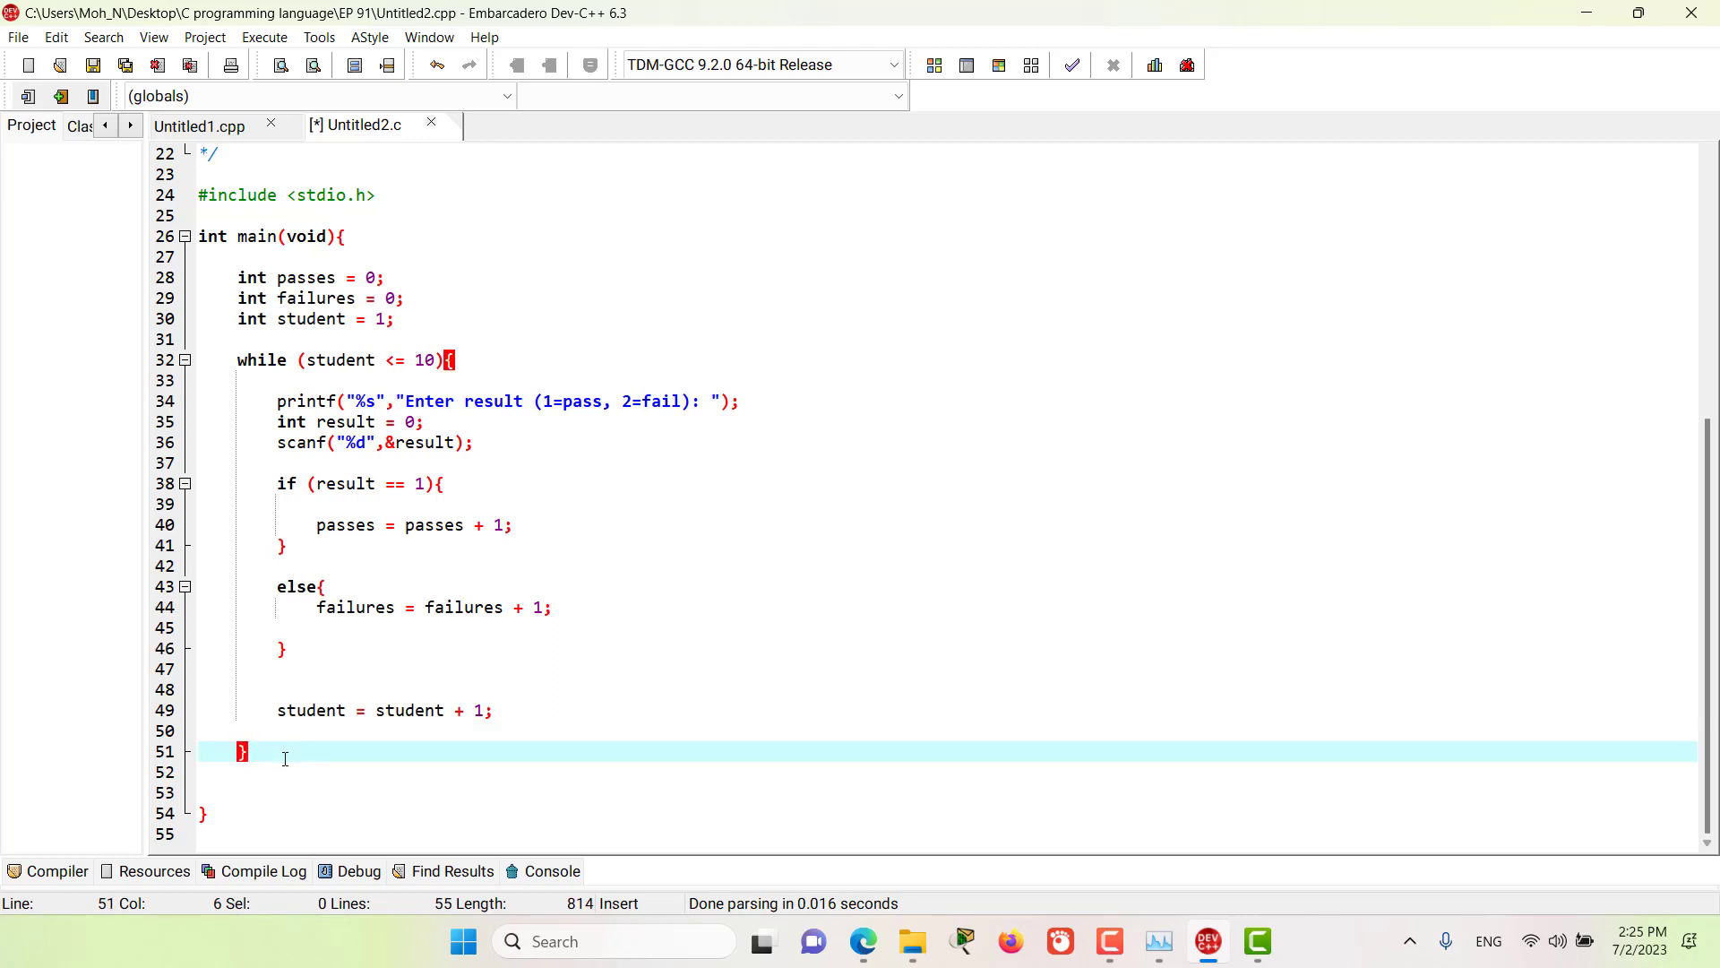
{"action": "type", "text": "printf(\"Failed %d"}
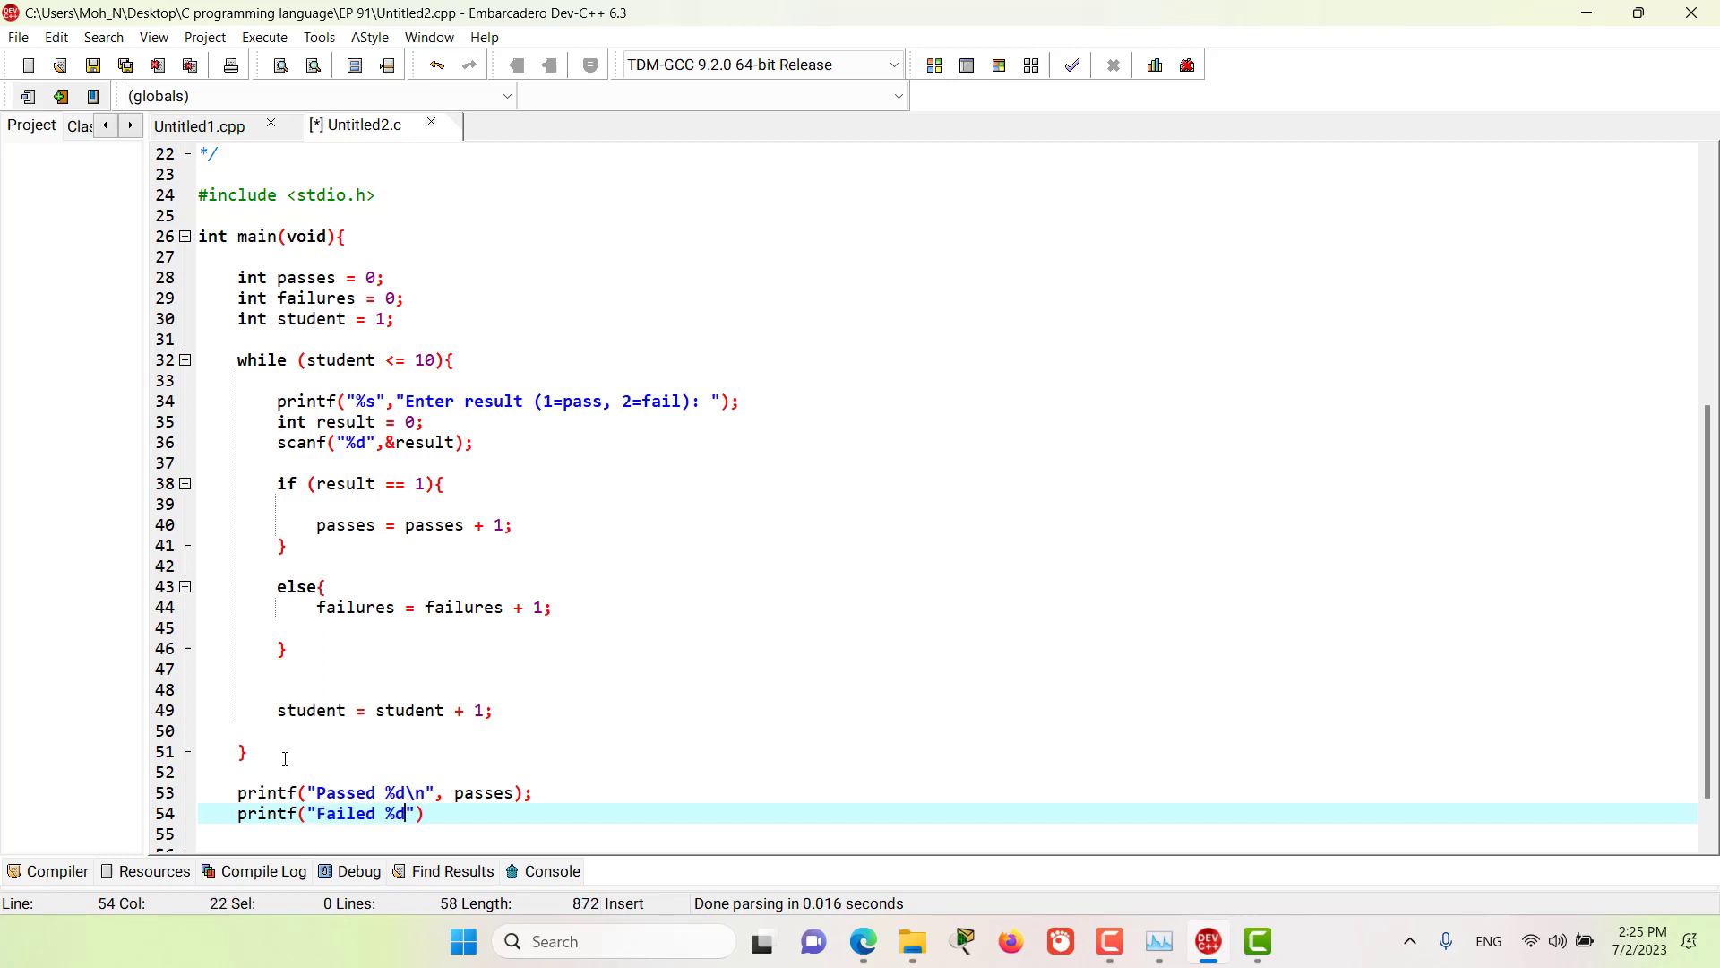
{"action": "type", "text": "\\n\", failures);"}
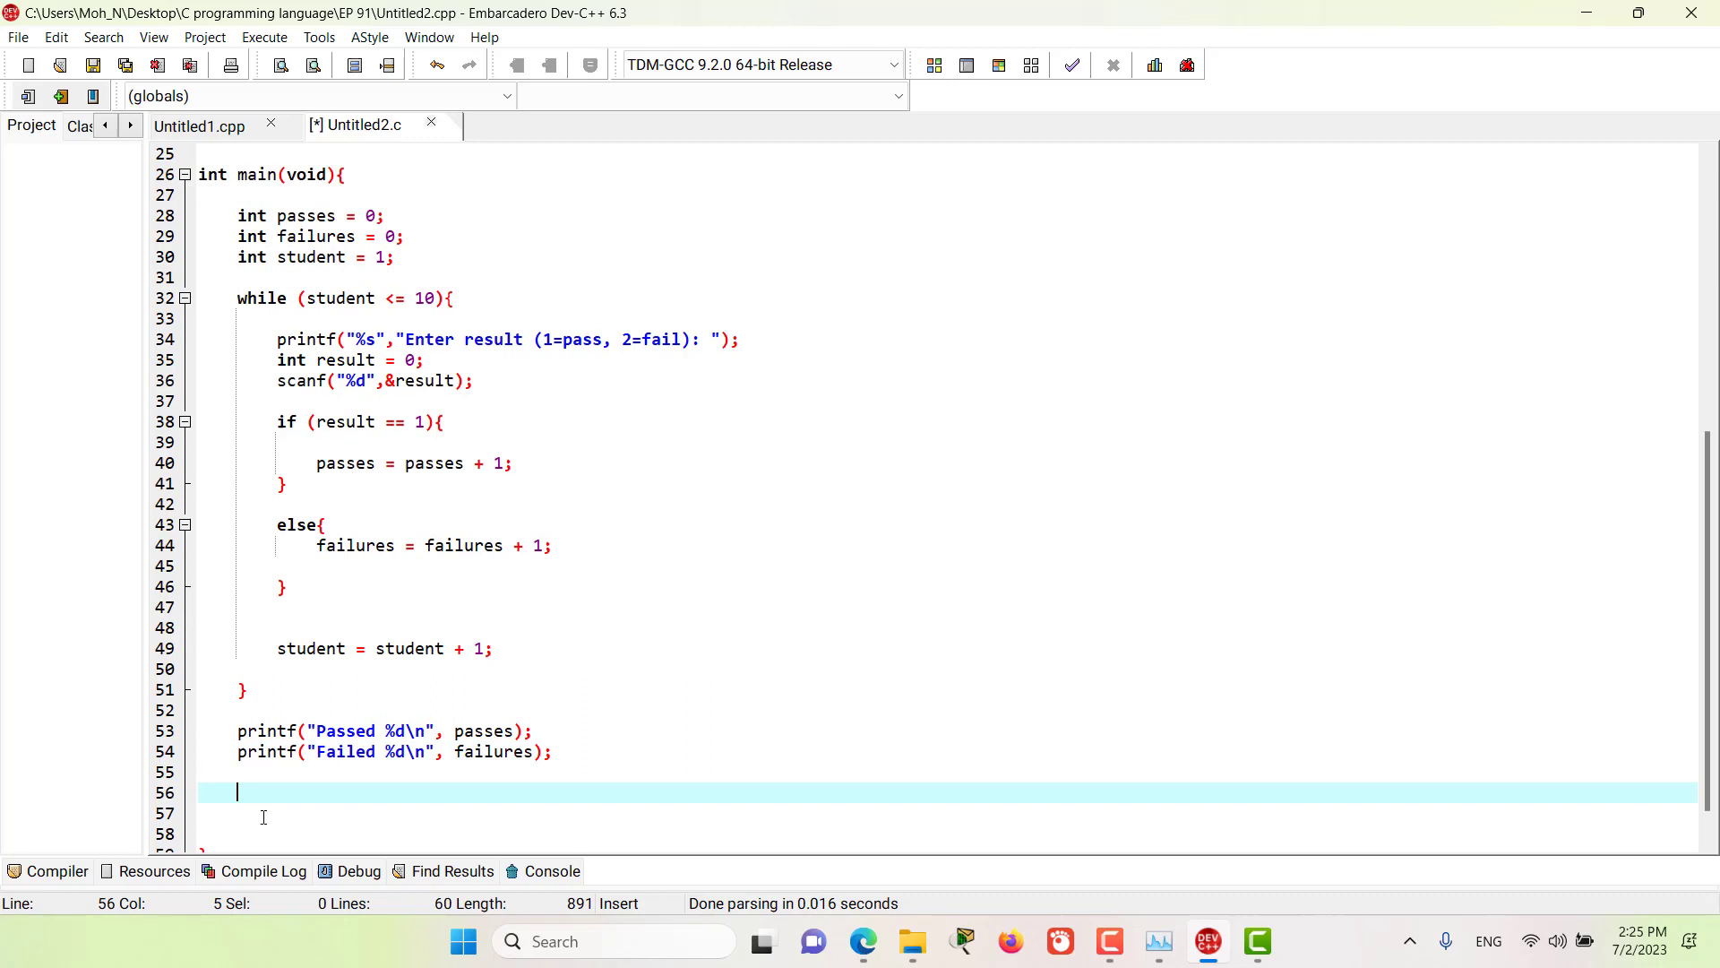
Step: Add if (passes > 8) printing "Bonus to Instructor !"
{"action": "type", "text": "if (passes > 8)"}
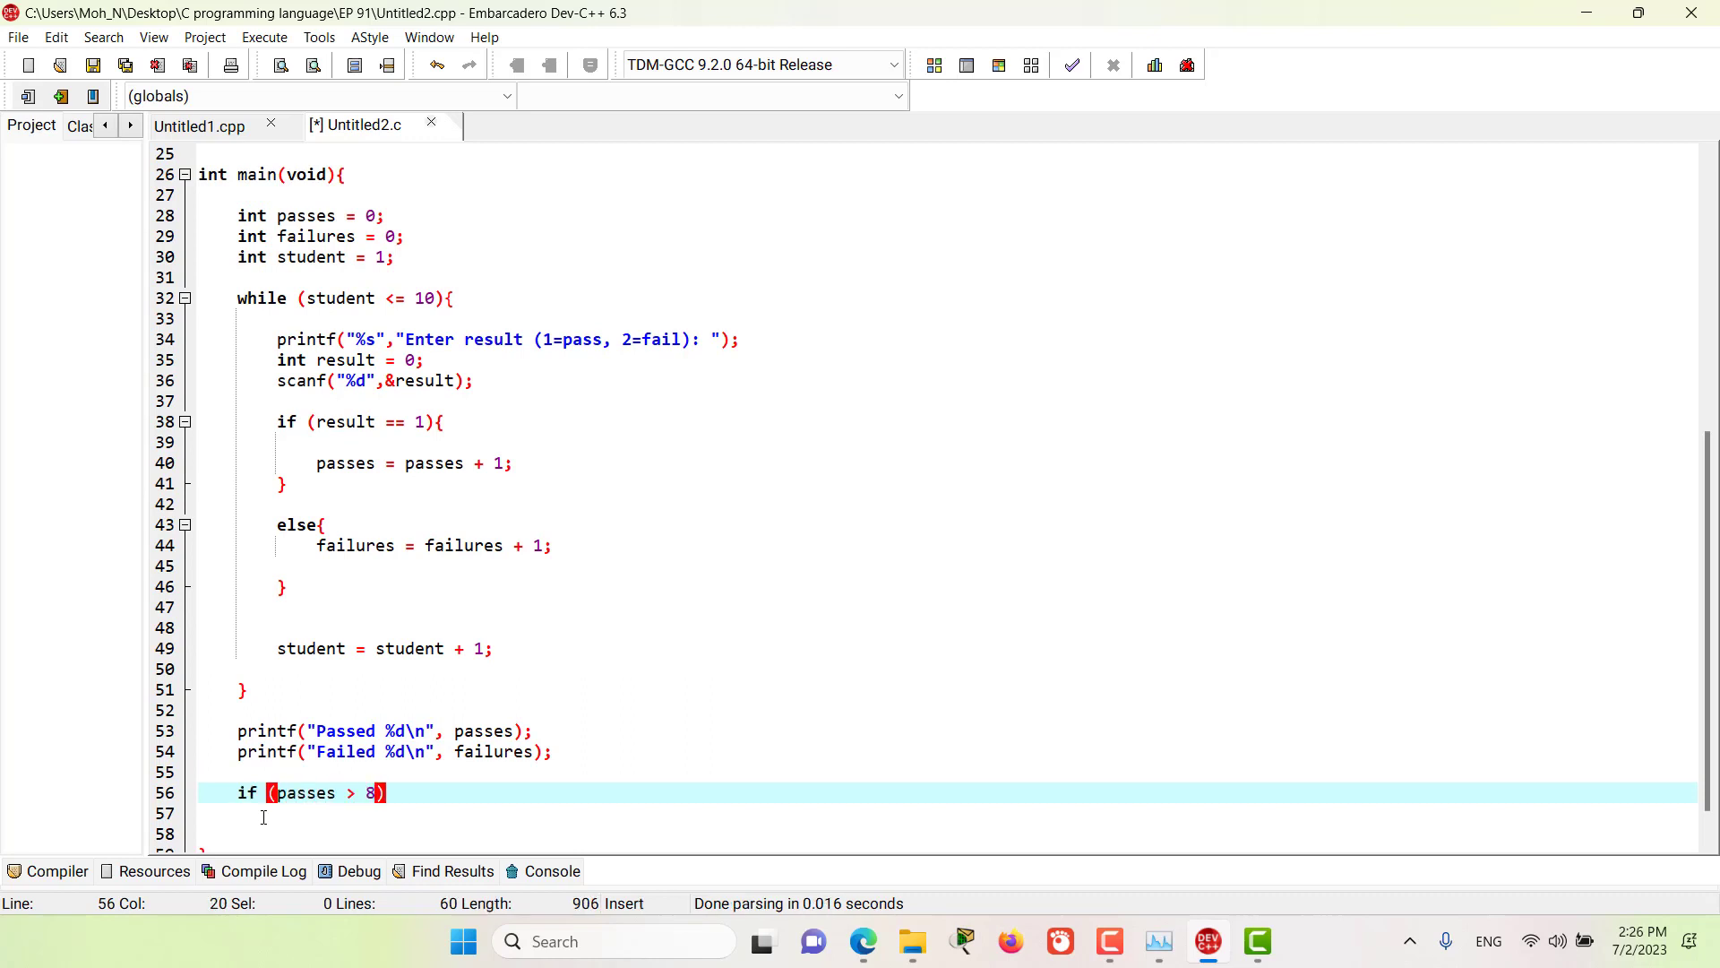
{"action": "type", "text": "{"}
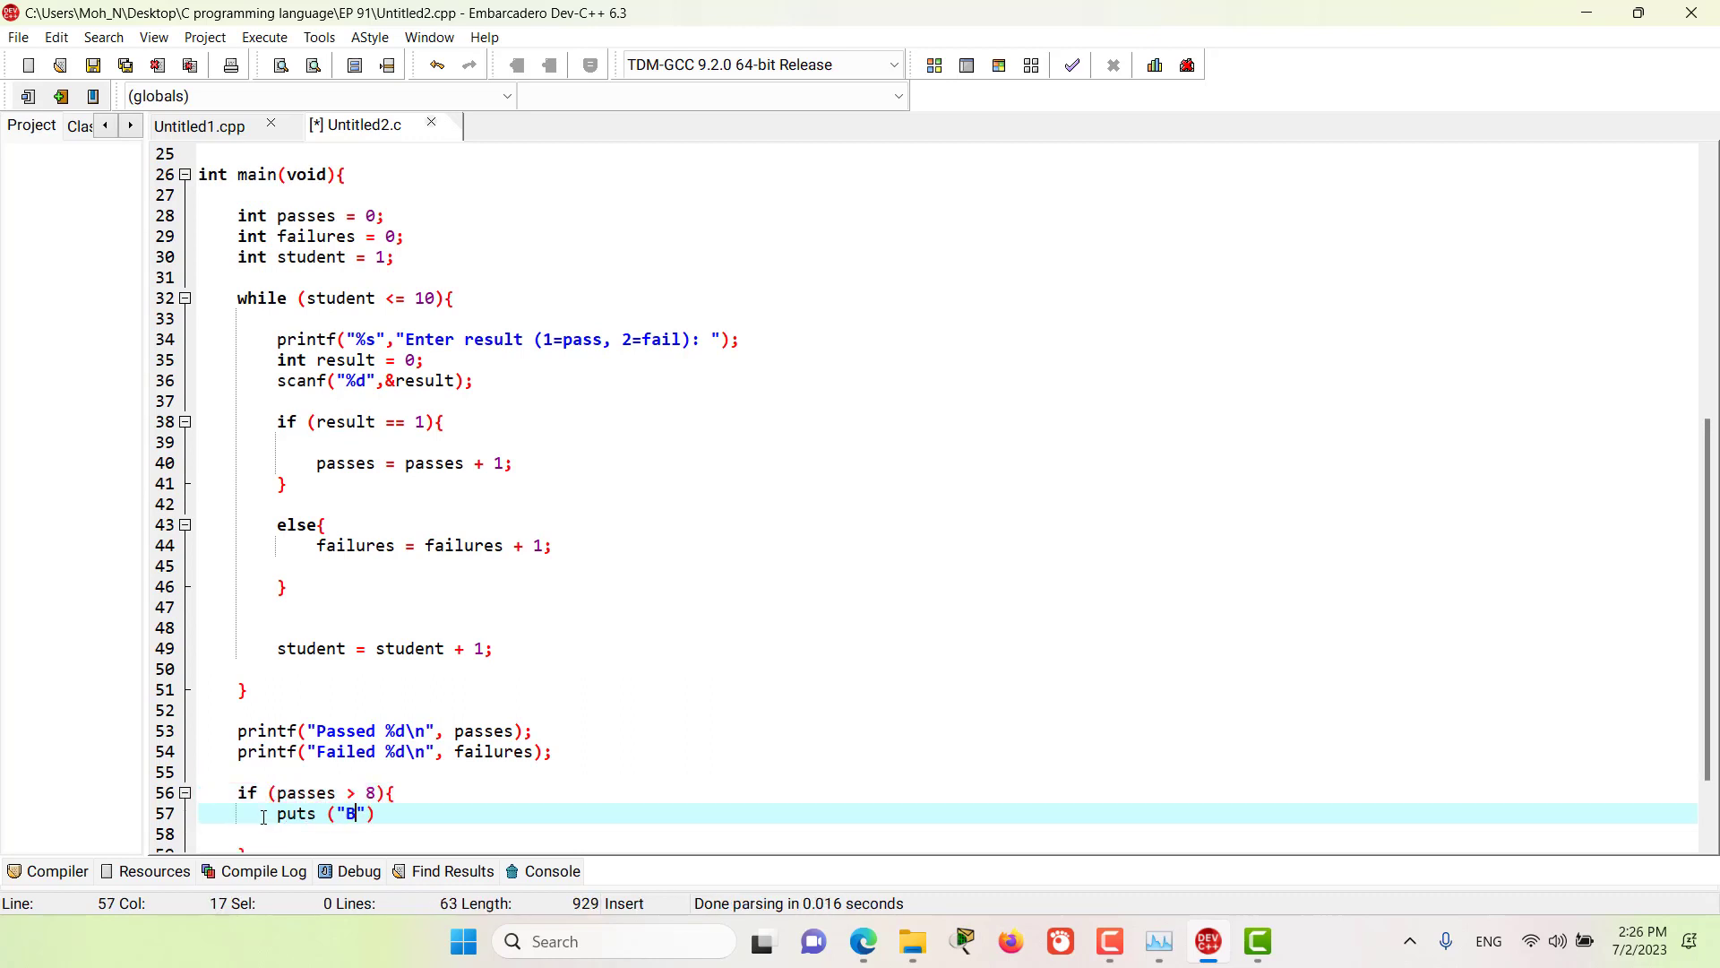
{"action": "type", "text": "onus to Instructor"}
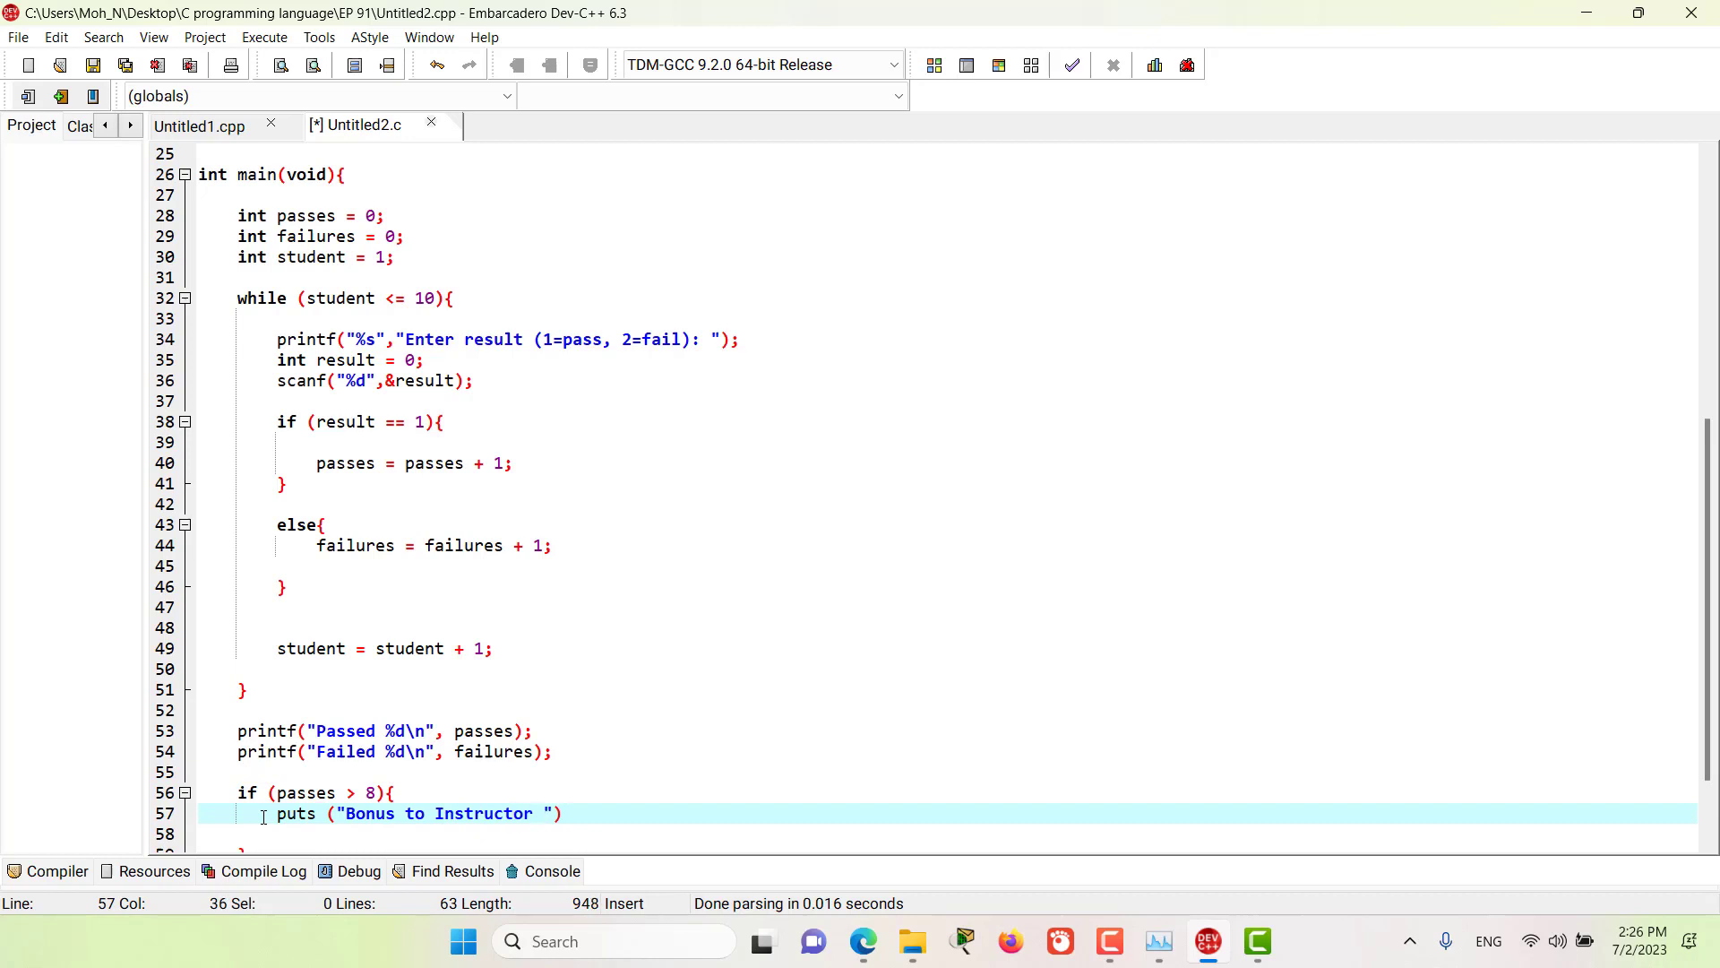
{"action": "type", "text": "!);"}
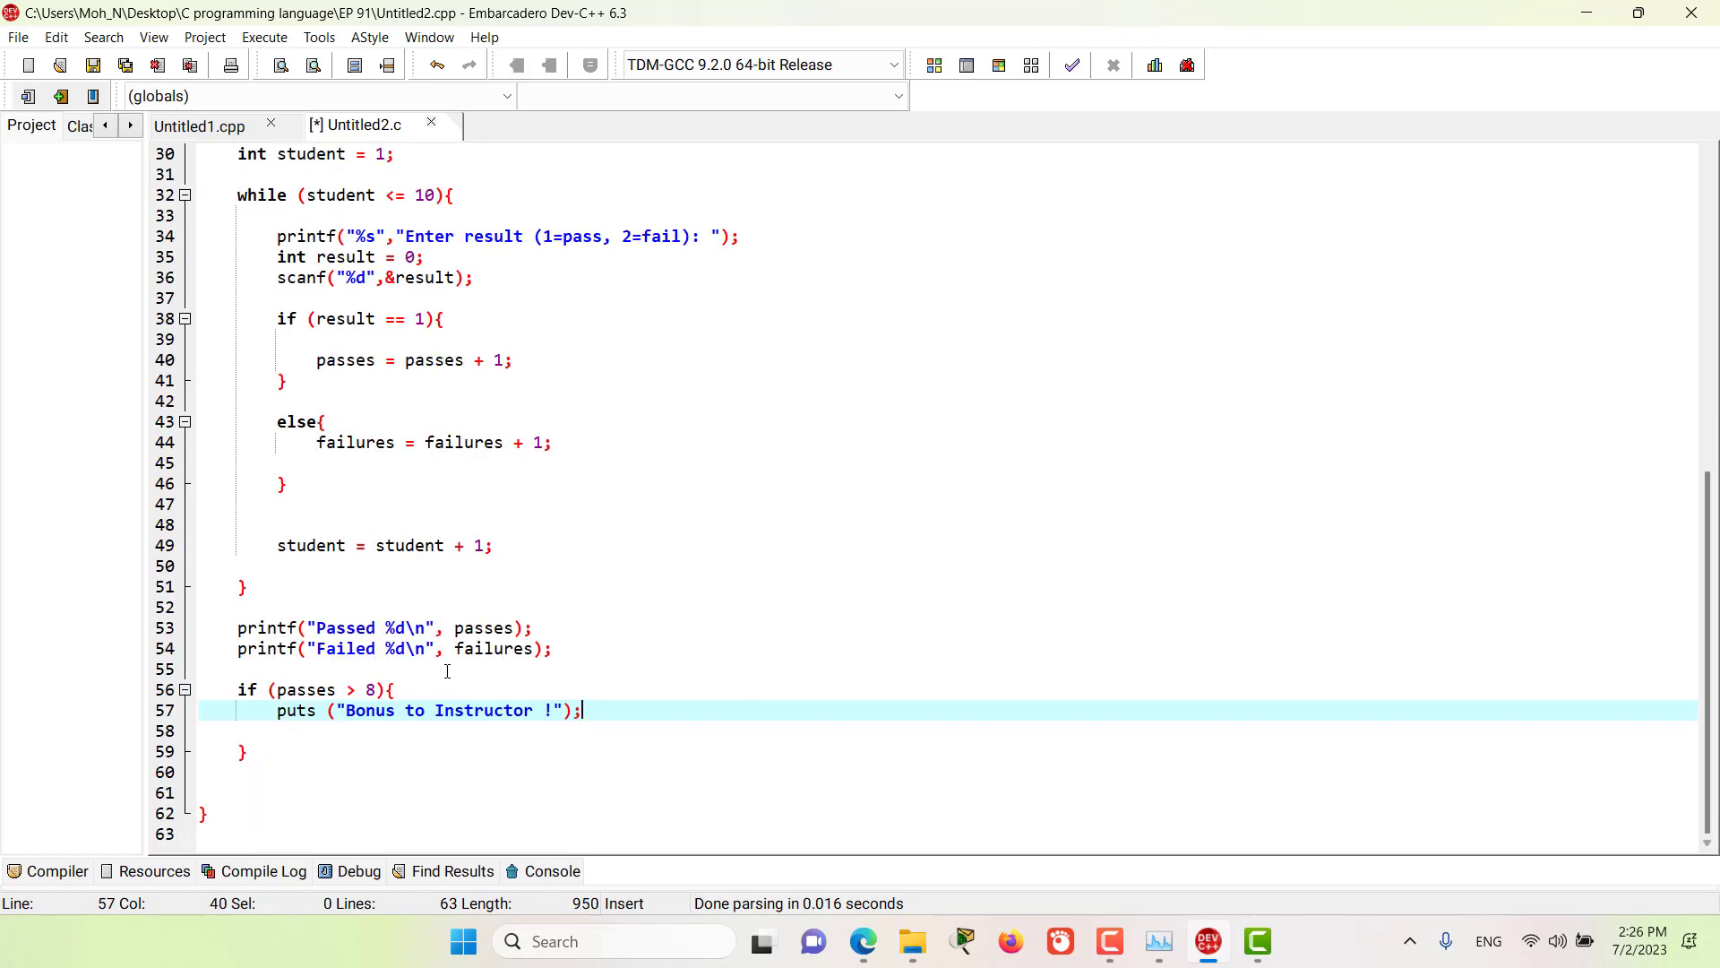
{"action": "mouse_move", "coordinate": [559, 600]}
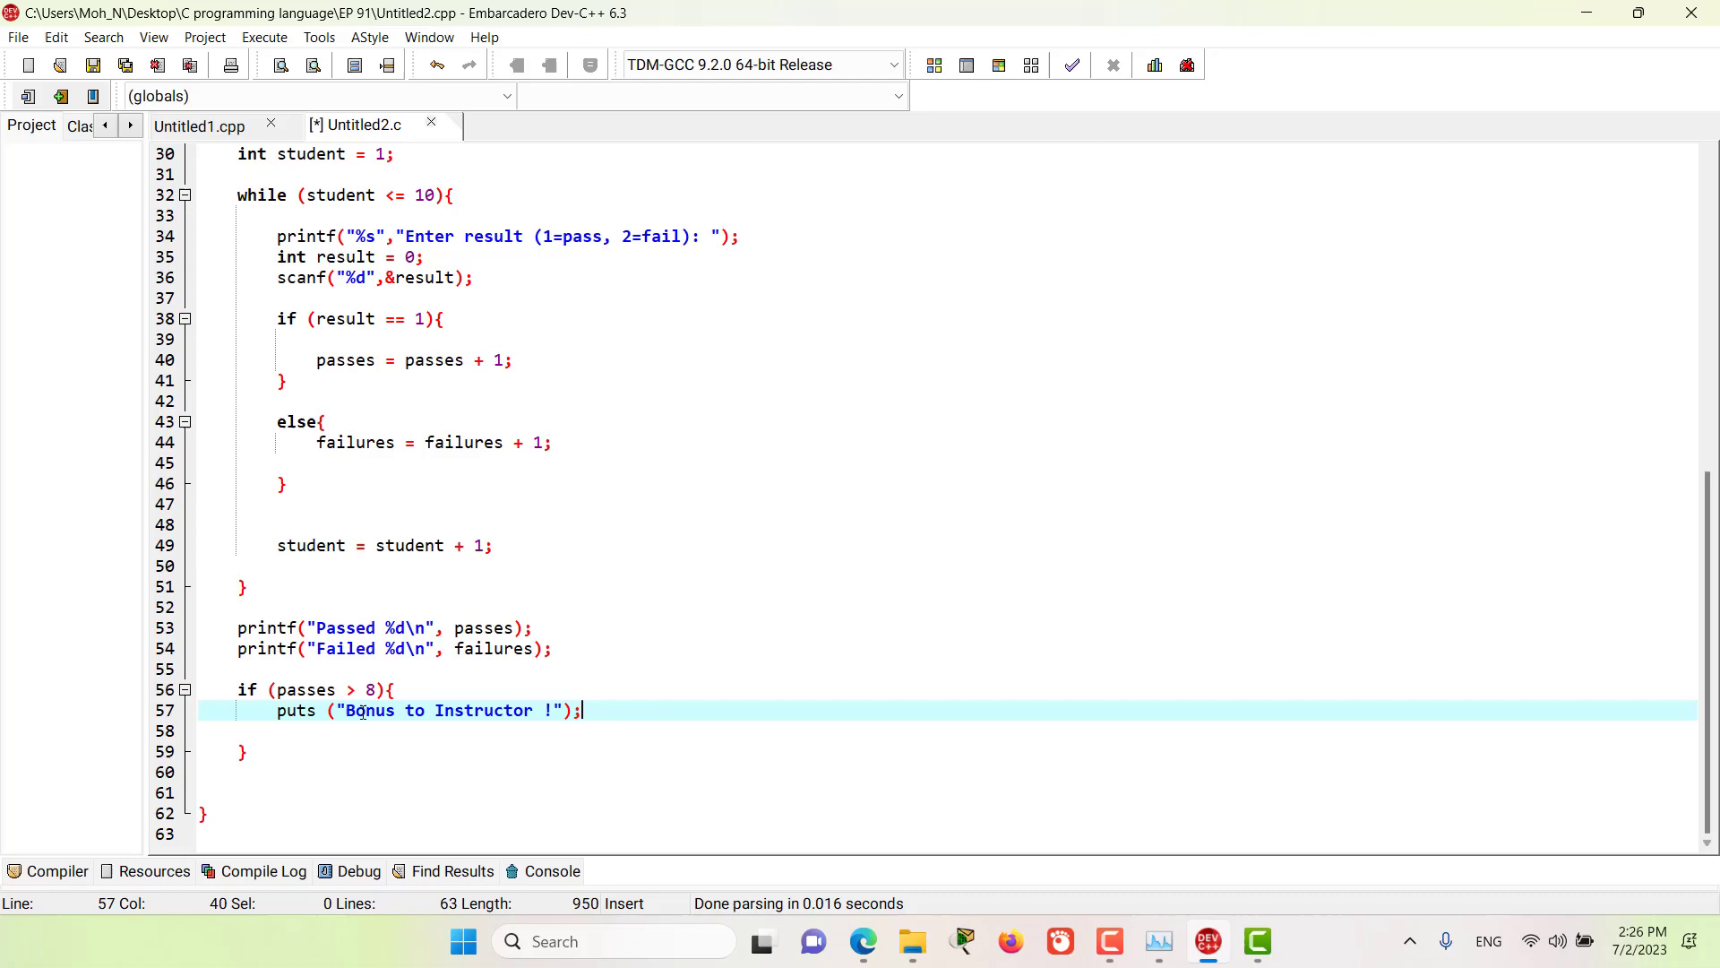
{"action": "left_click", "coordinate": [465, 710]}
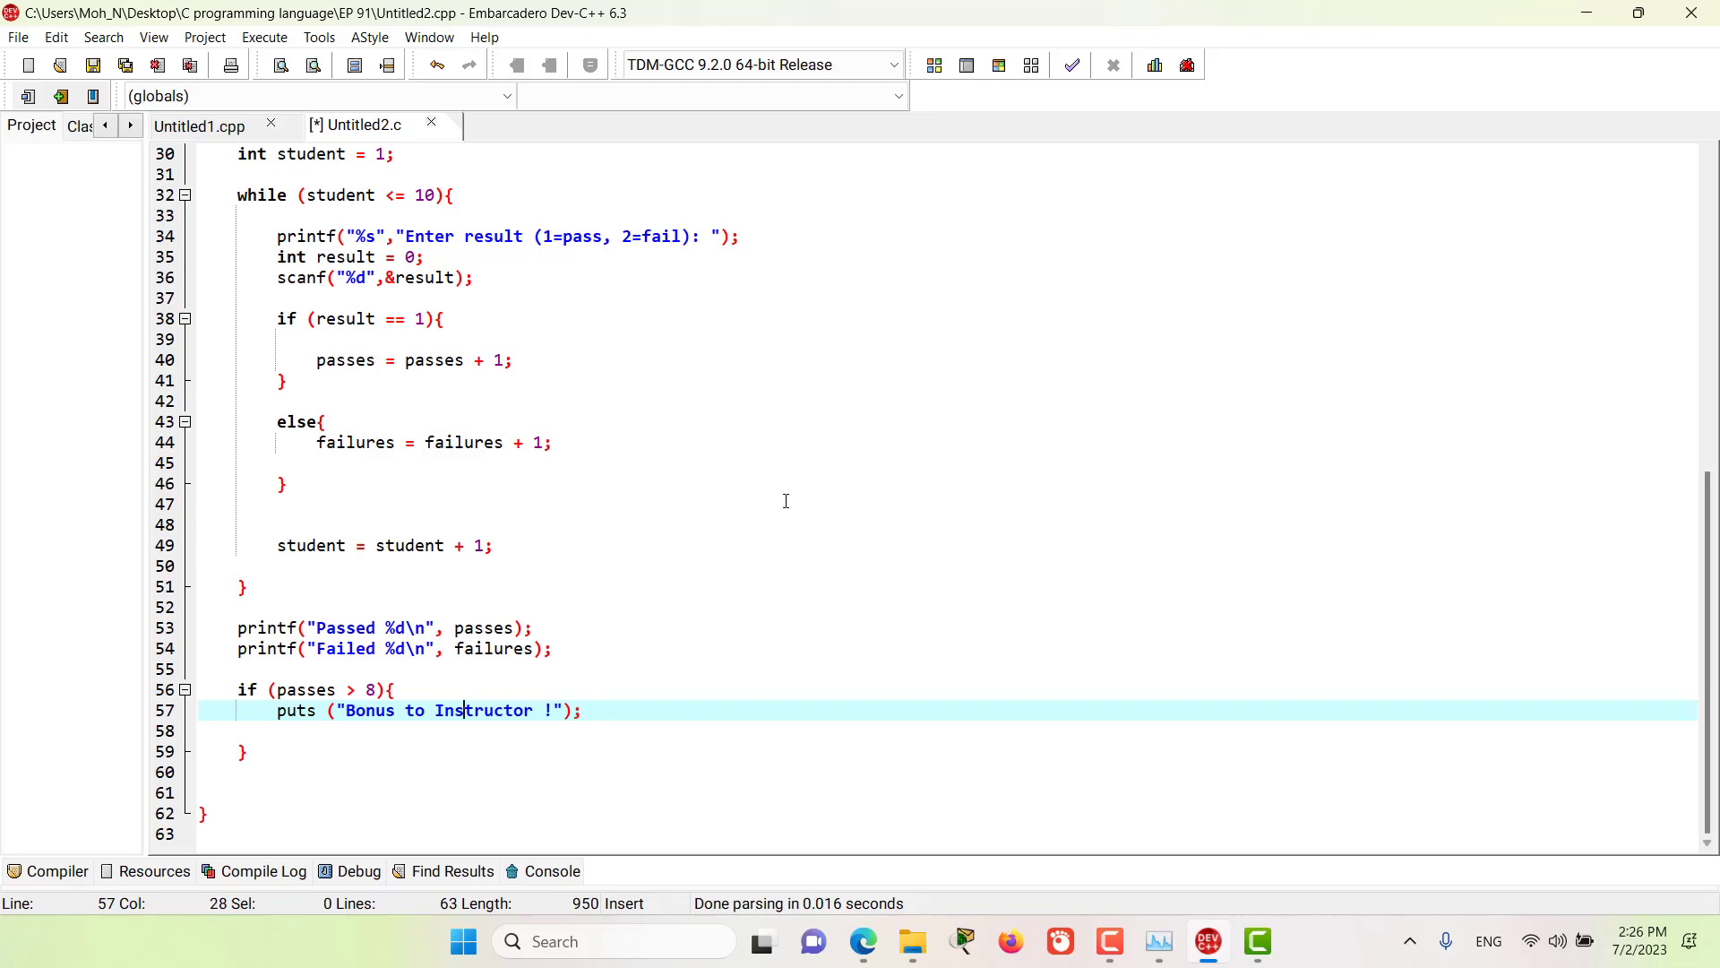
Step: Compile and run the program, entering ten results to get Passed 6 and Failed 4
{"action": "scroll", "scroll_direction": "up", "scroll_amount": 3}
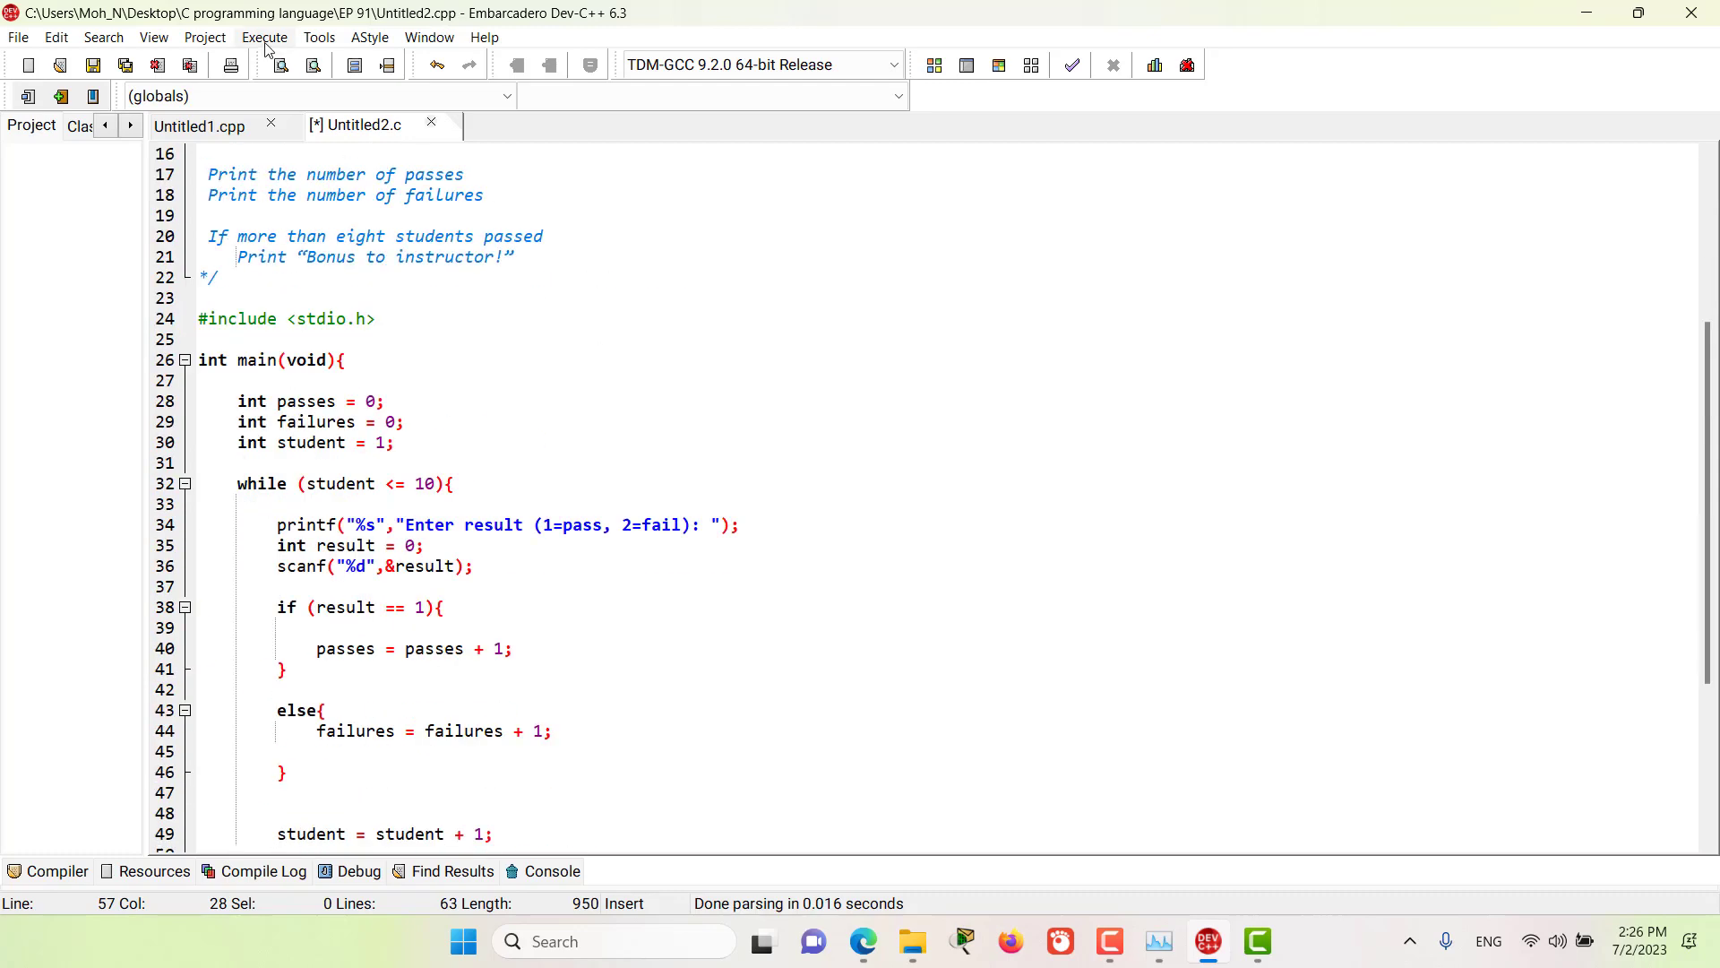
{"action": "left_click", "coordinate": [265, 36]}
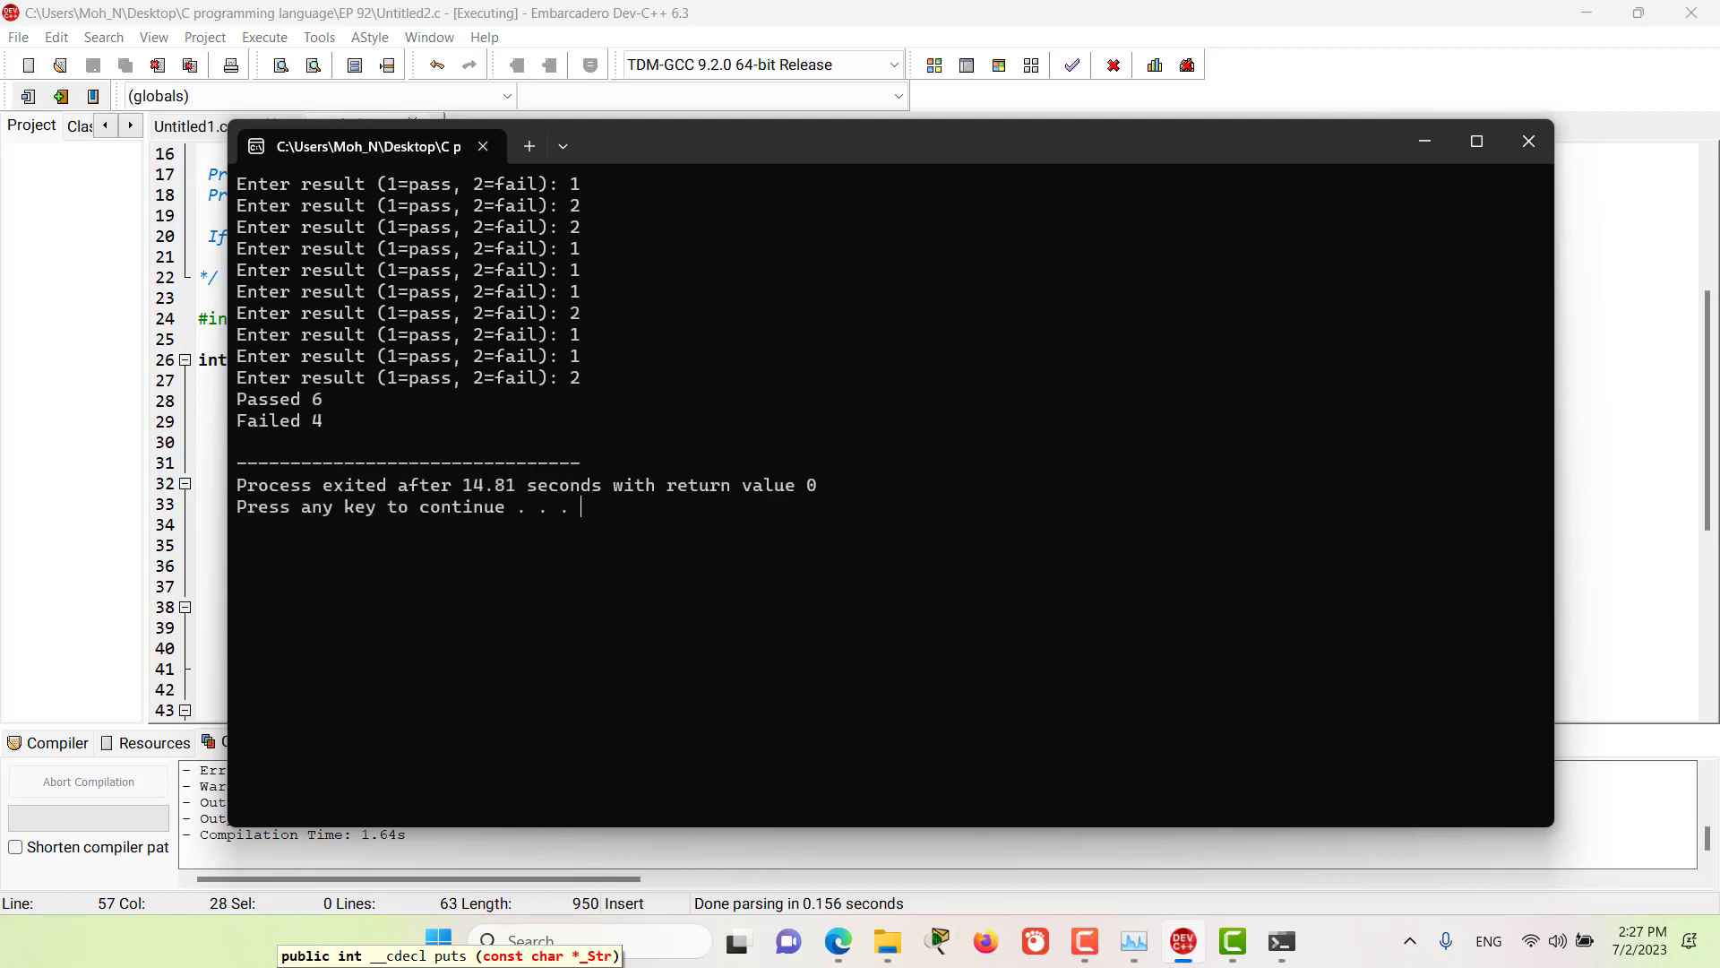
{"action": "mouse_move", "coordinate": [334, 410]}
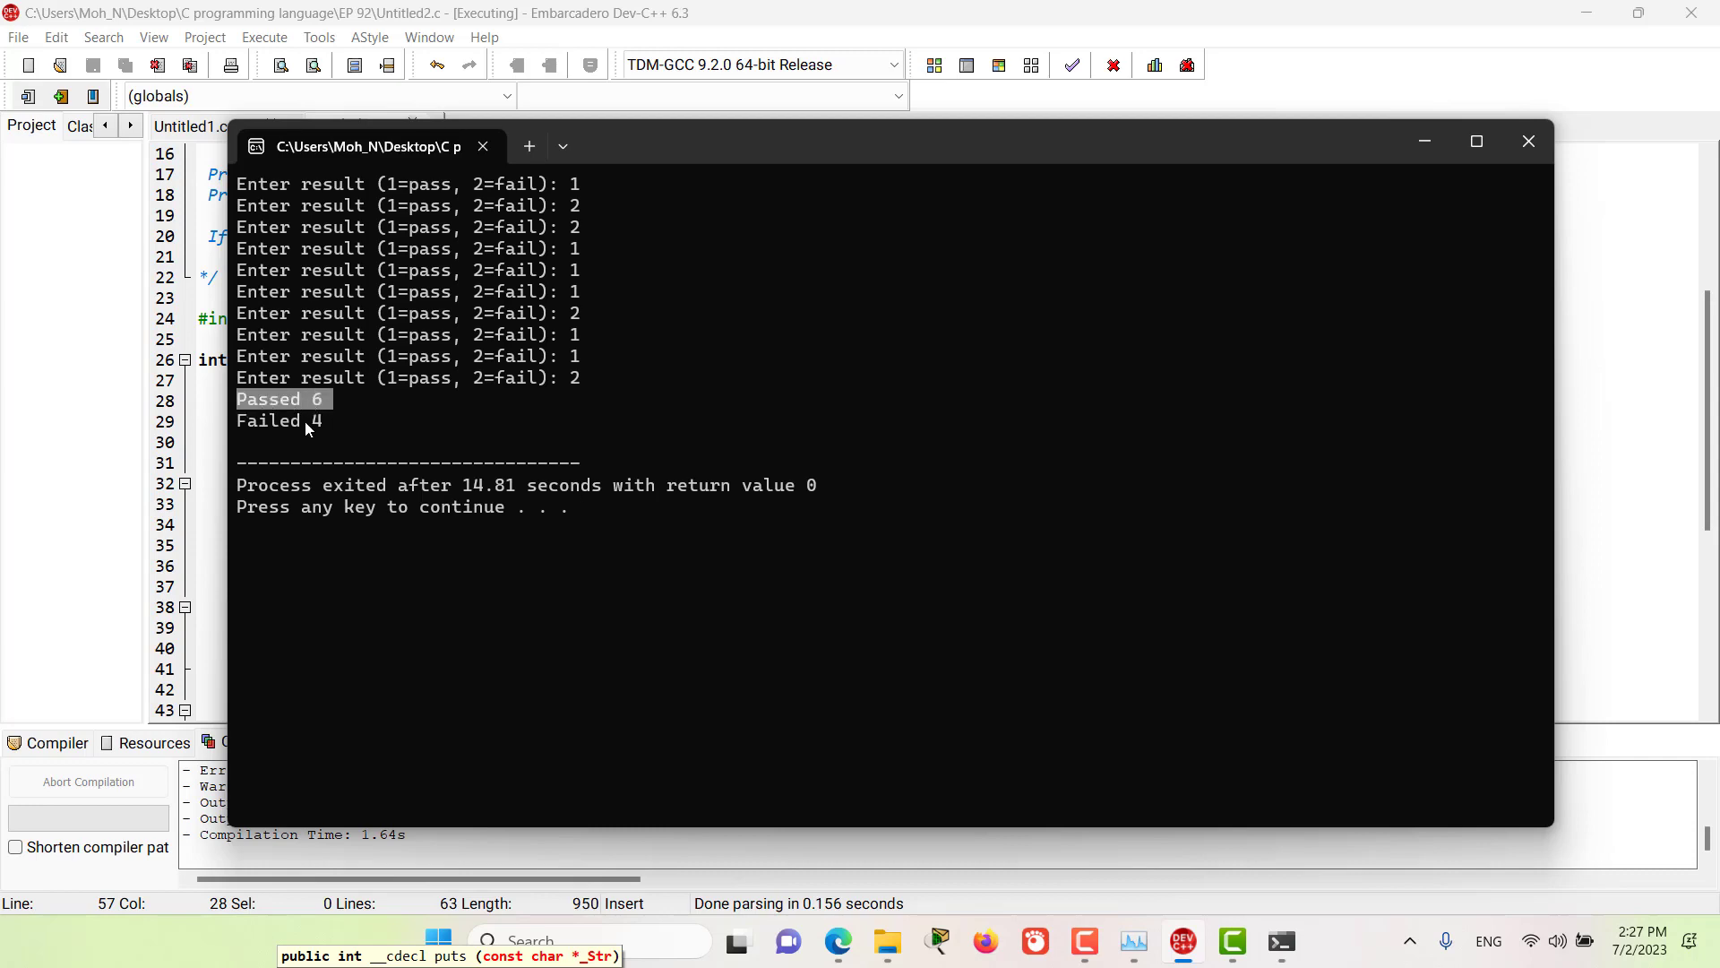
{"action": "left_click", "coordinate": [1526, 140]}
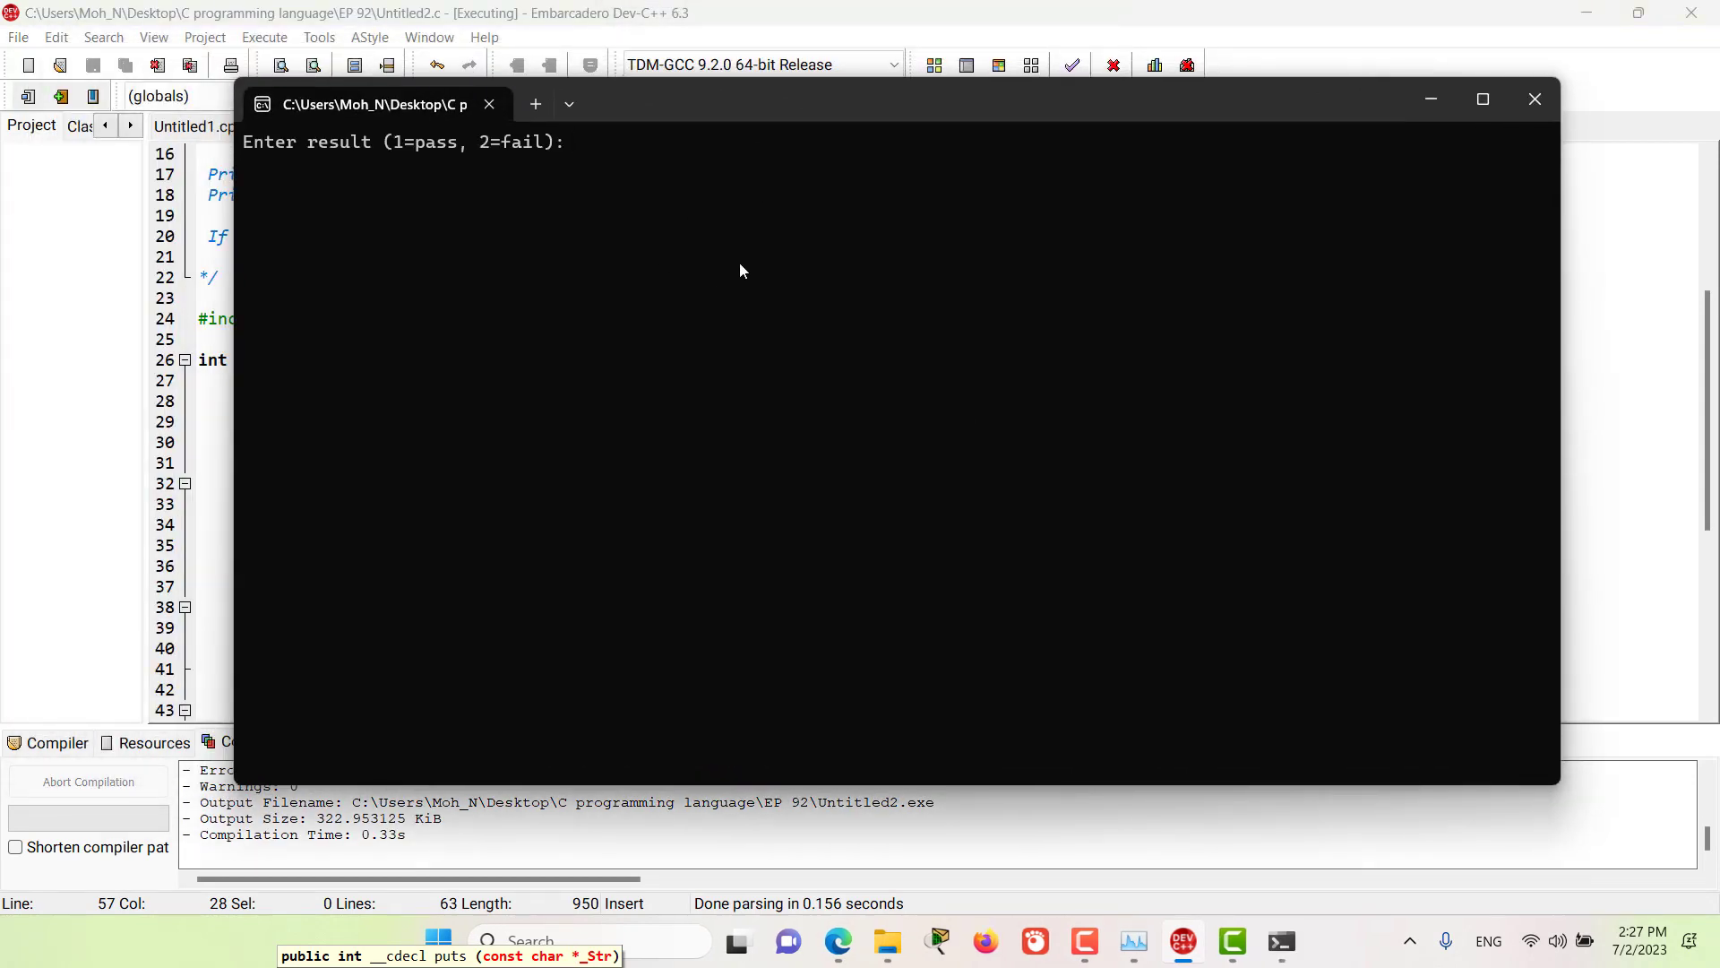
{"action": "mouse_move", "coordinate": [703, 362]}
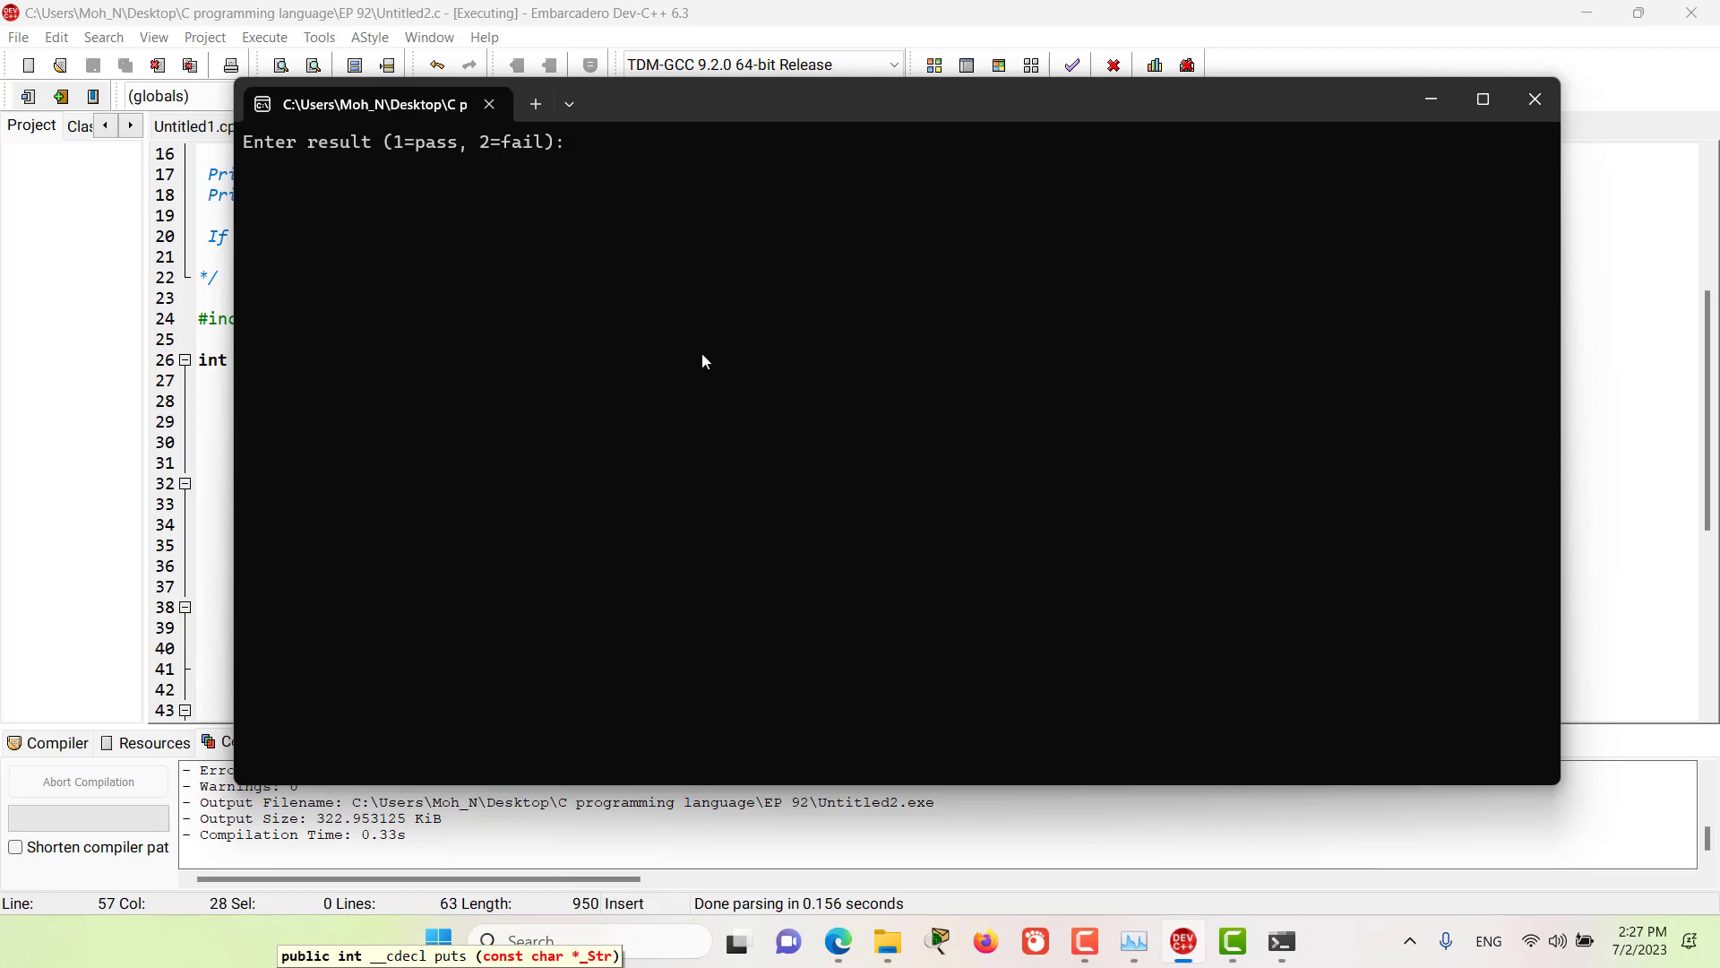
Step: Enter results of 1 in the second run, aiming for nine passes and the bonus message
{"action": "type", "text": "1=pass, 2=fail):"}
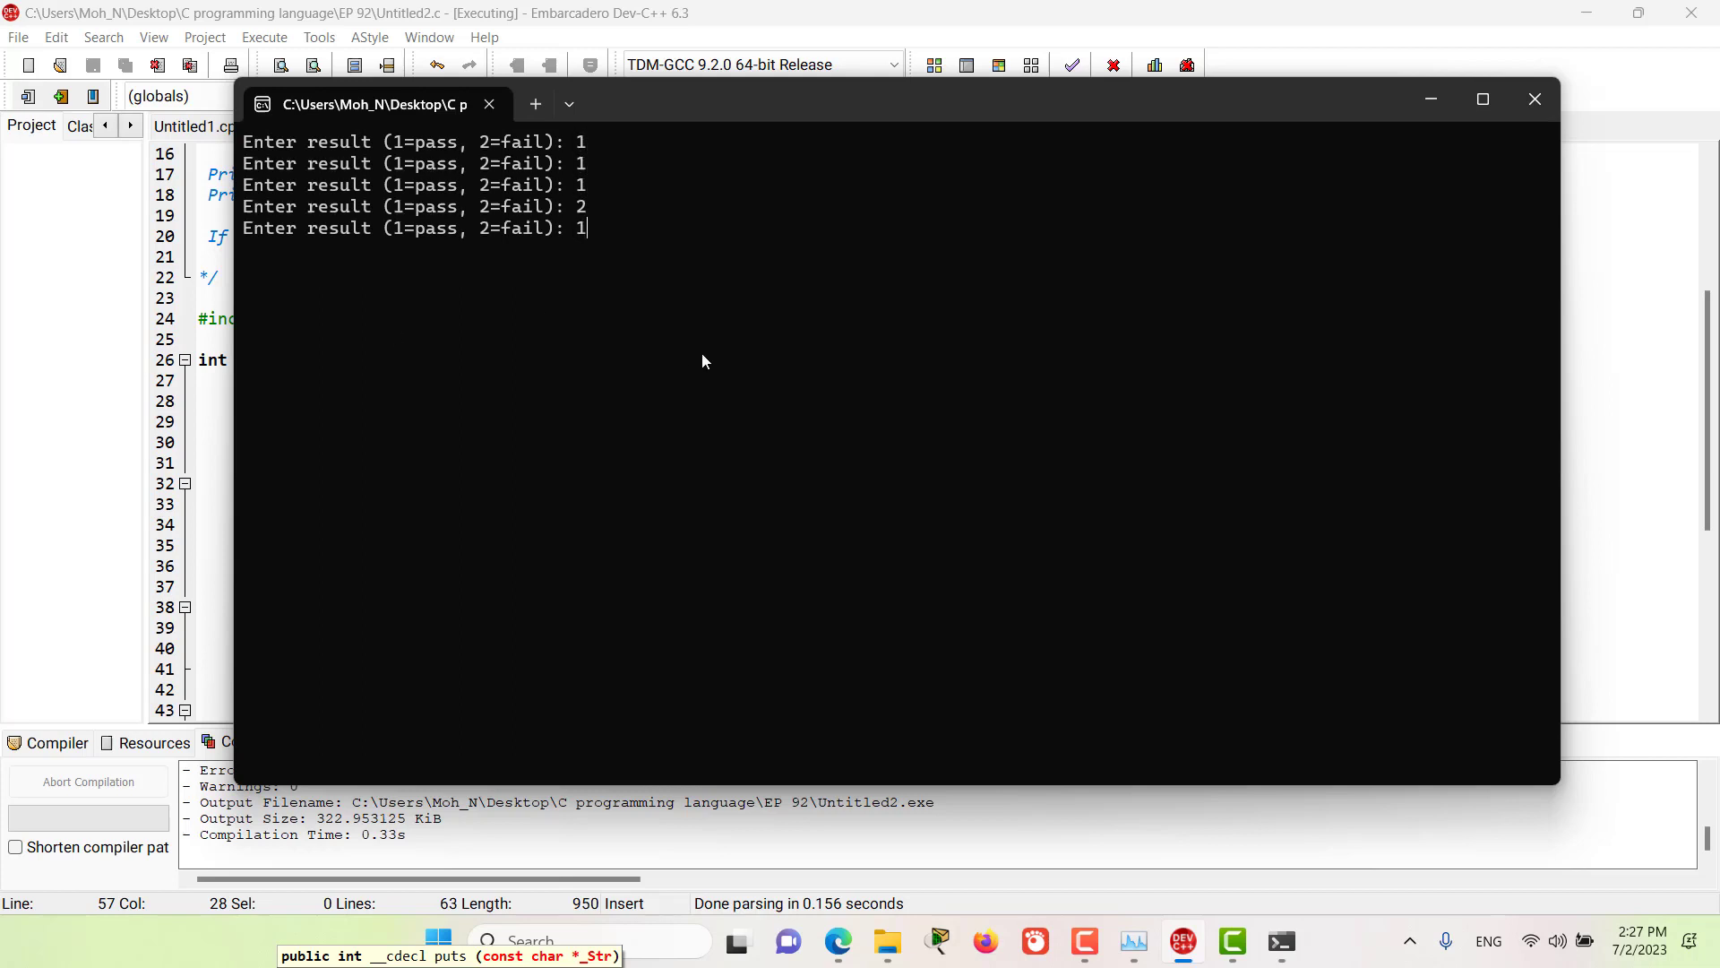
{"action": "type", "text": "1=pass, 2=fail): 1"}
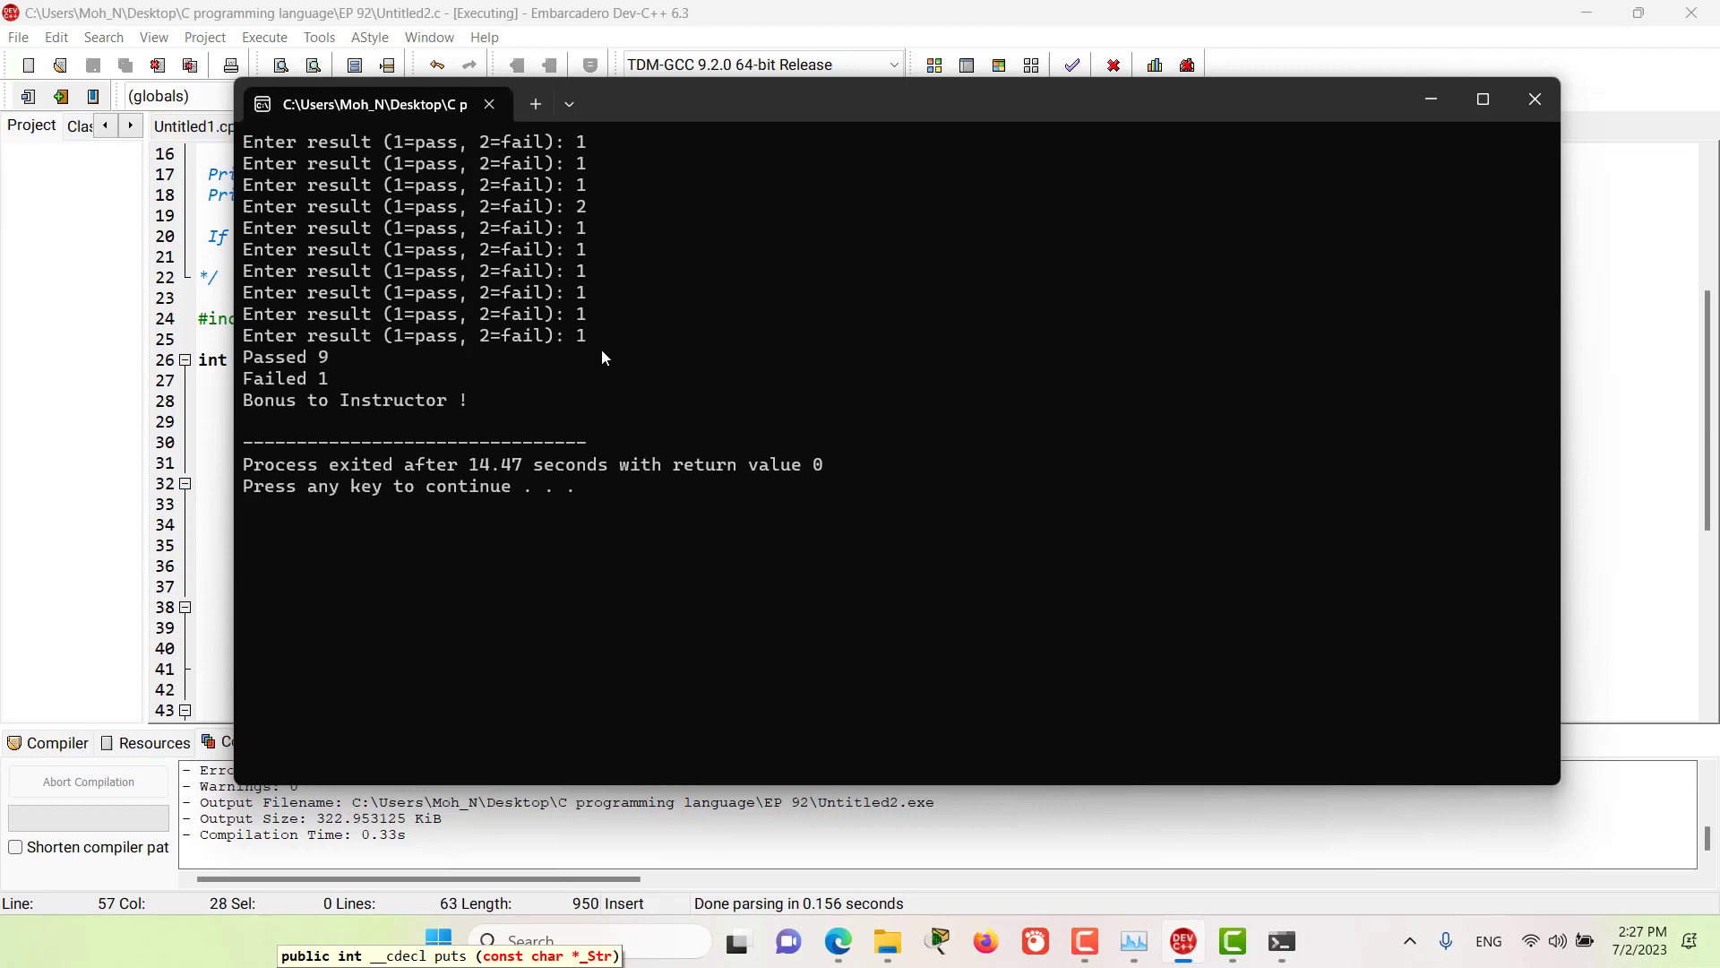
{"action": "mouse_move", "coordinate": [273, 370]}
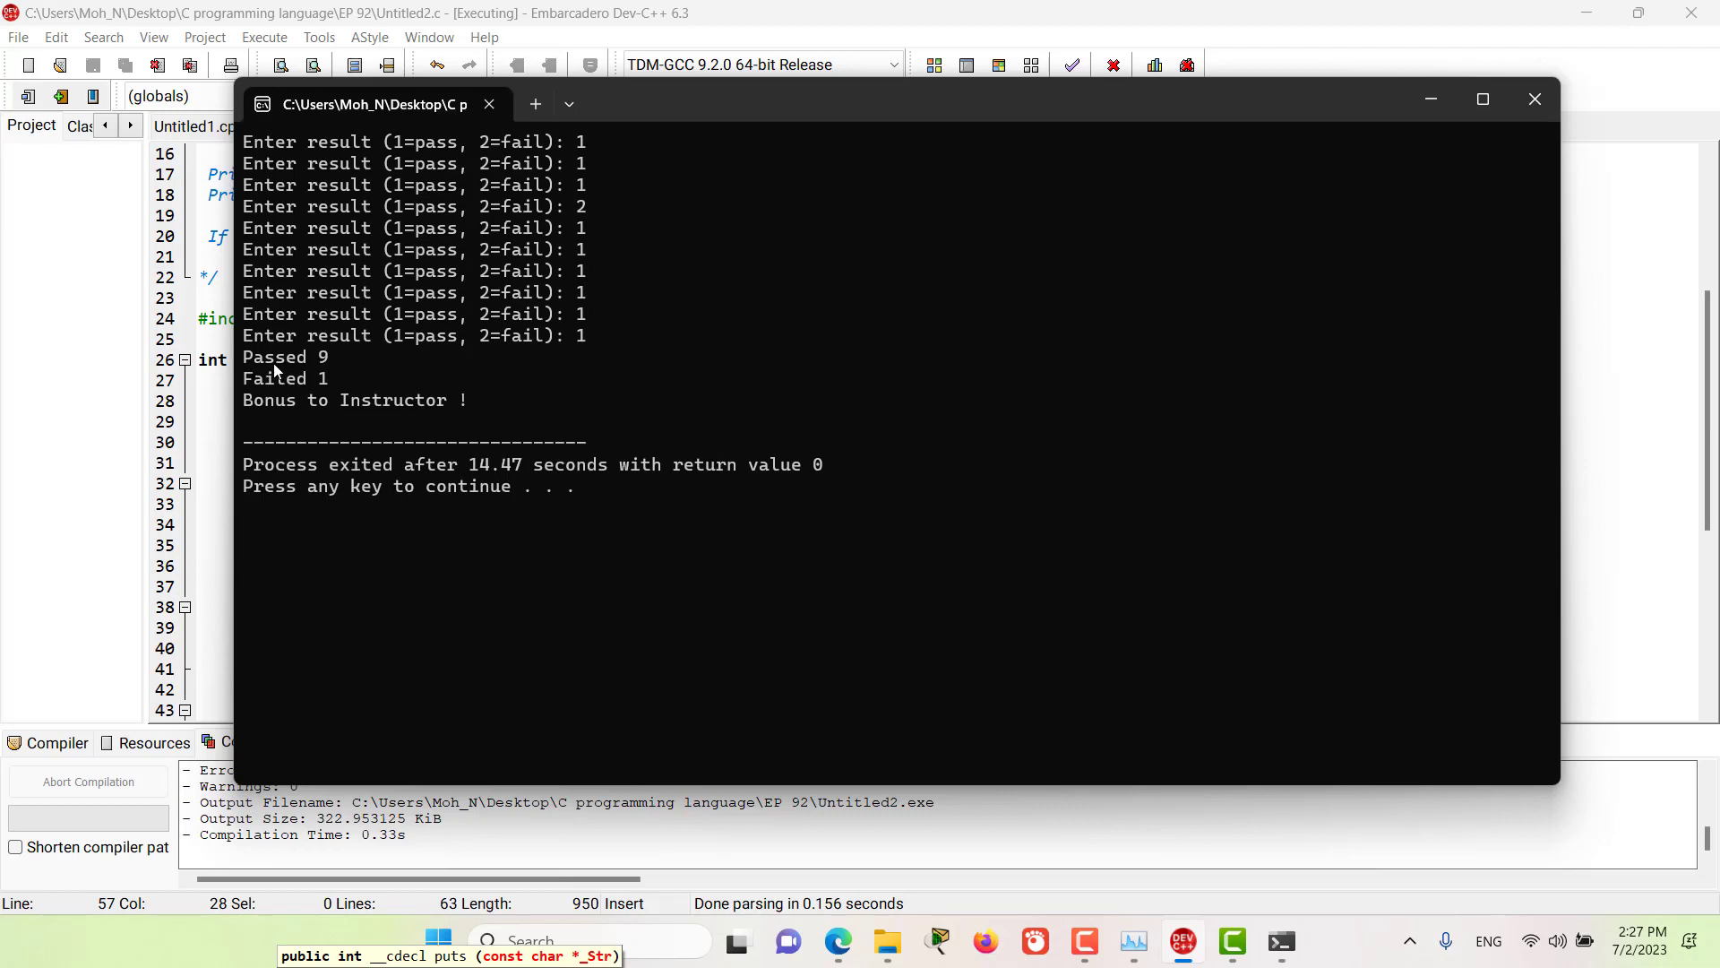
{"action": "mouse_move", "coordinate": [244, 415]}
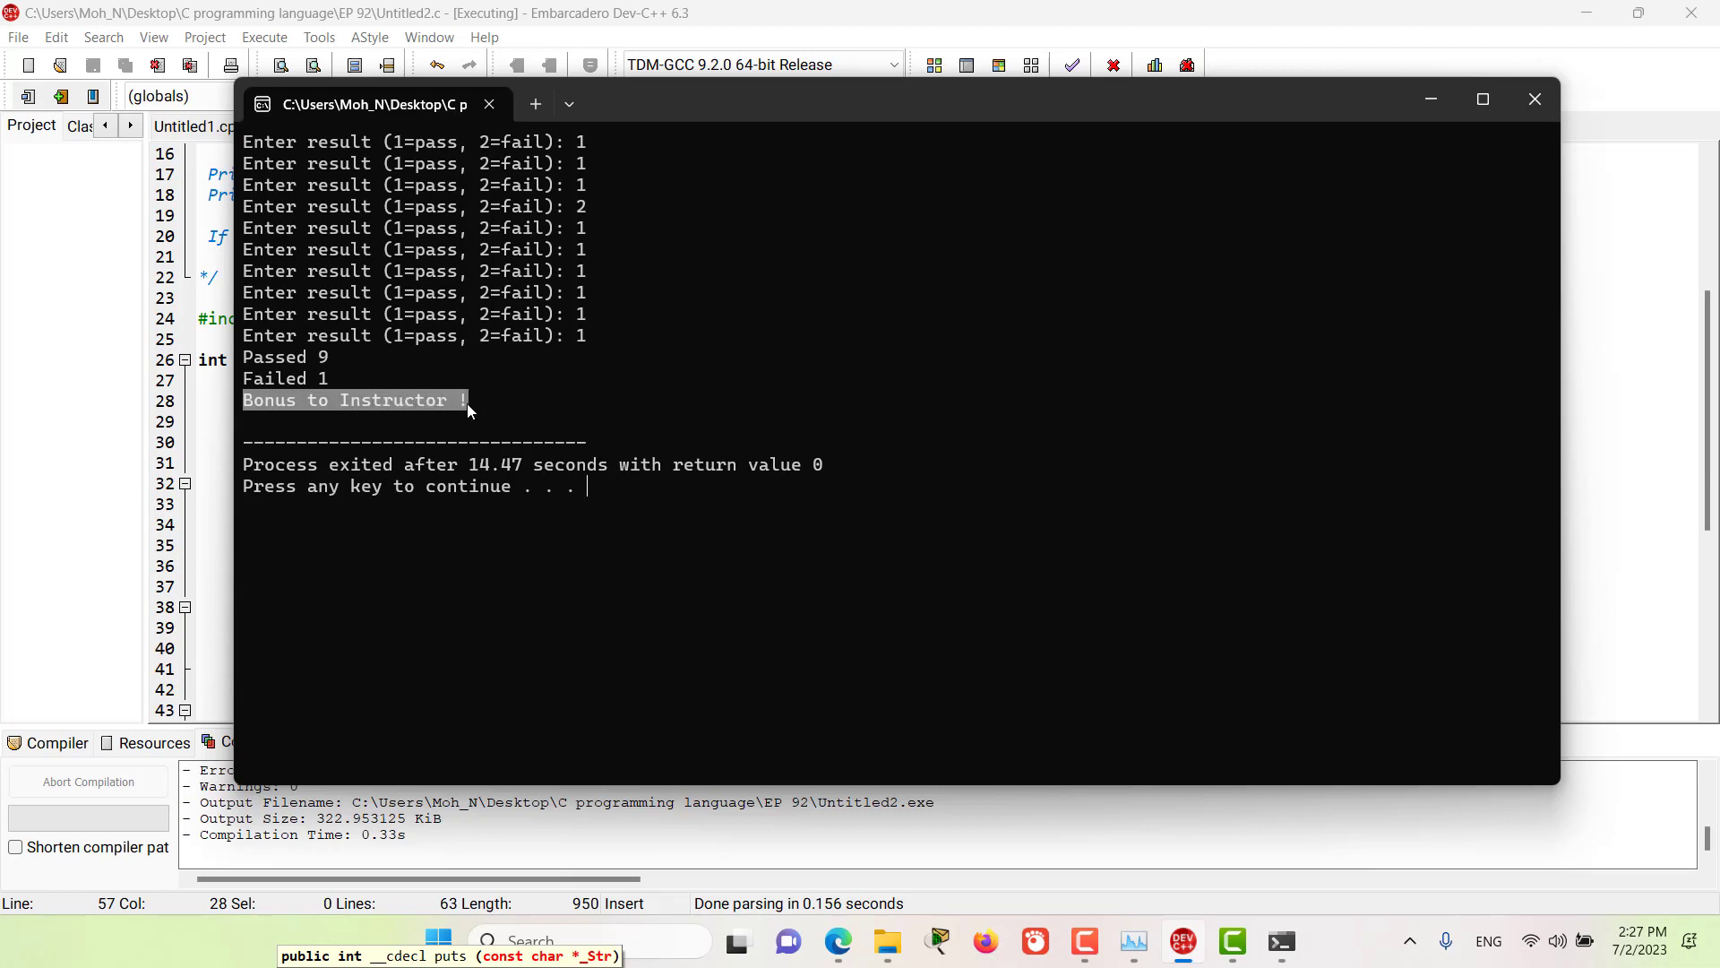
{"action": "mouse_move", "coordinate": [962, 384]}
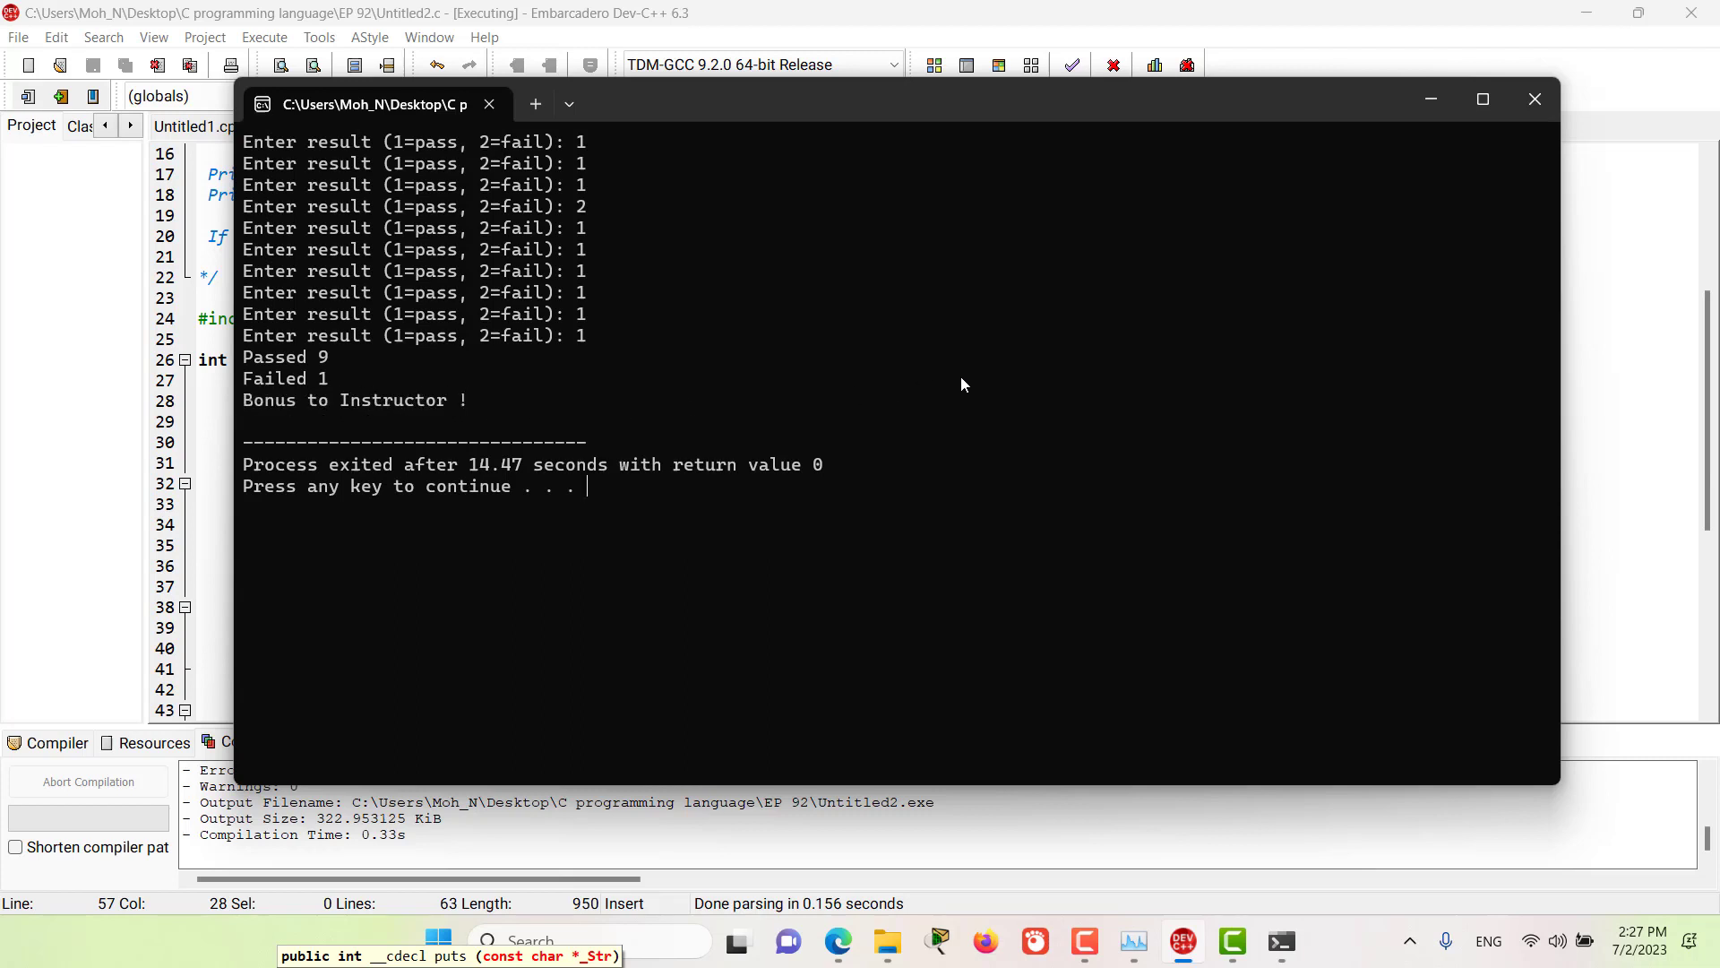
{"action": "mouse_move", "coordinate": [1279, 344]}
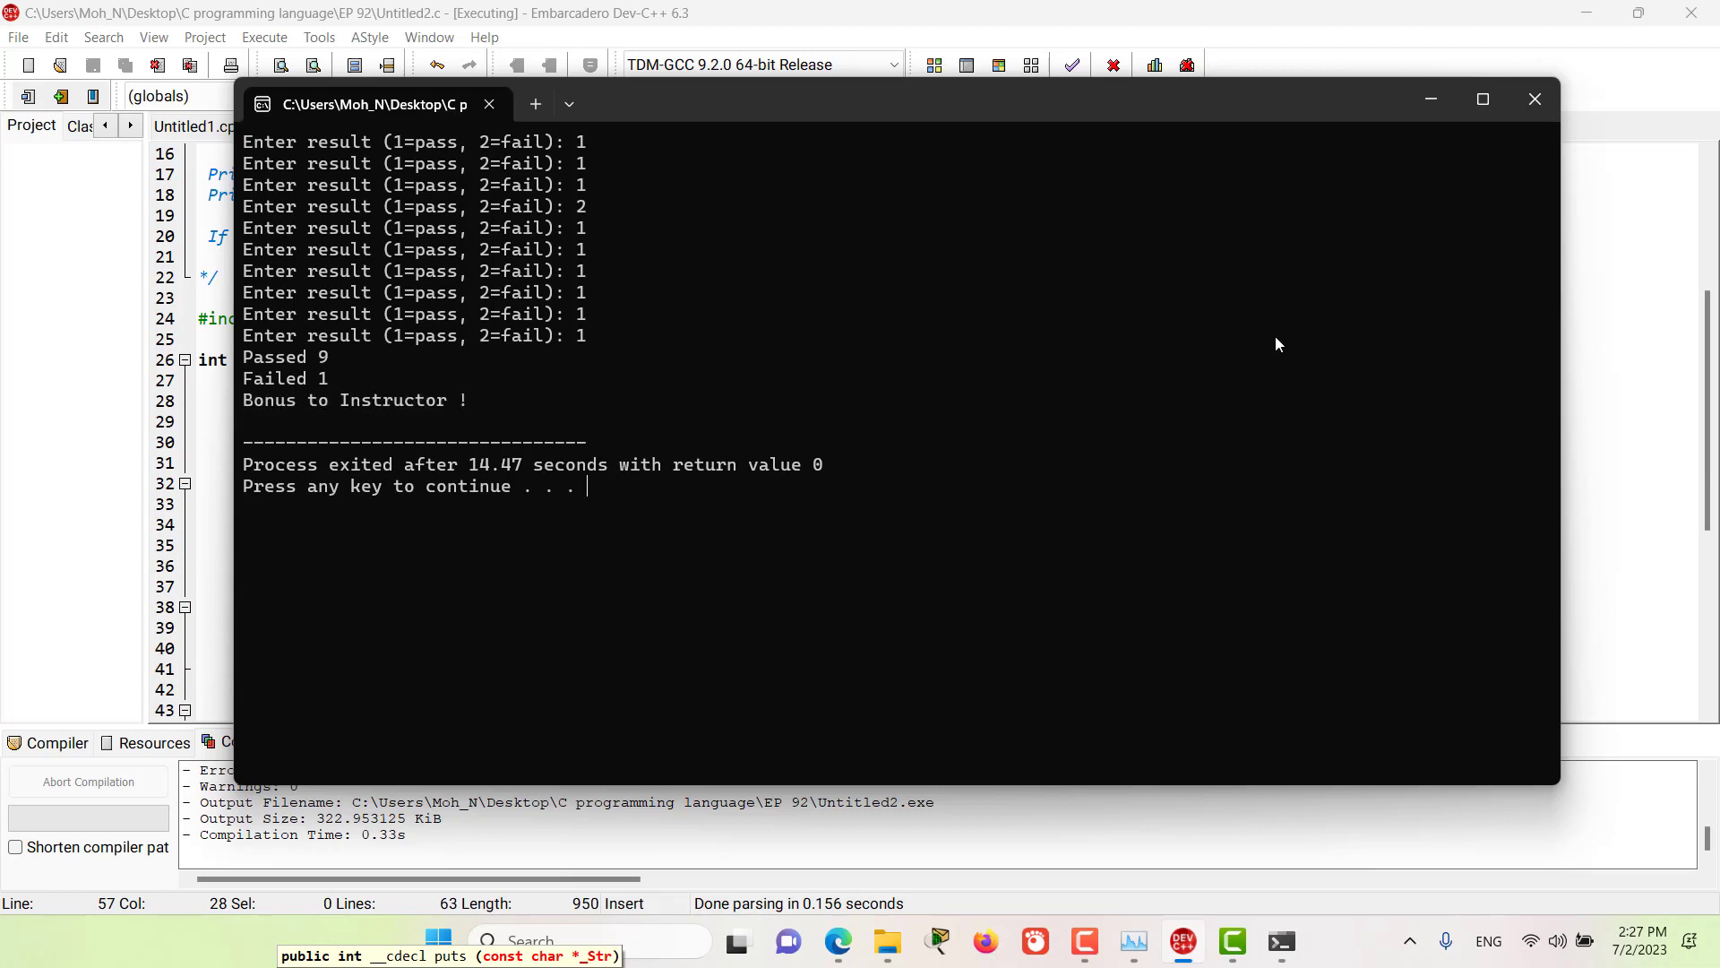